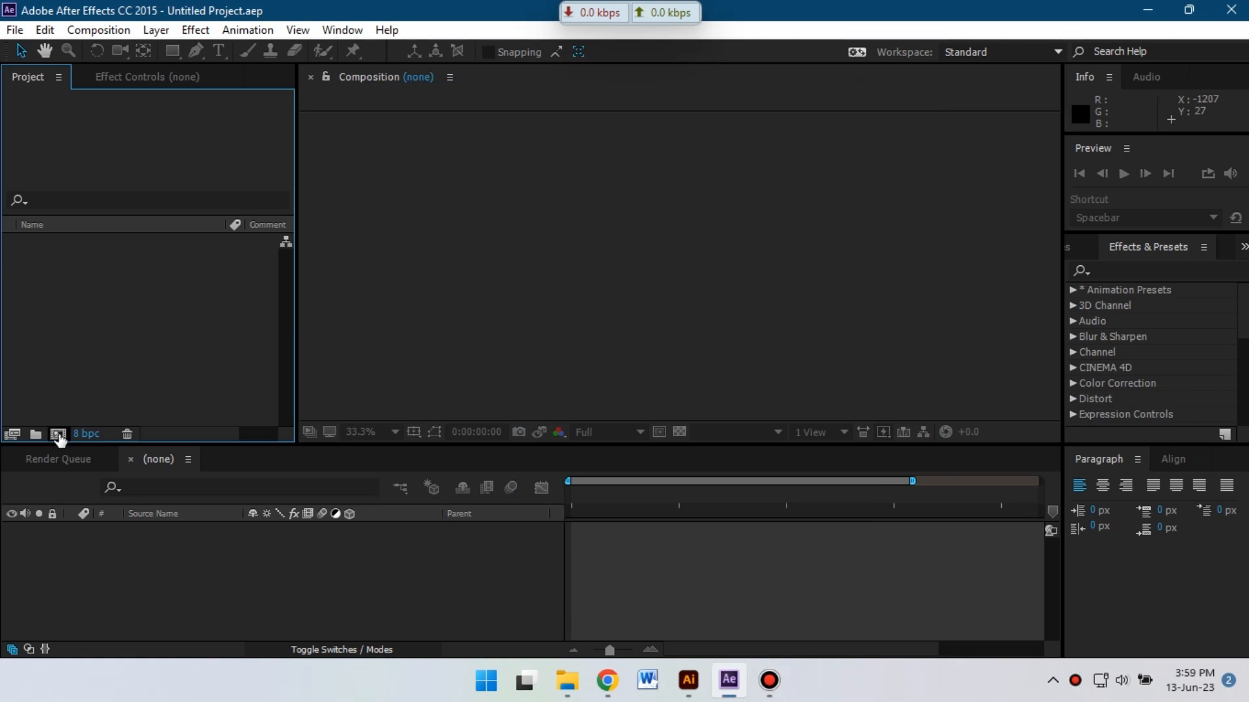
Create a new 1920×1080, 30 fps, 20-second composition named 'Super Cinematic Intro'.
left_click(57, 437)
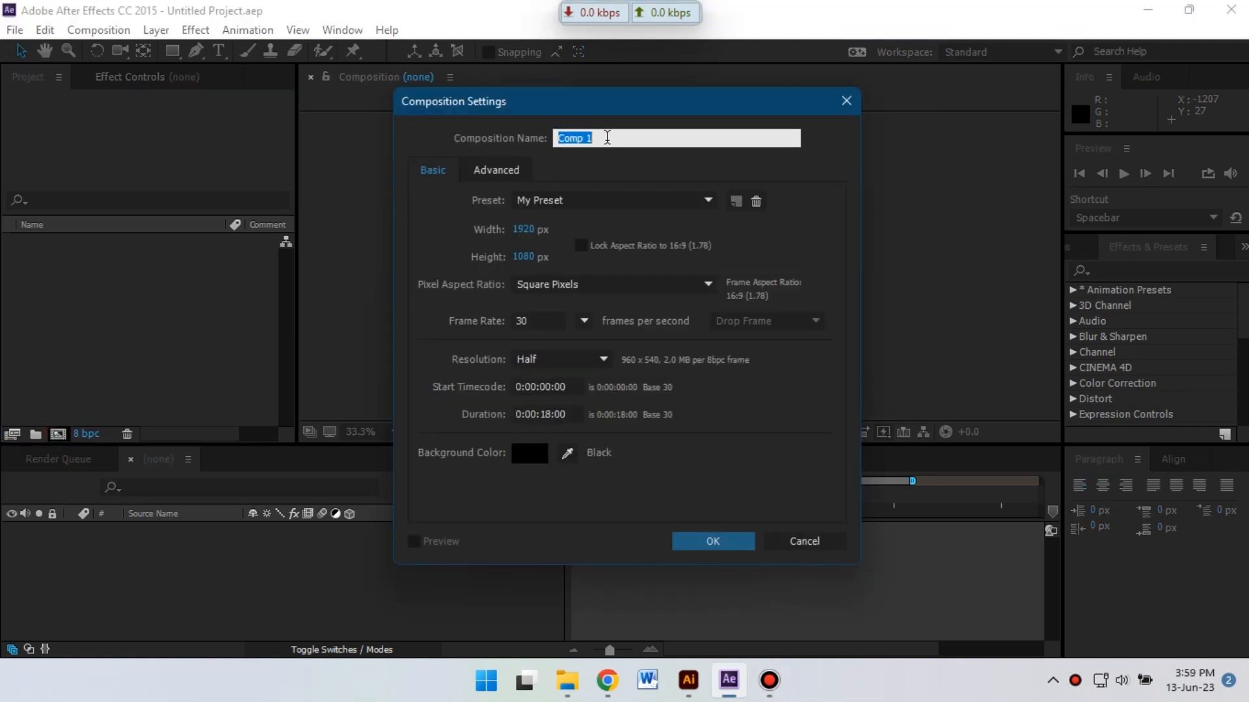
type("Super Cinematic Intro")
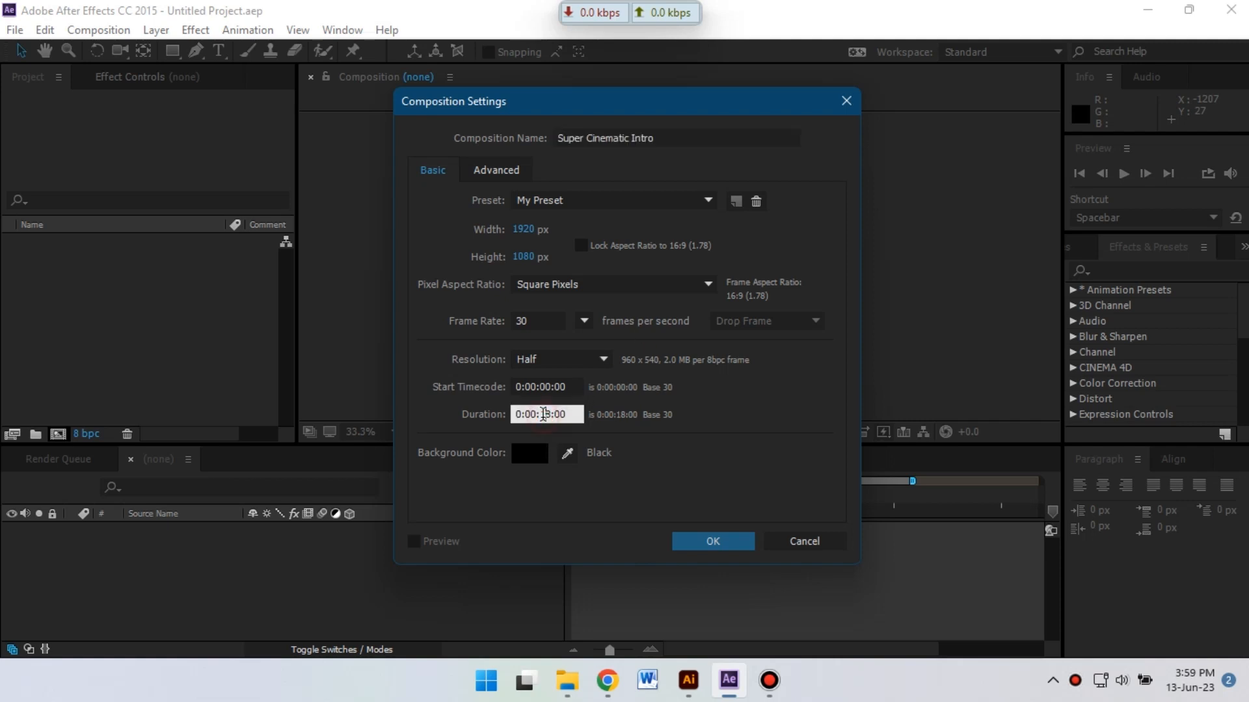
left_click(711, 542)
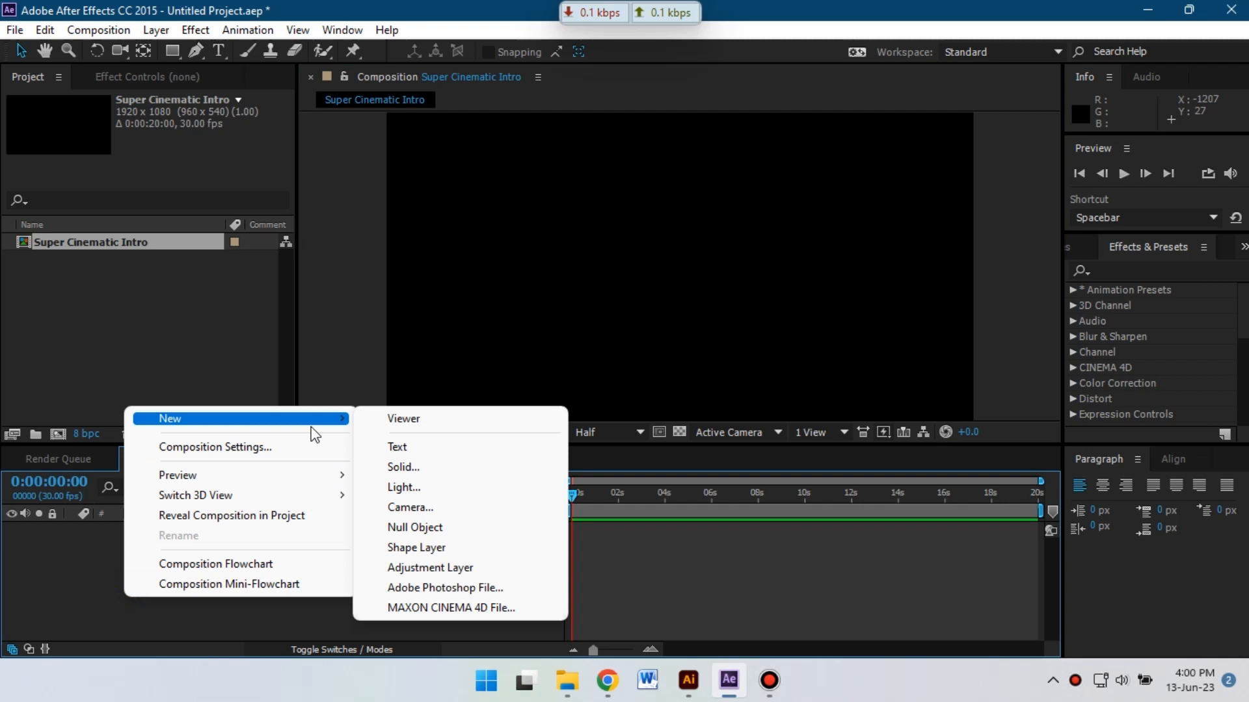
Add a full-frame black solid named 'Logo Mask' to the composition.
left_click(404, 467)
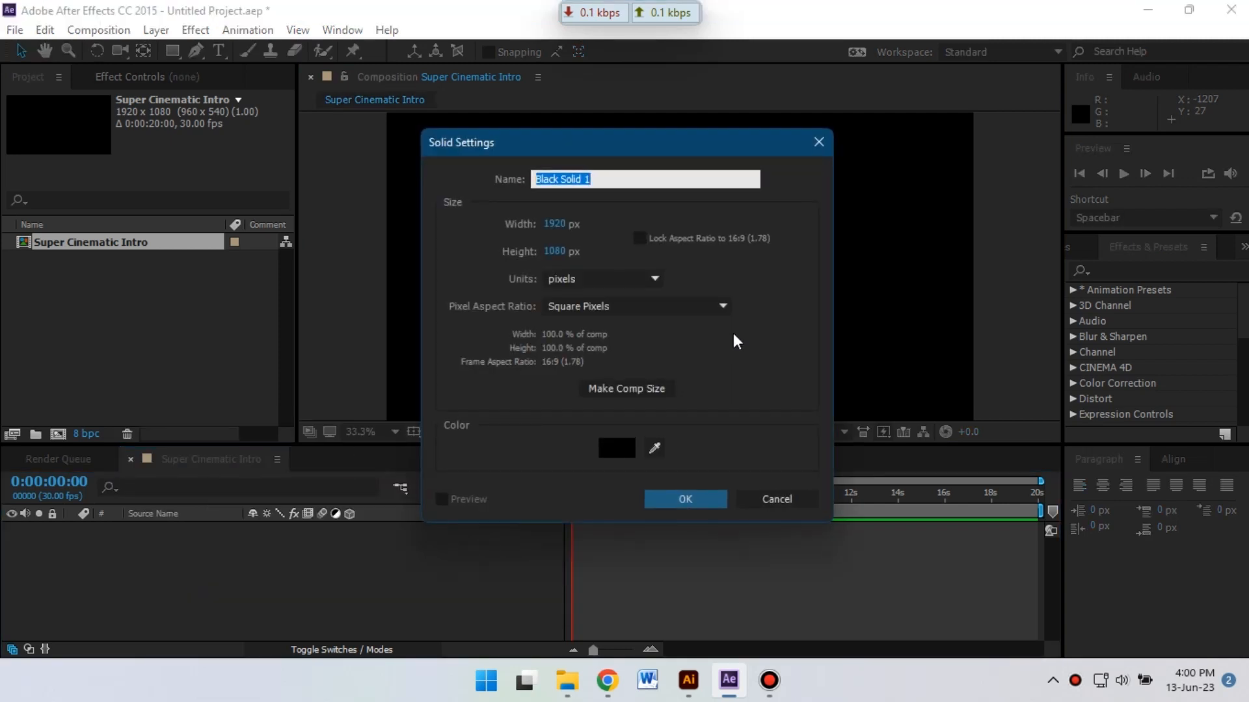
type("Logo Mas")
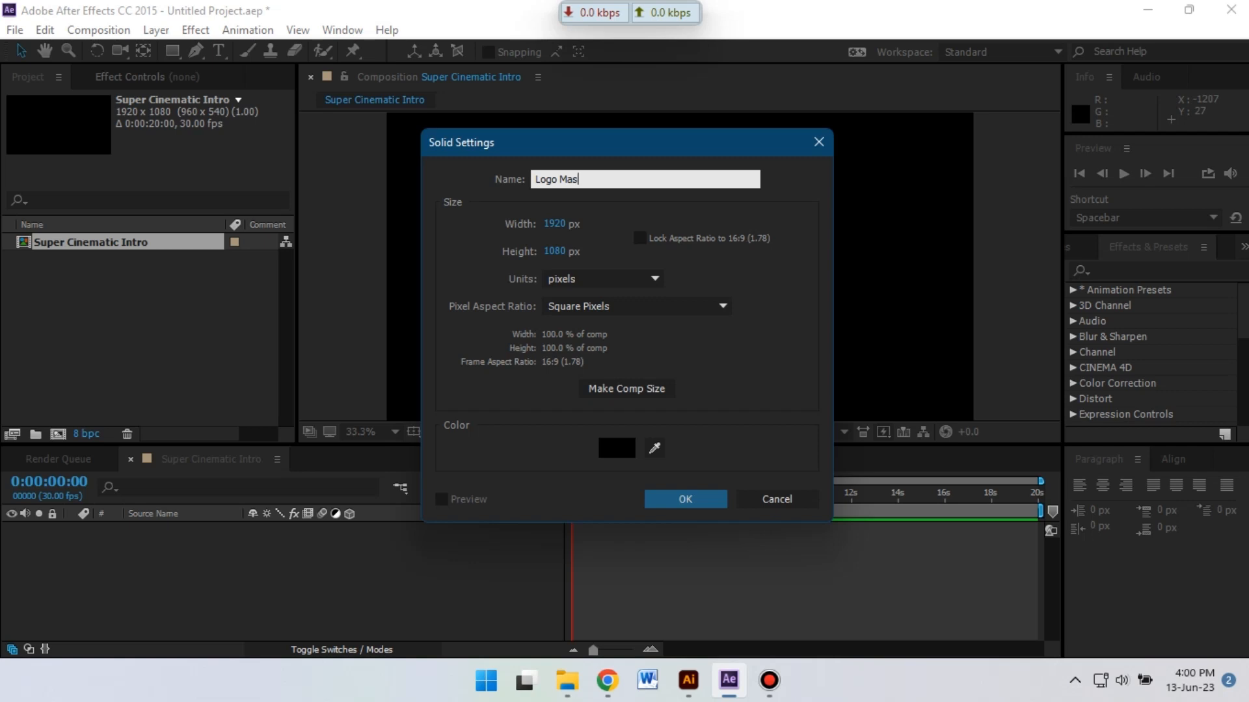
type("k")
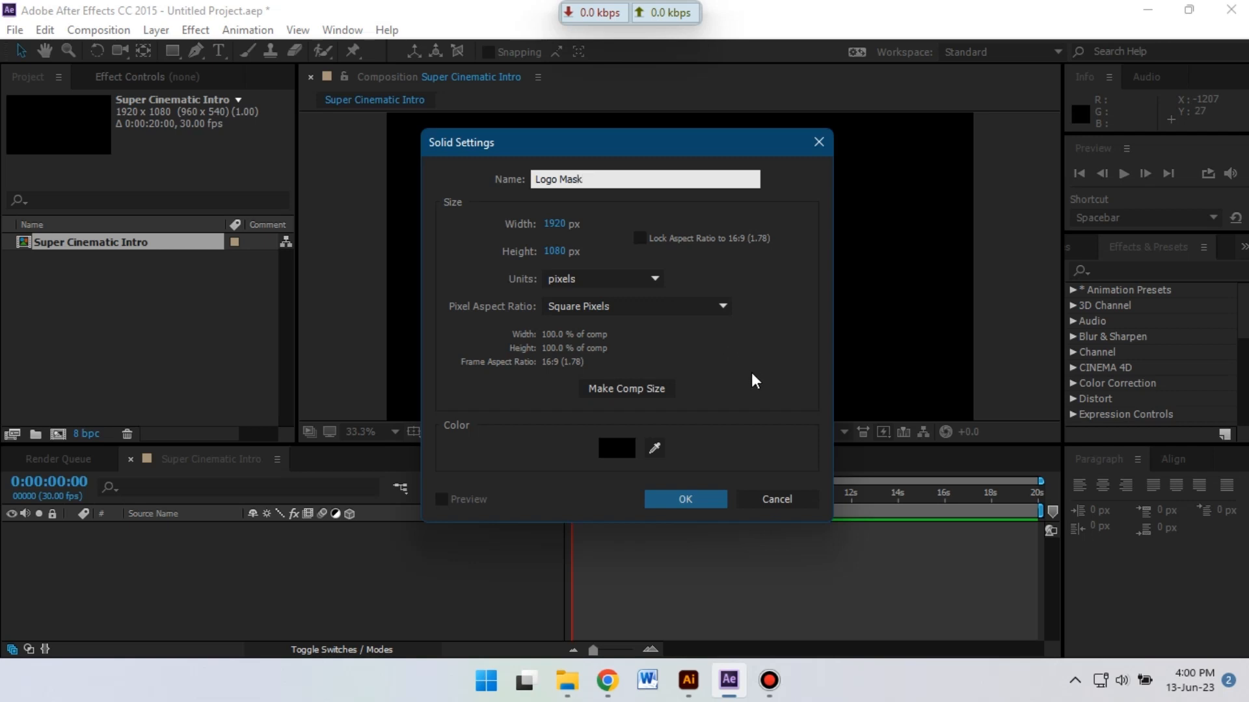
left_click(683, 499)
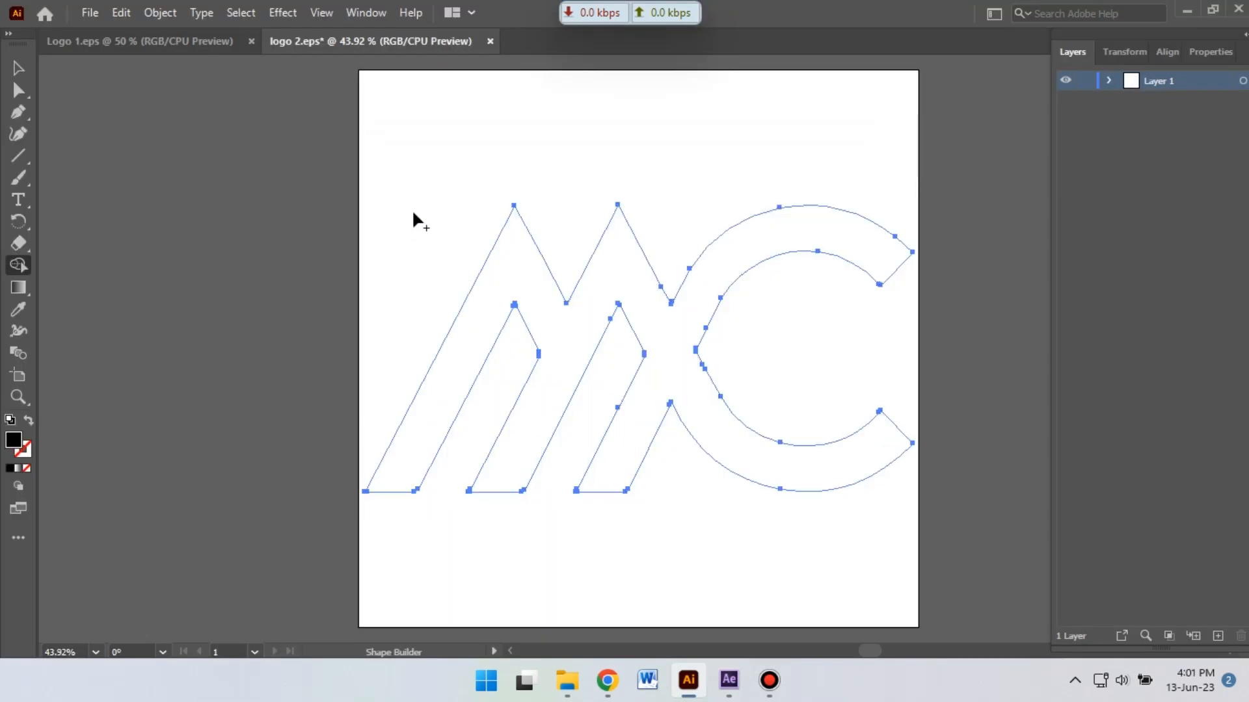
mouse_move(453, 213)
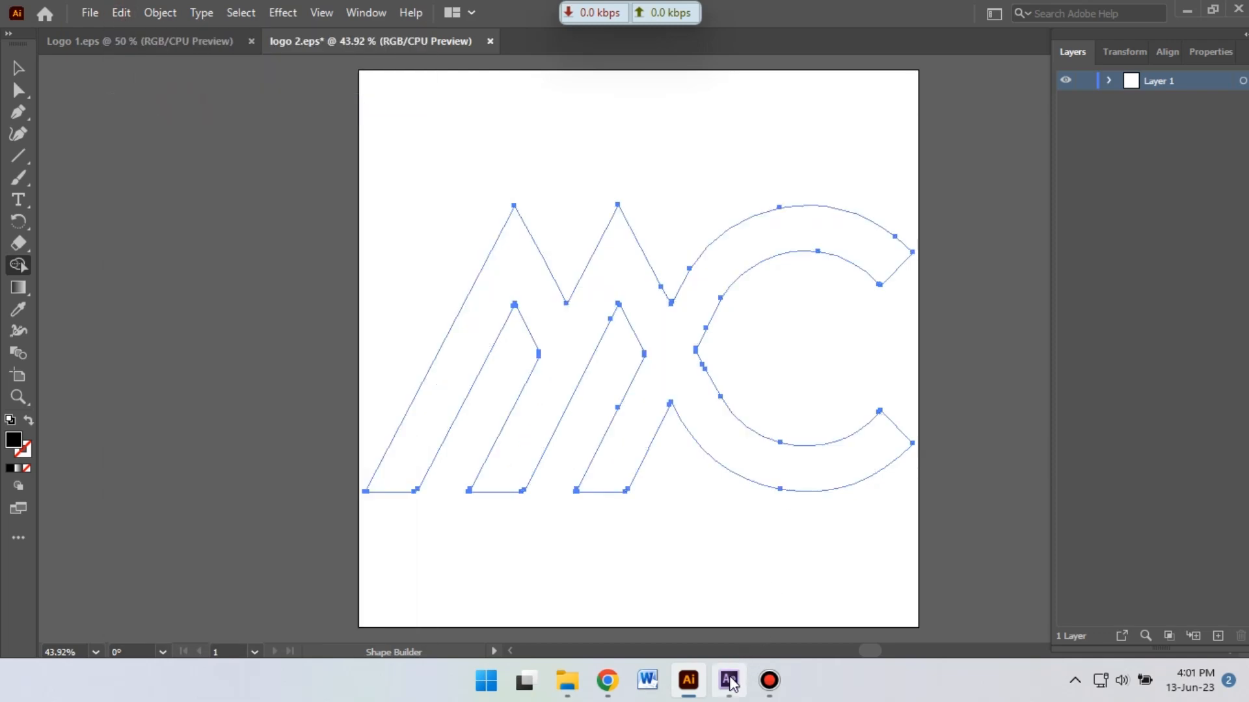
Switch from Illustrator back to After Effects.
left_click(726, 680)
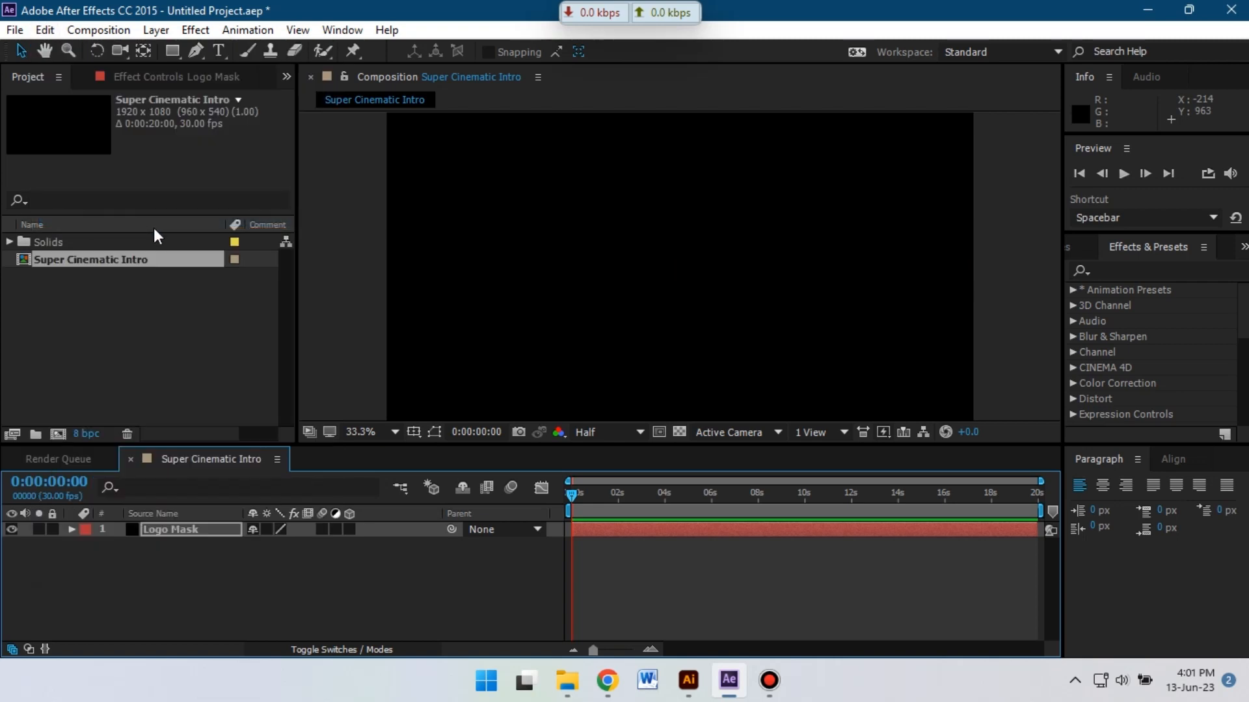
mouse_move(659, 432)
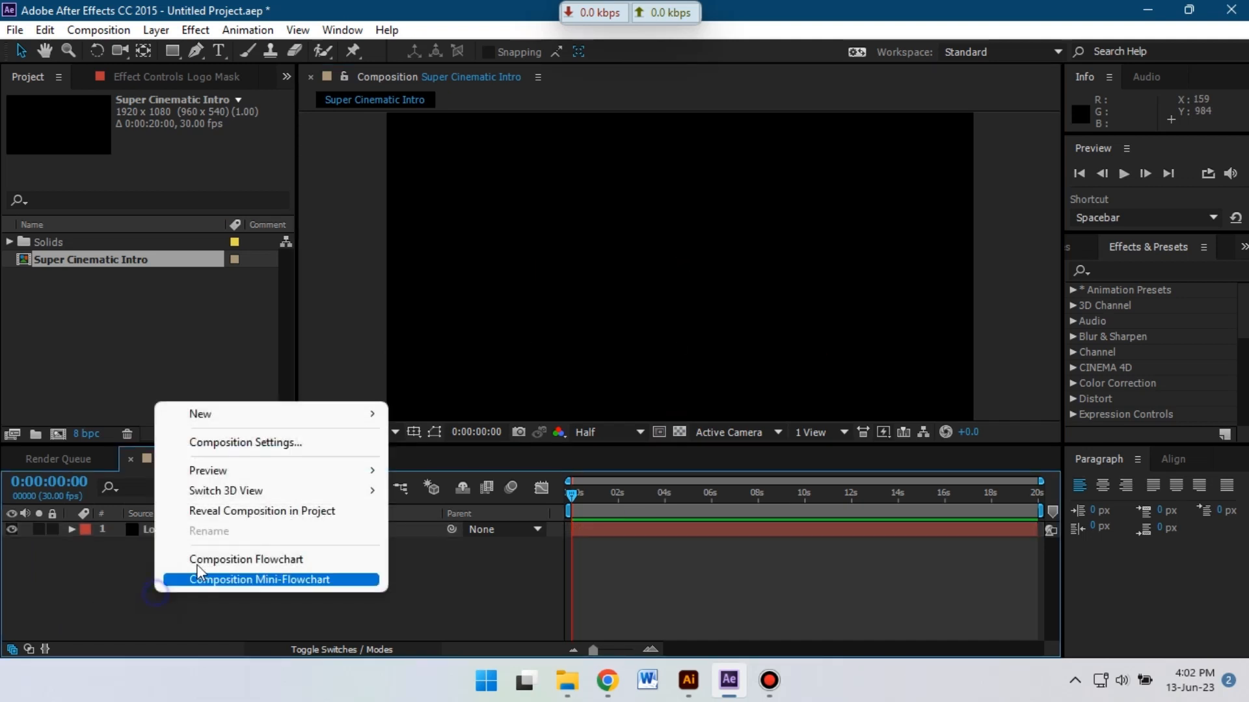
mouse_move(200, 413)
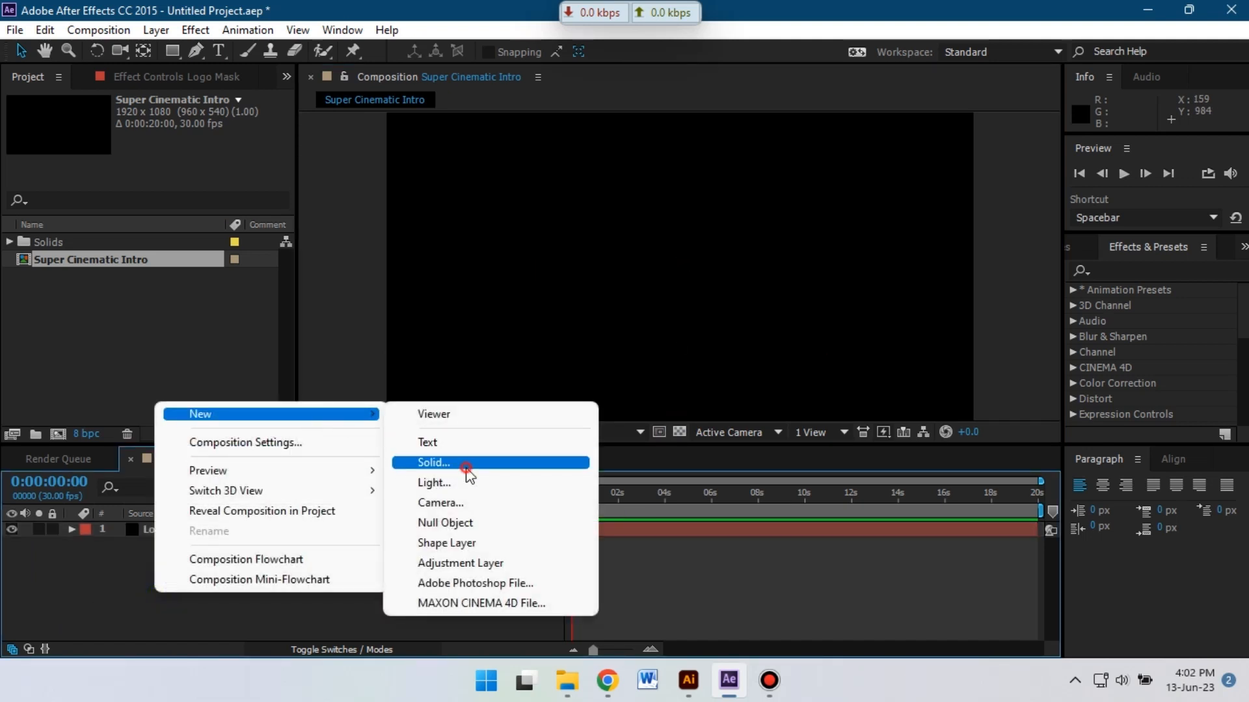
Add a second black solid named '3D Logo Element' above Logo Mask.
left_click(432, 463)
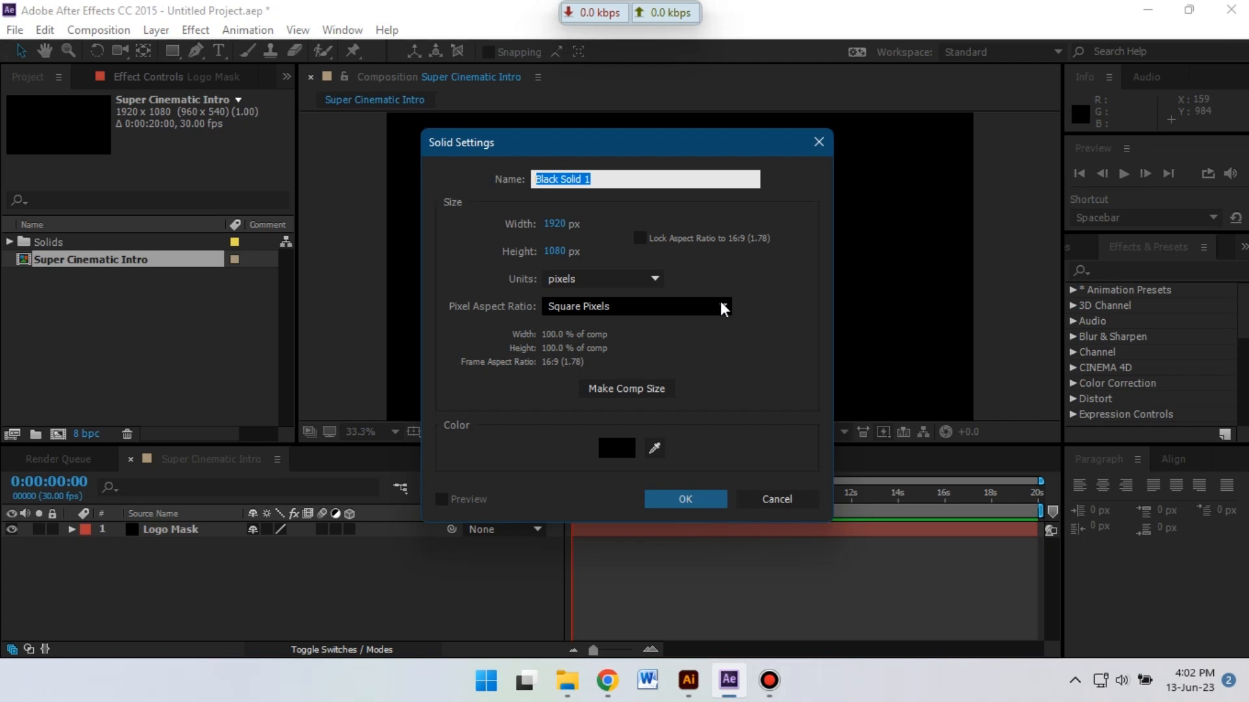
type("3D Logo")
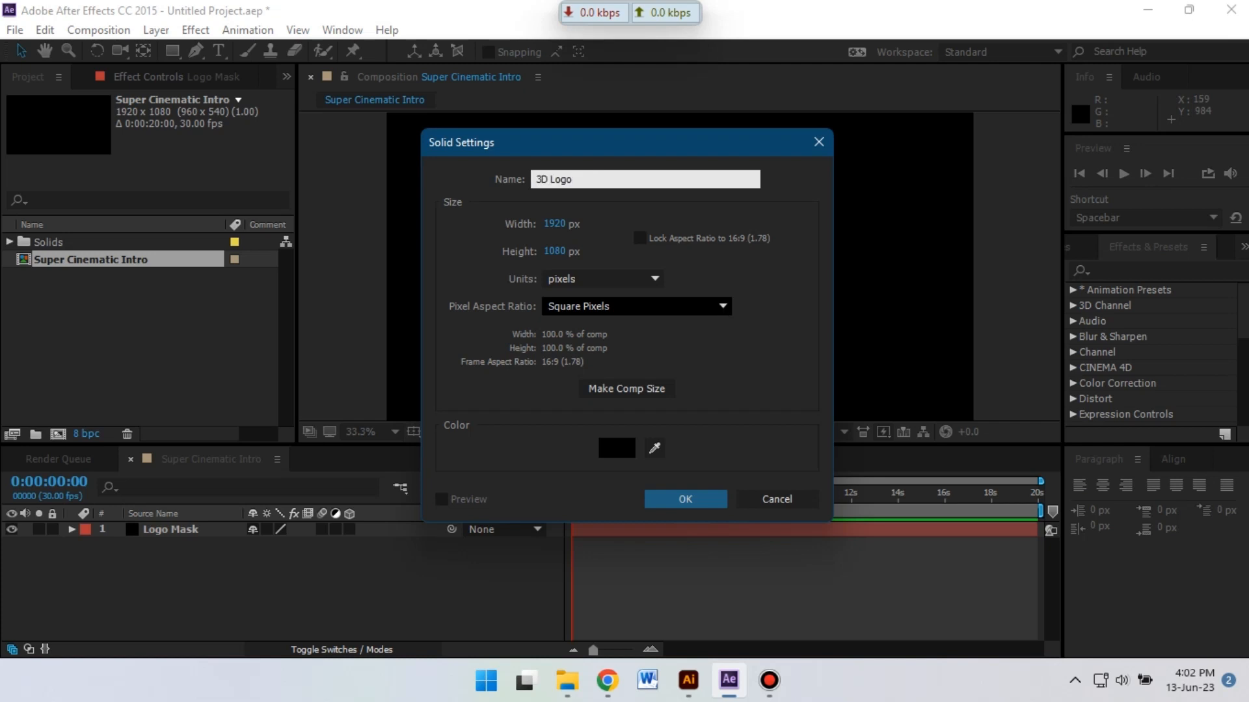
left_click(683, 499)
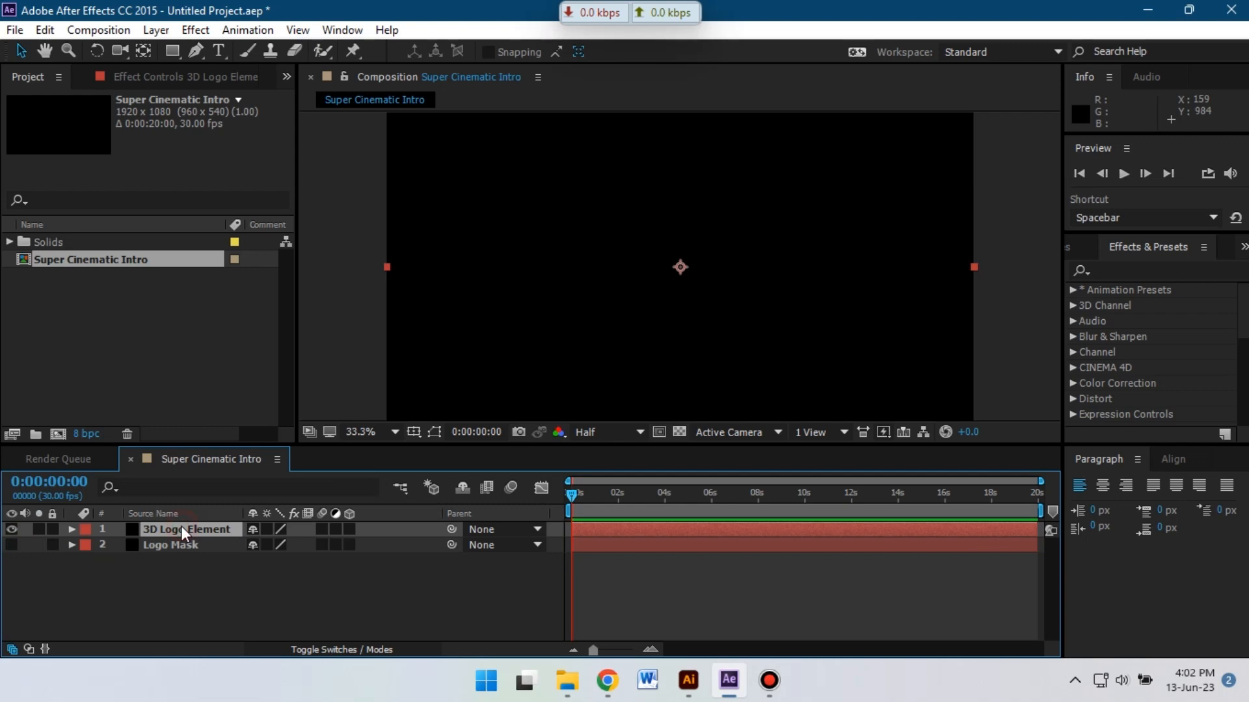
Apply Video Copilot Element to the layer and set Path Layer 1 to the mask layer.
left_click(193, 30)
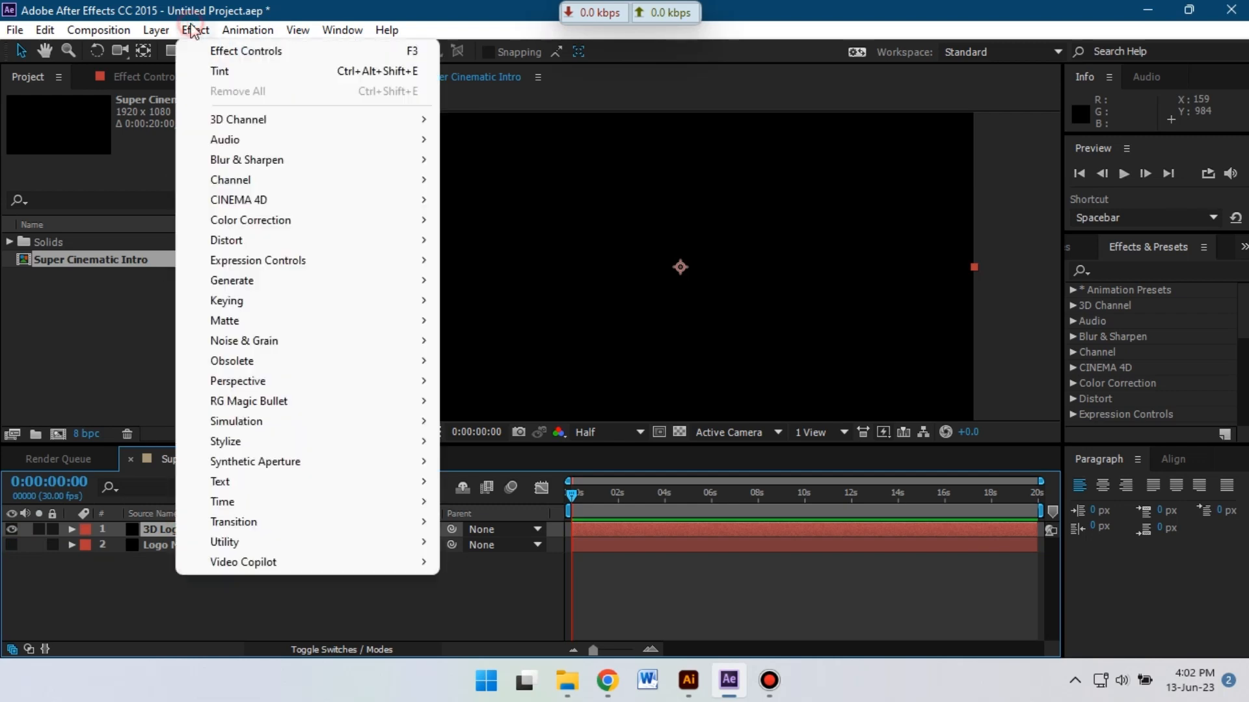
mouse_move(283, 400)
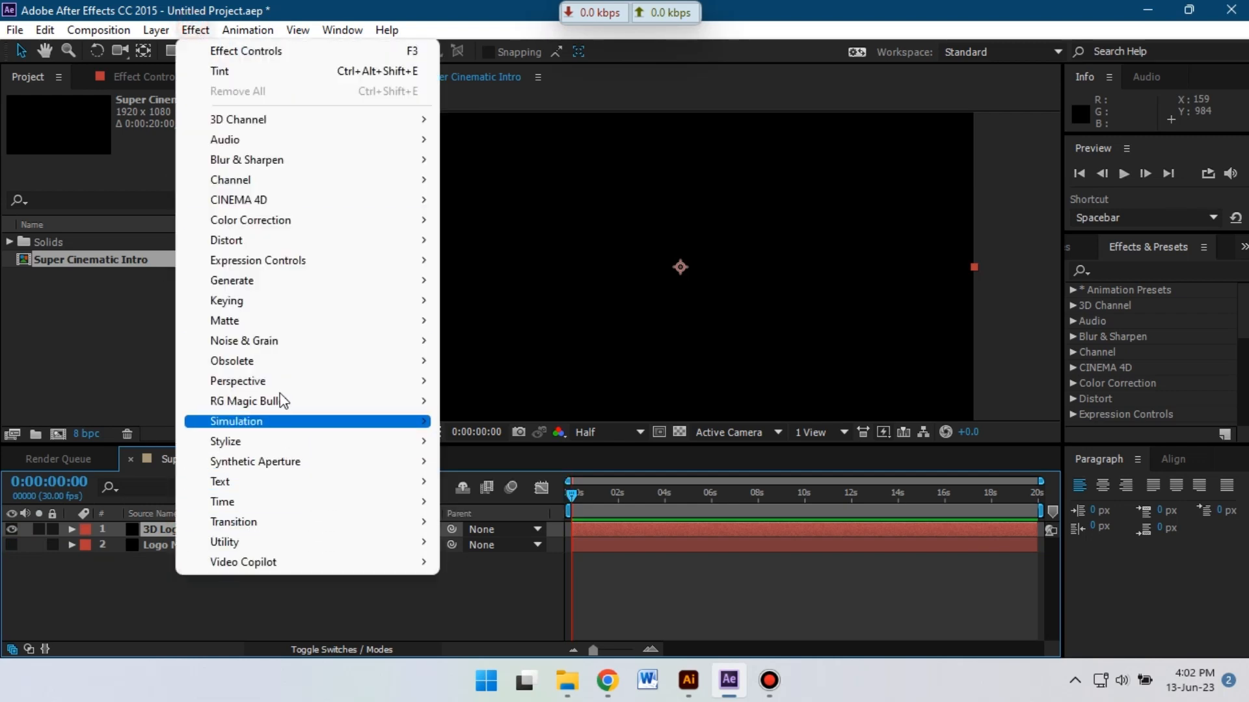
mouse_move(323, 562)
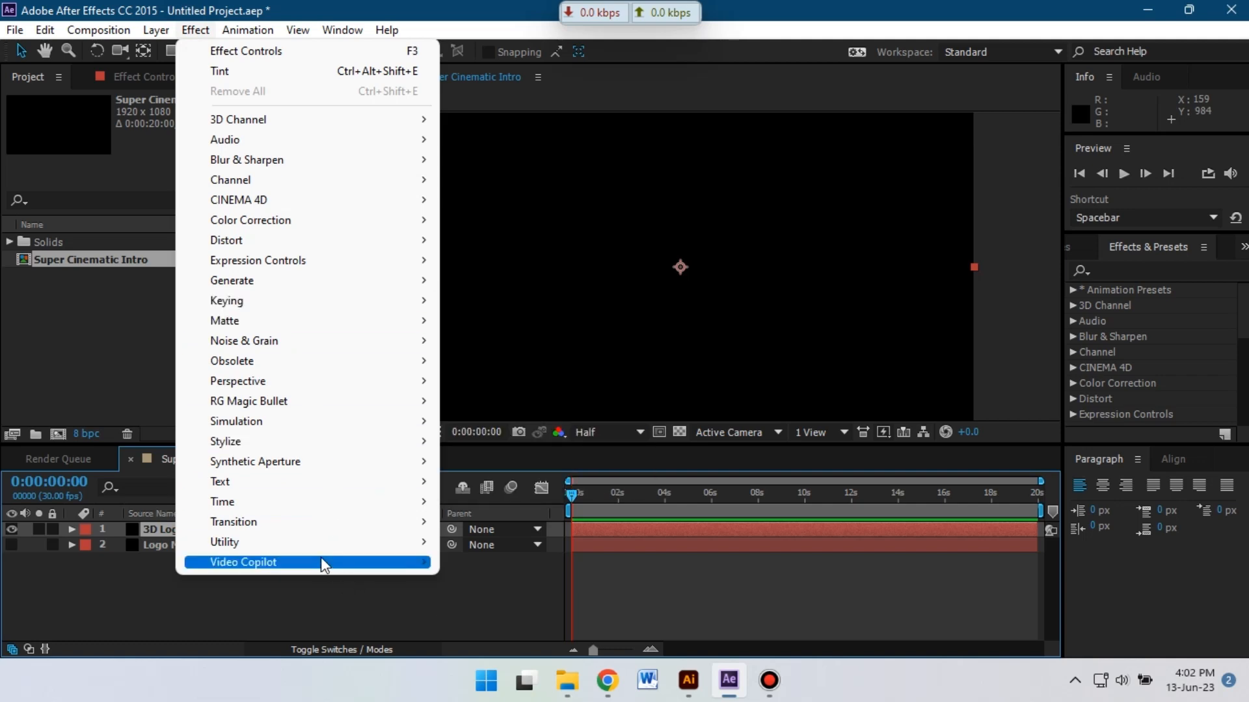
mouse_move(319, 562)
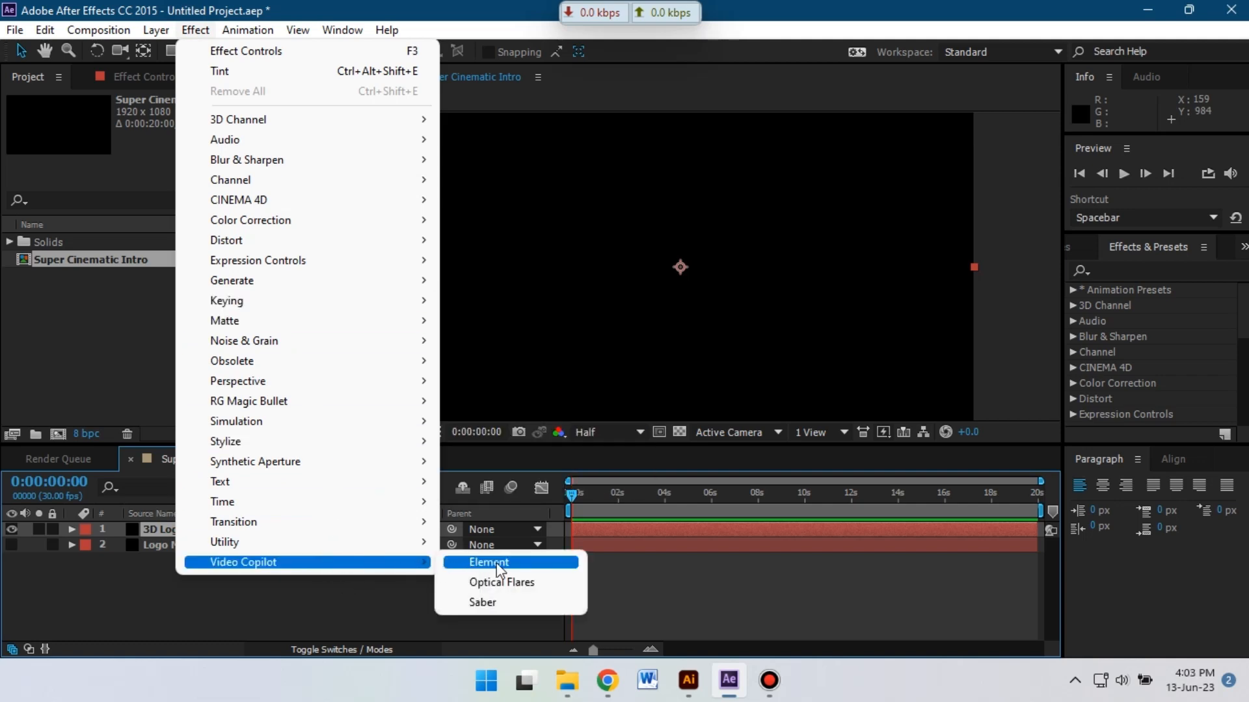
left_click(487, 562)
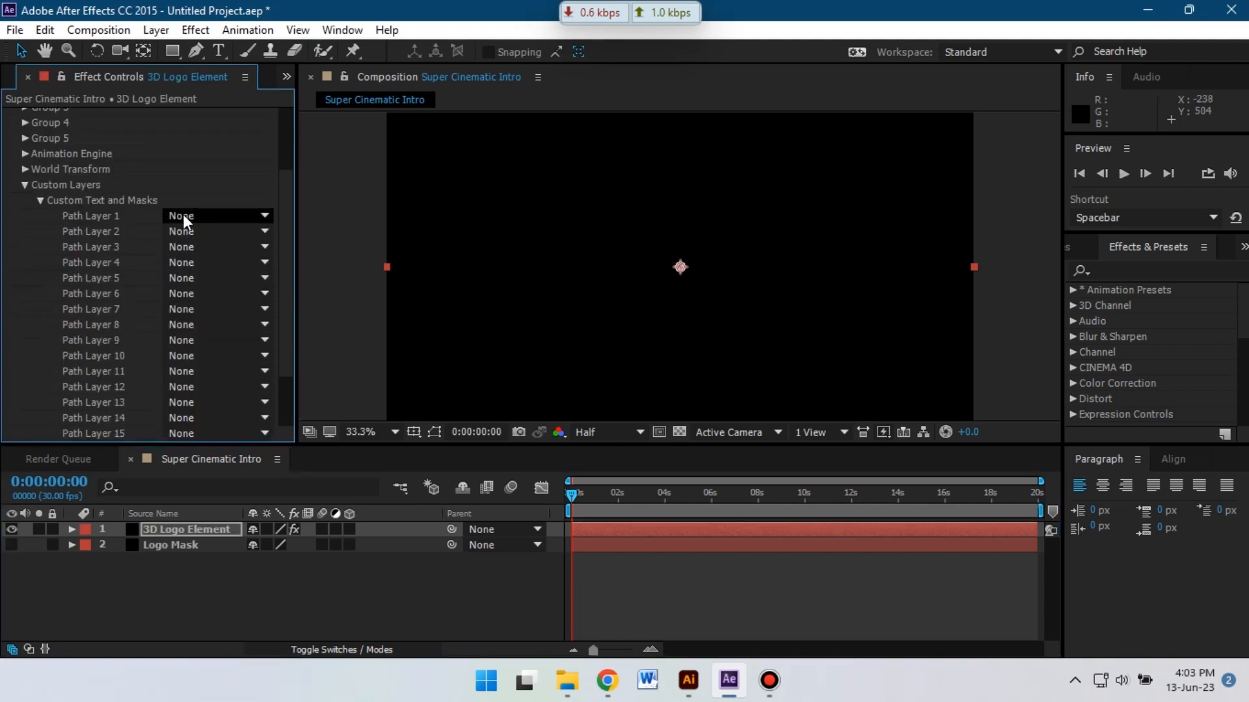
left_click(215, 214)
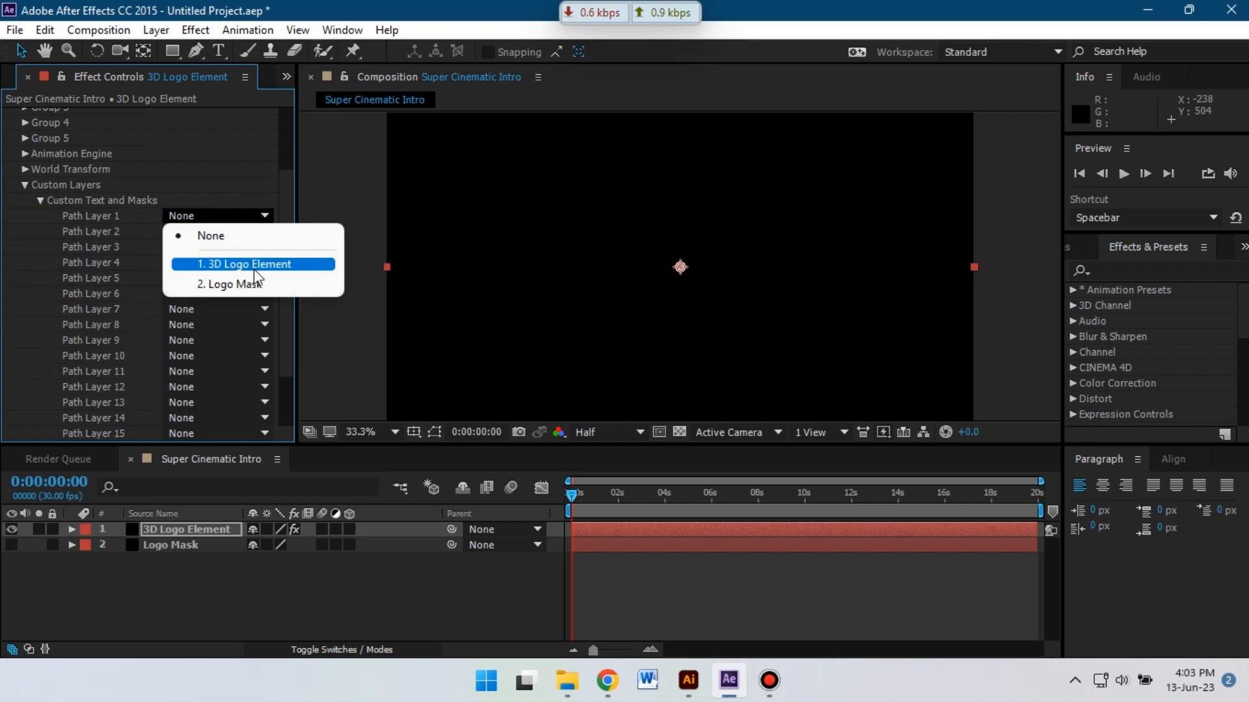
left_click(230, 283)
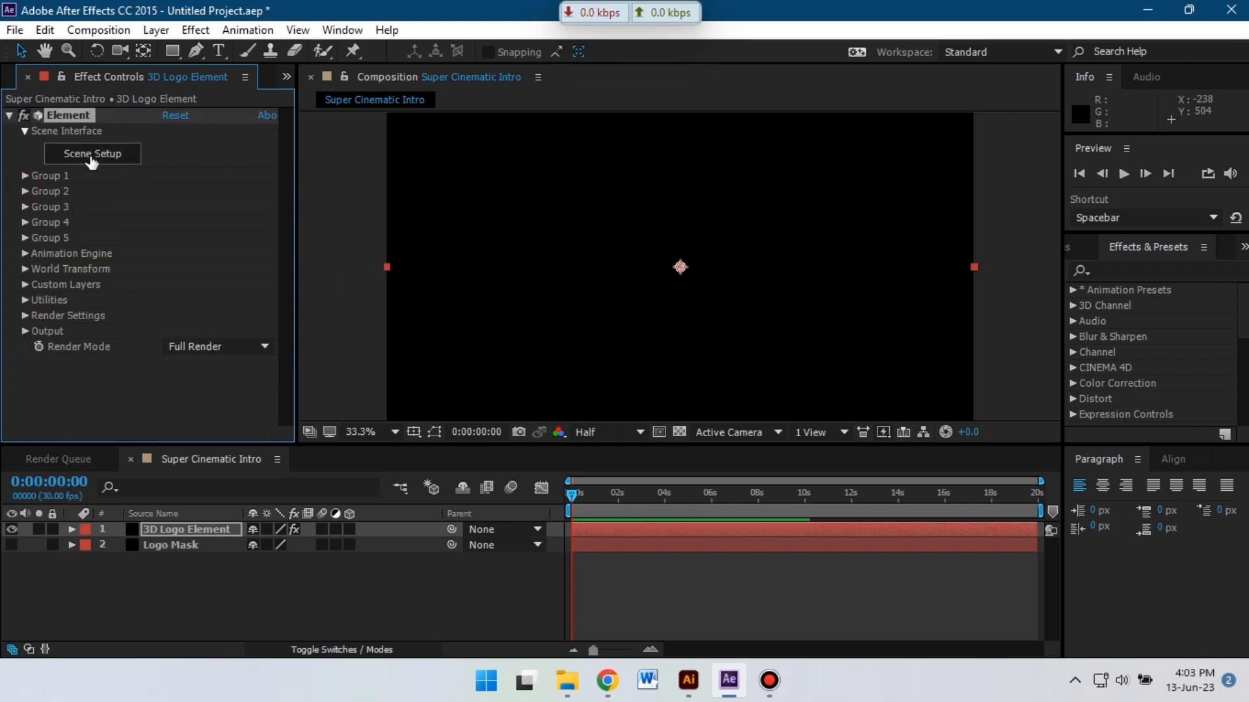
In Scene Setup, extrude the MC logo custom path into a 3D model.
left_click(91, 154)
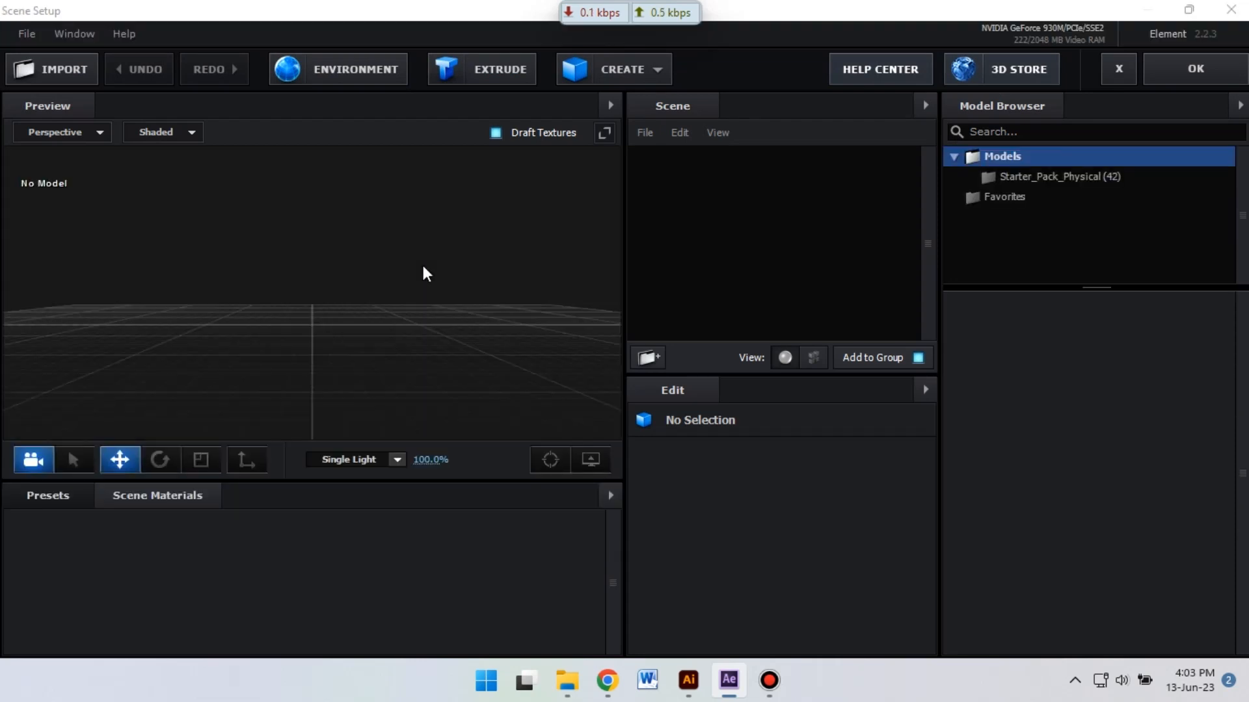
left_click(480, 69)
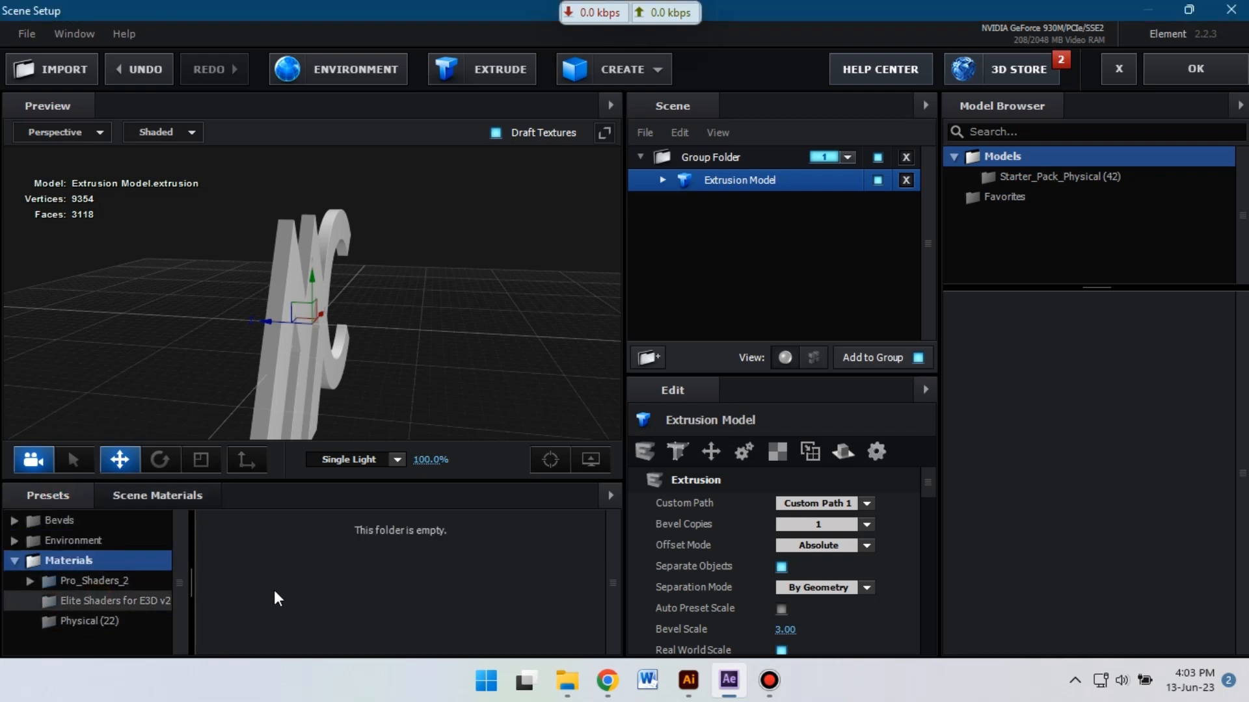
Apply the metal_rusted_04 material, set Extrude to 2.00 and Bevel Depth to 6.00.
left_click(114, 601)
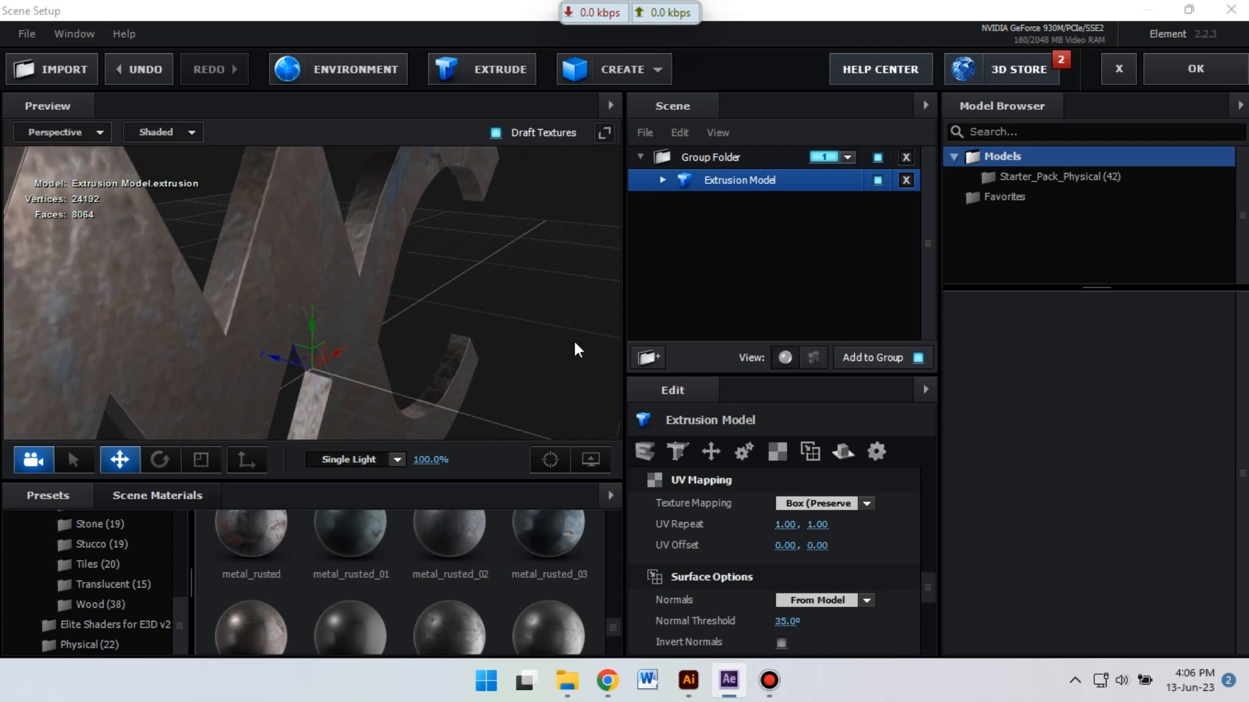
left_click(662, 180)
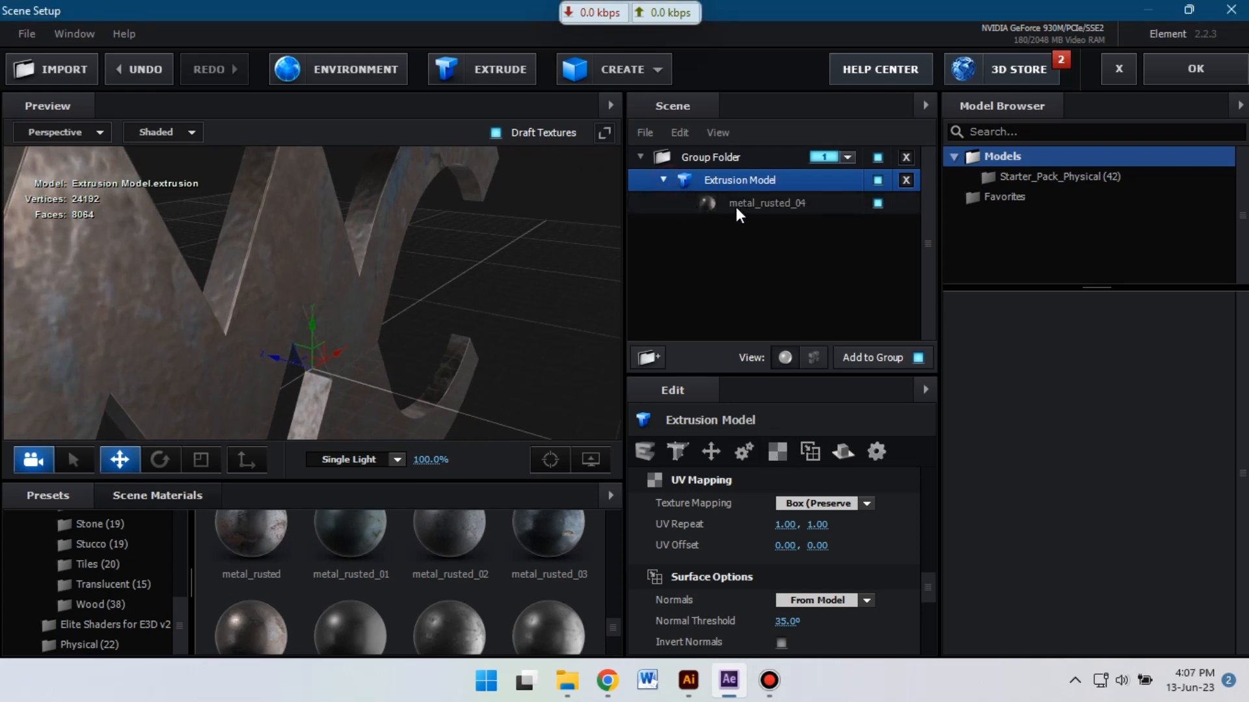
left_click(766, 203)
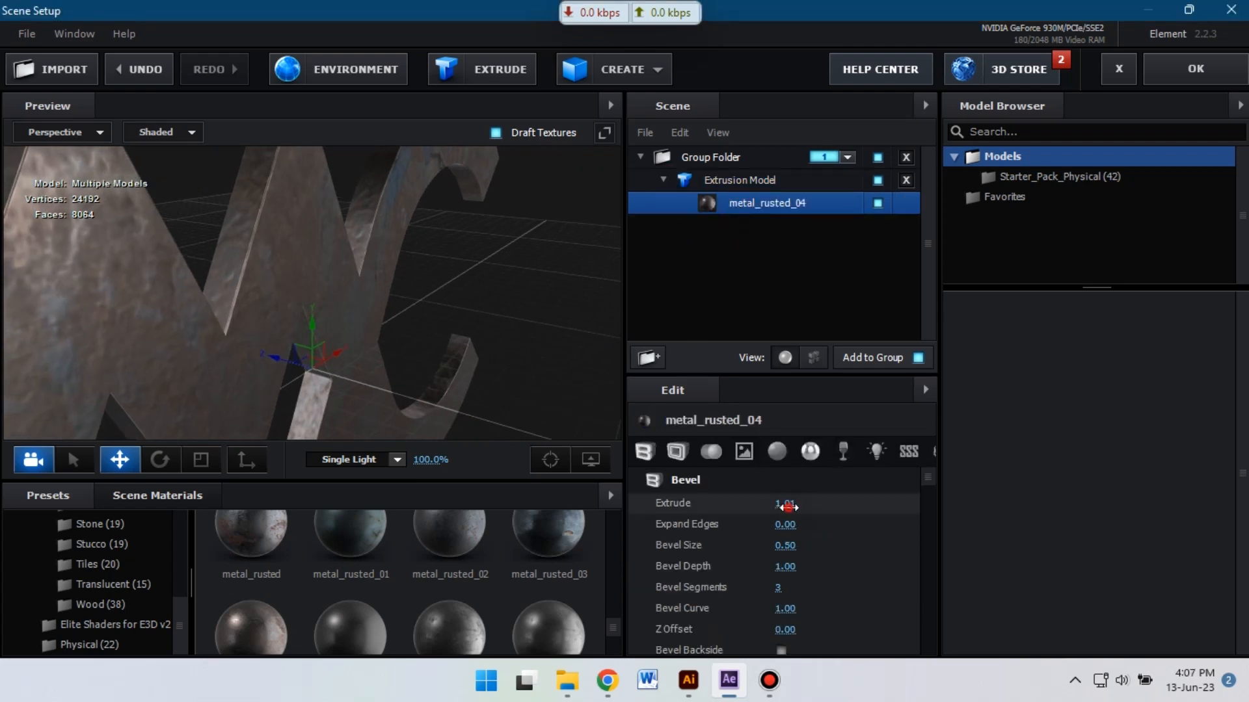
left_click_drag(784, 506, 867, 511)
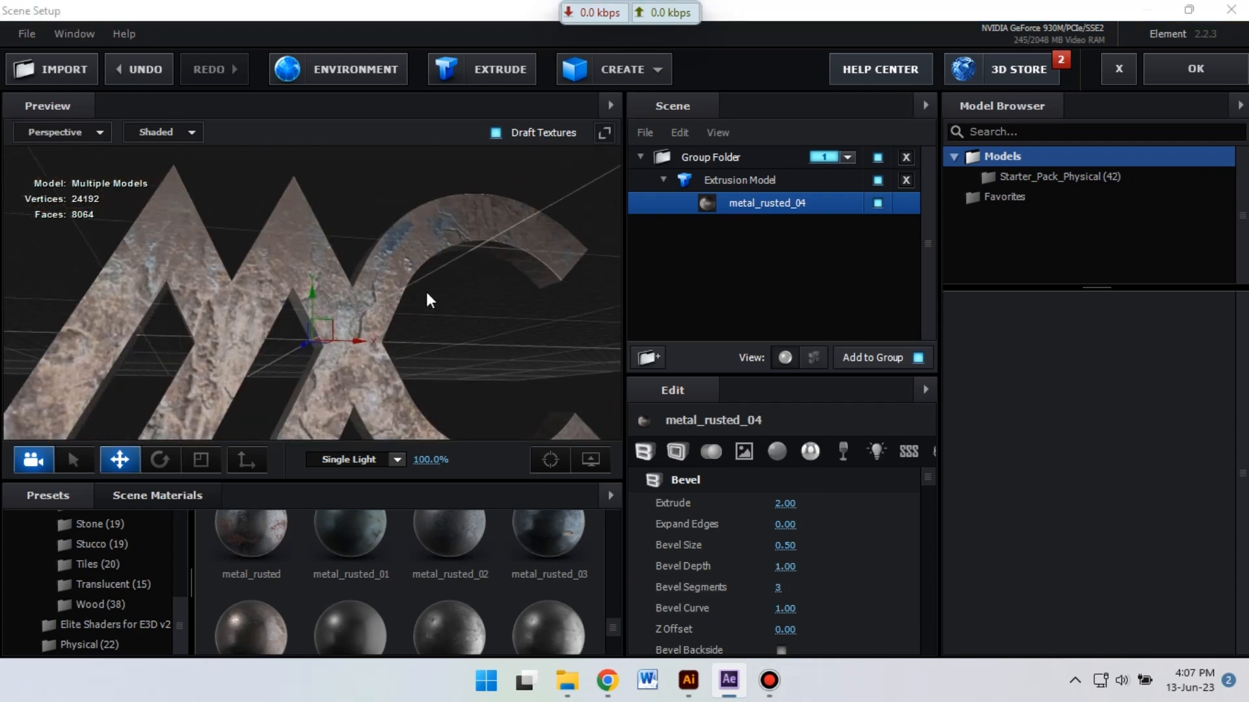
left_click(588, 459)
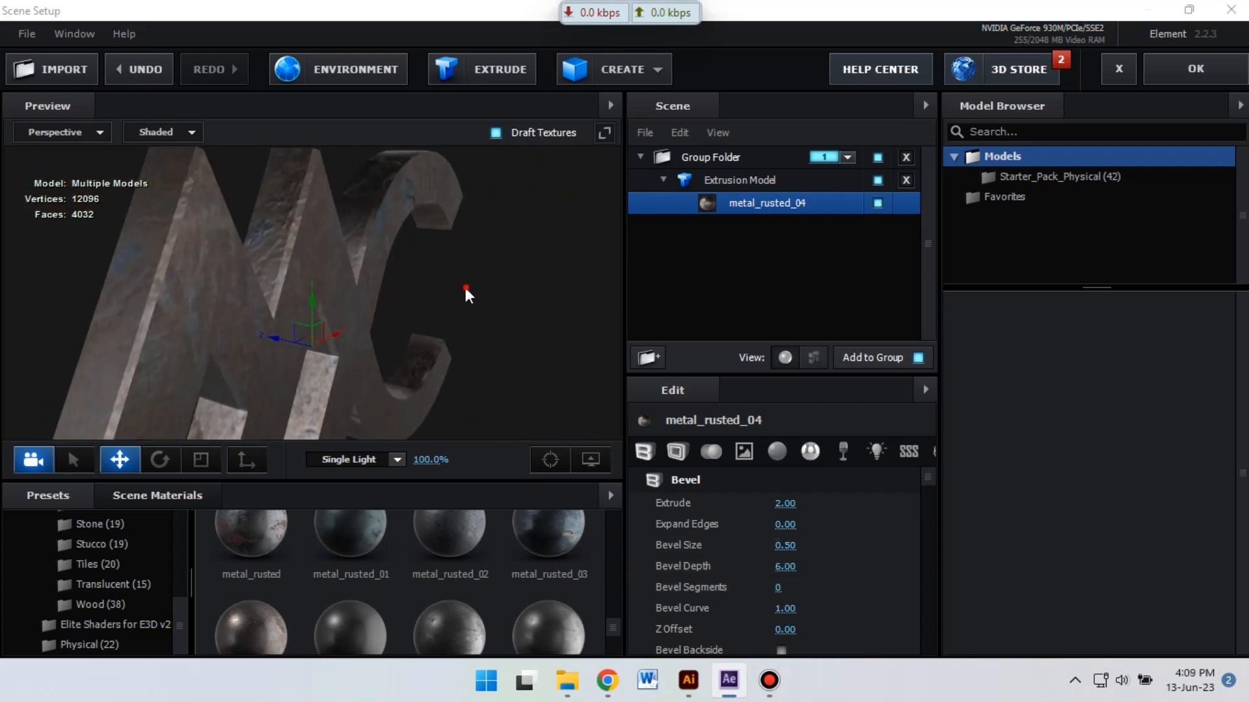
left_click_drag(466, 290, 464, 400)
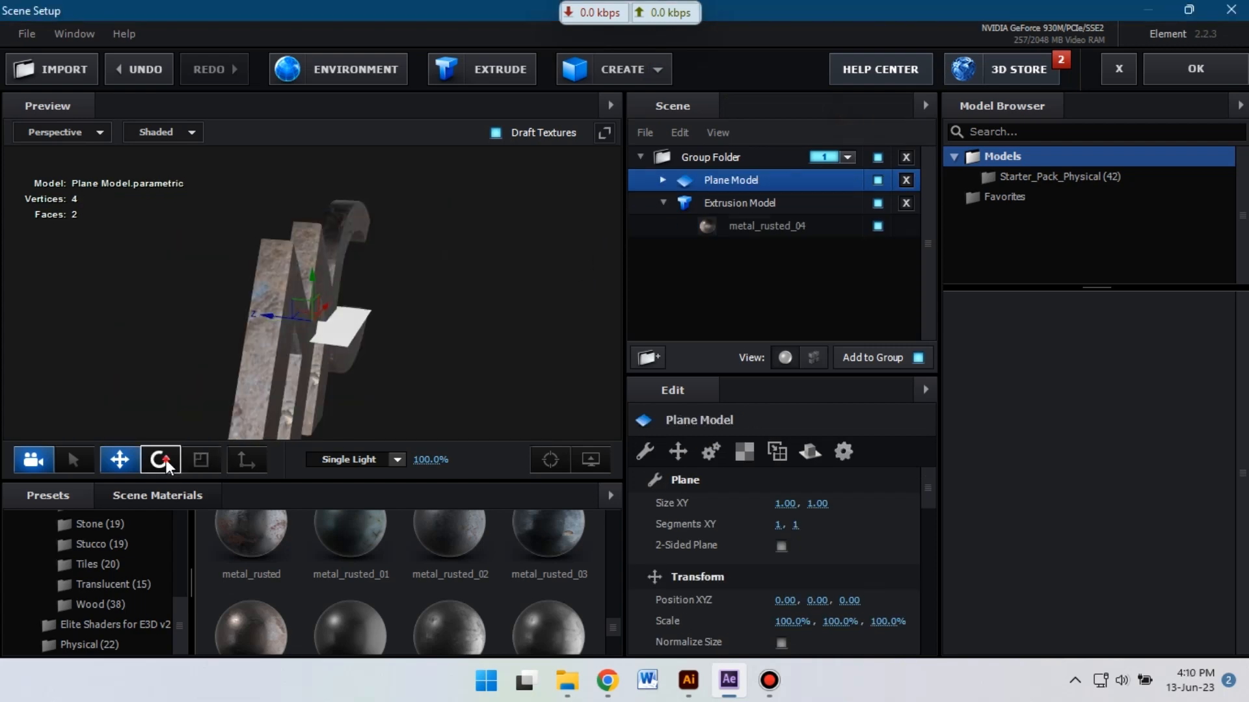
Size the backdrop plane to 50×50 and raise the rusted logo's Extrude to 2.65.
left_click(159, 459)
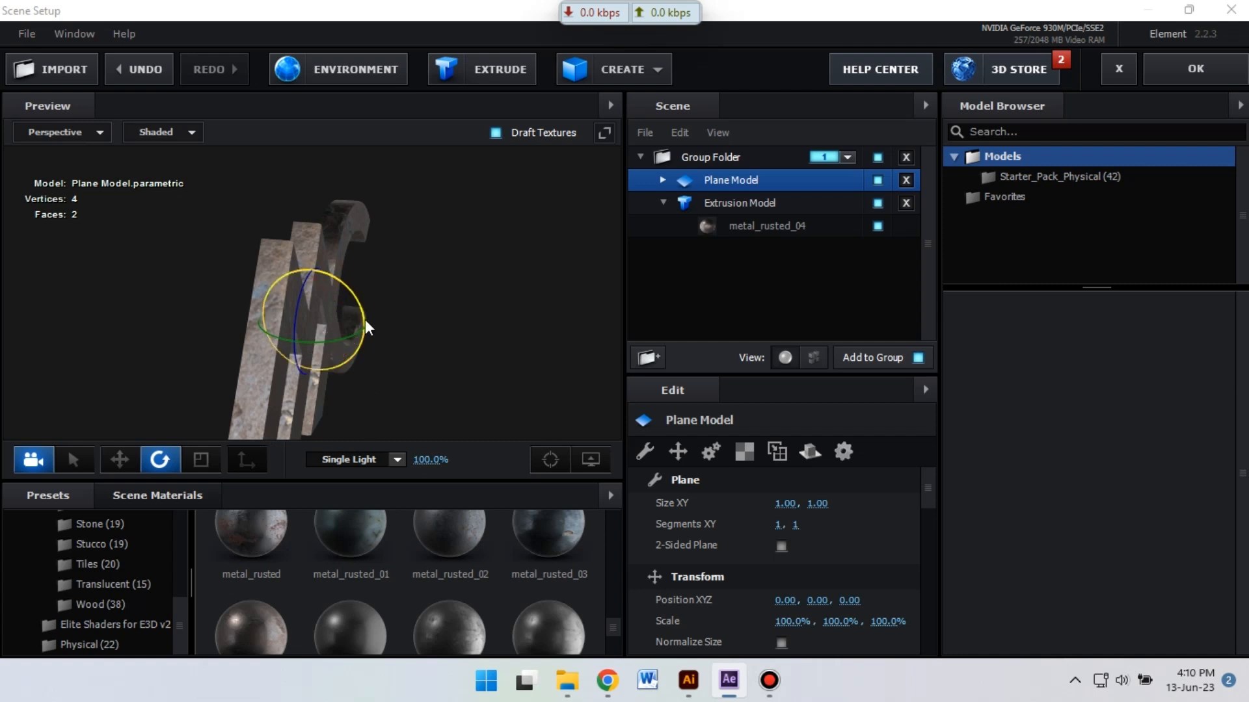
left_click(120, 459)
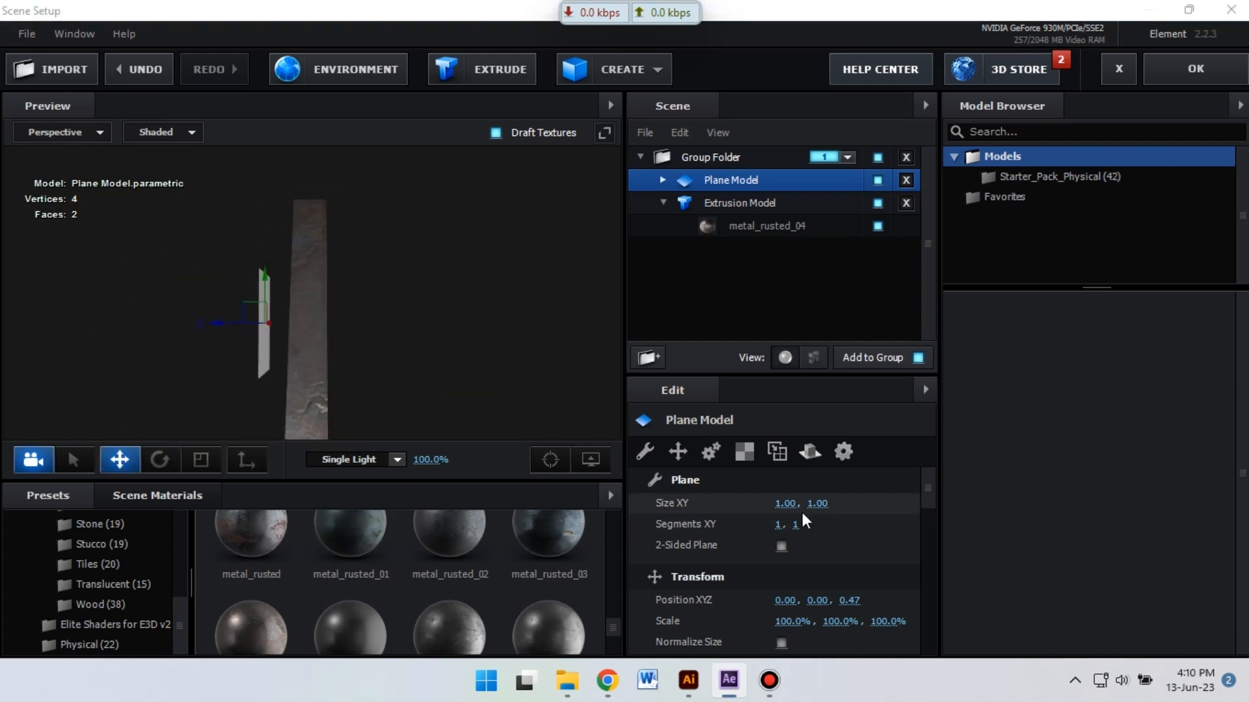
double_click(783, 502)
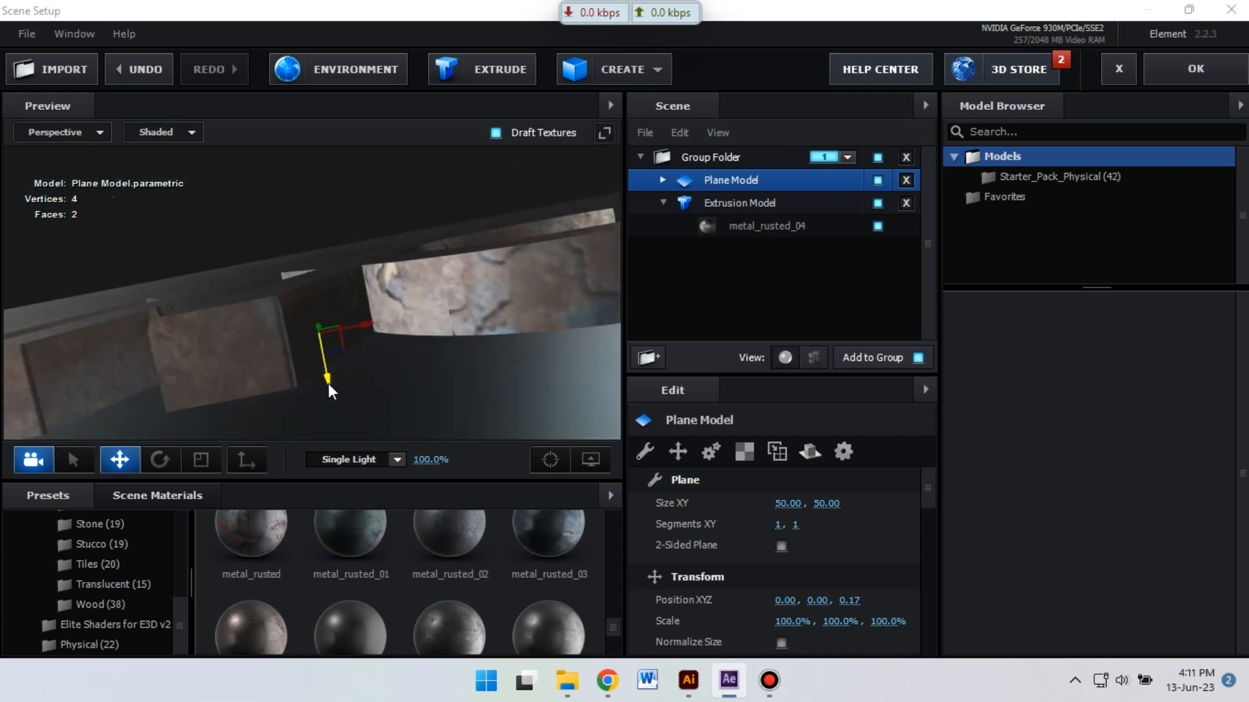
left_click(765, 226)
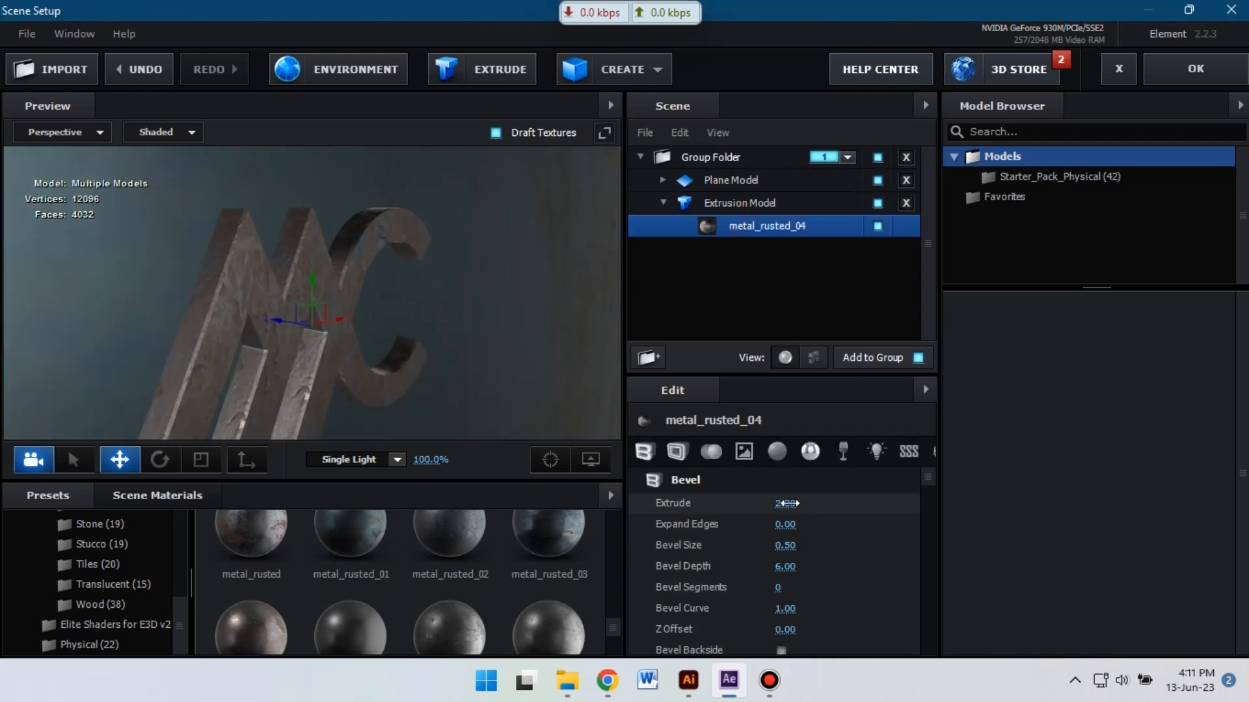
left_click_drag(784, 503, 796, 502)
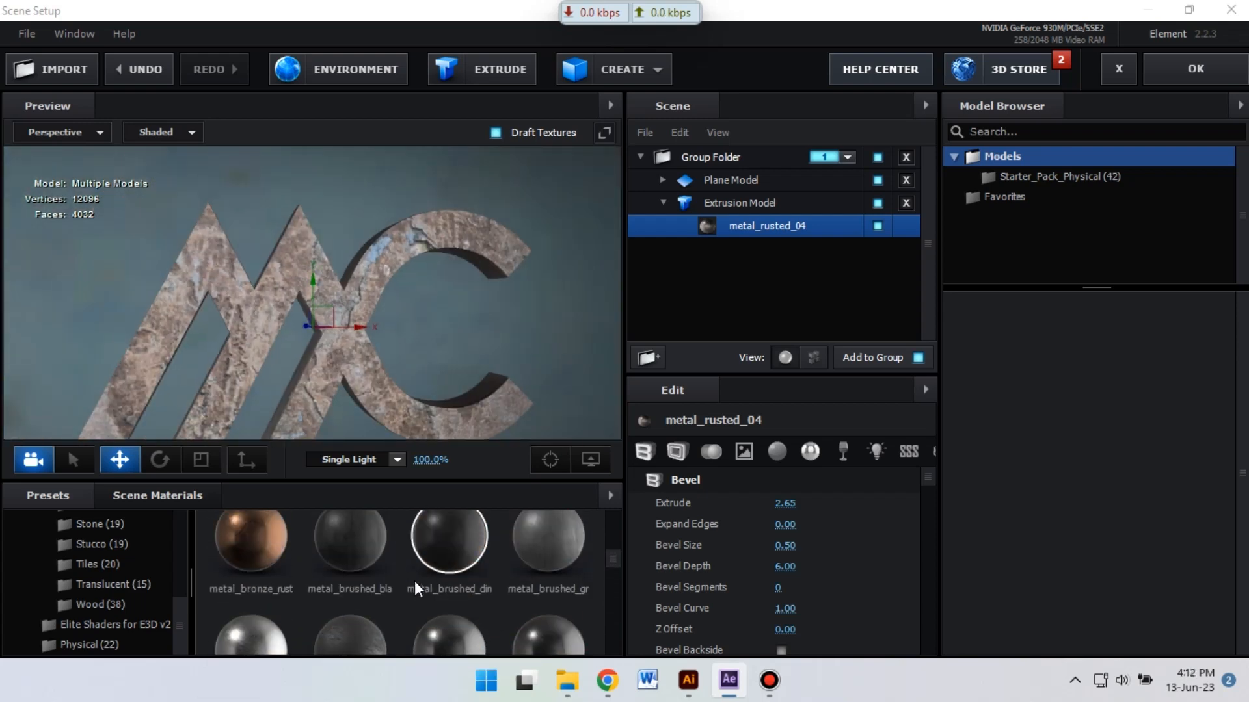
Enable Matte Shadow and Matte Reflection on the plane's metal_black material.
left_click(730, 179)
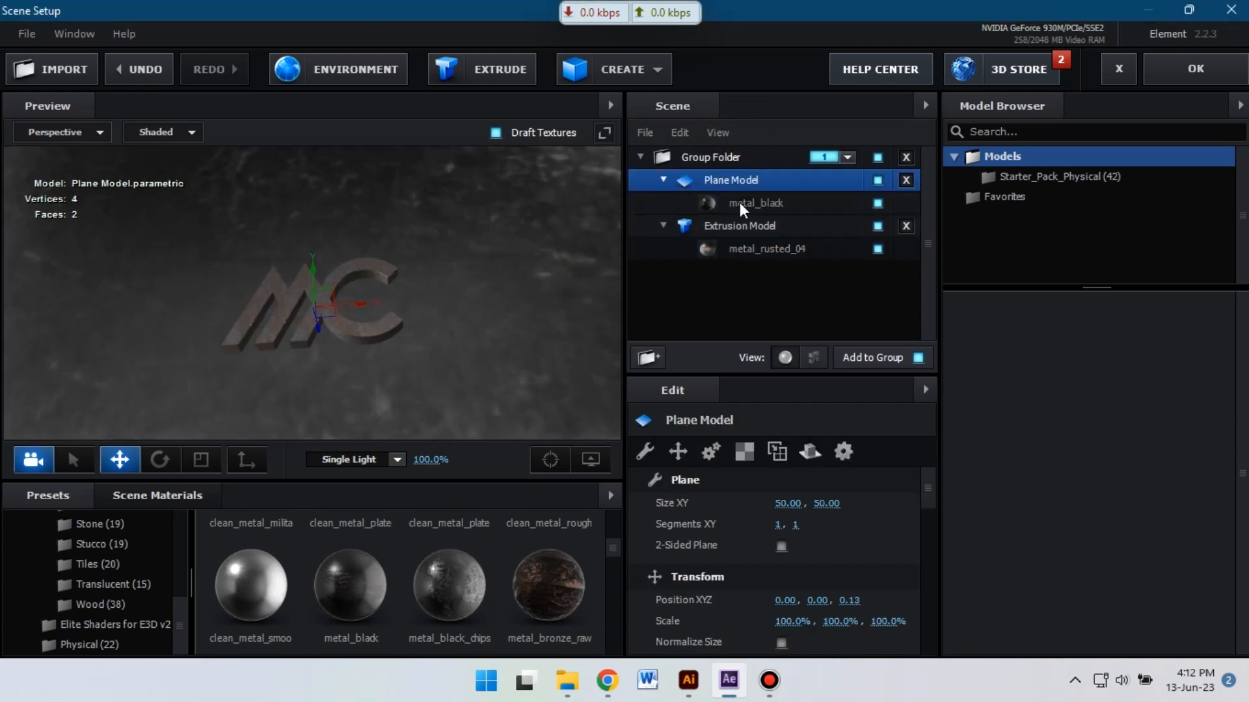
left_click(753, 203)
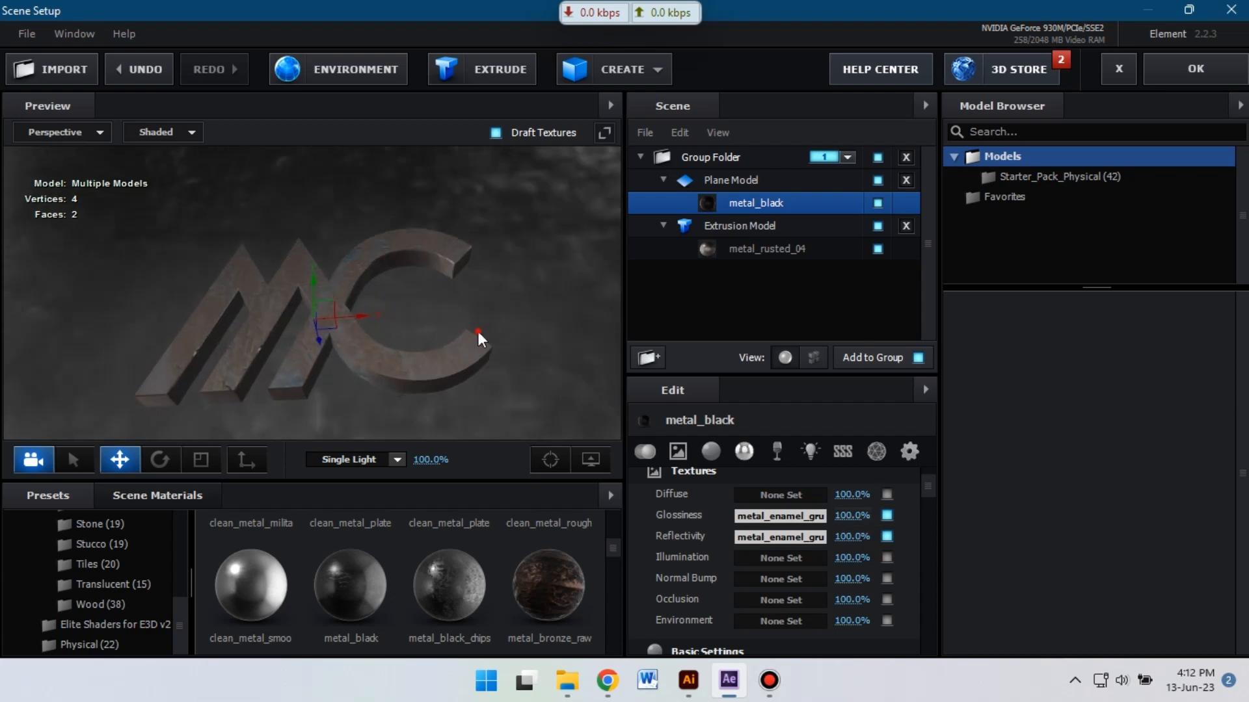
right_click(729, 179)
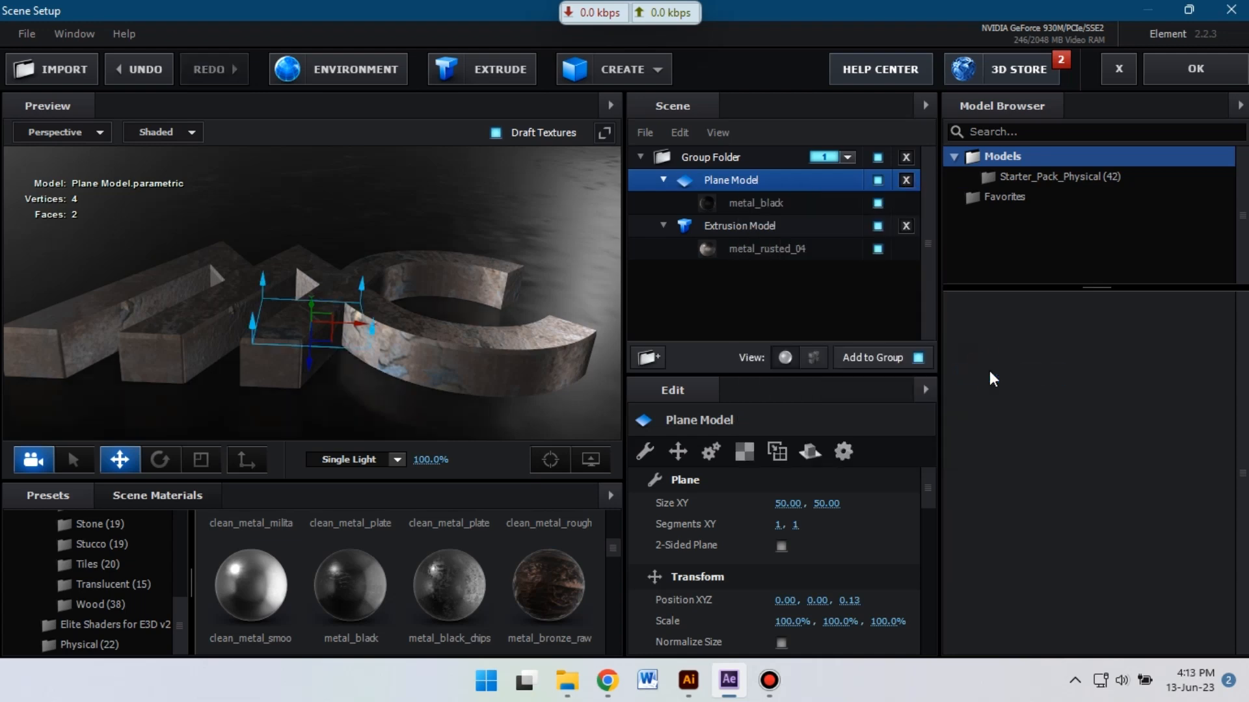
left_click_drag(359, 319, 443, 351)
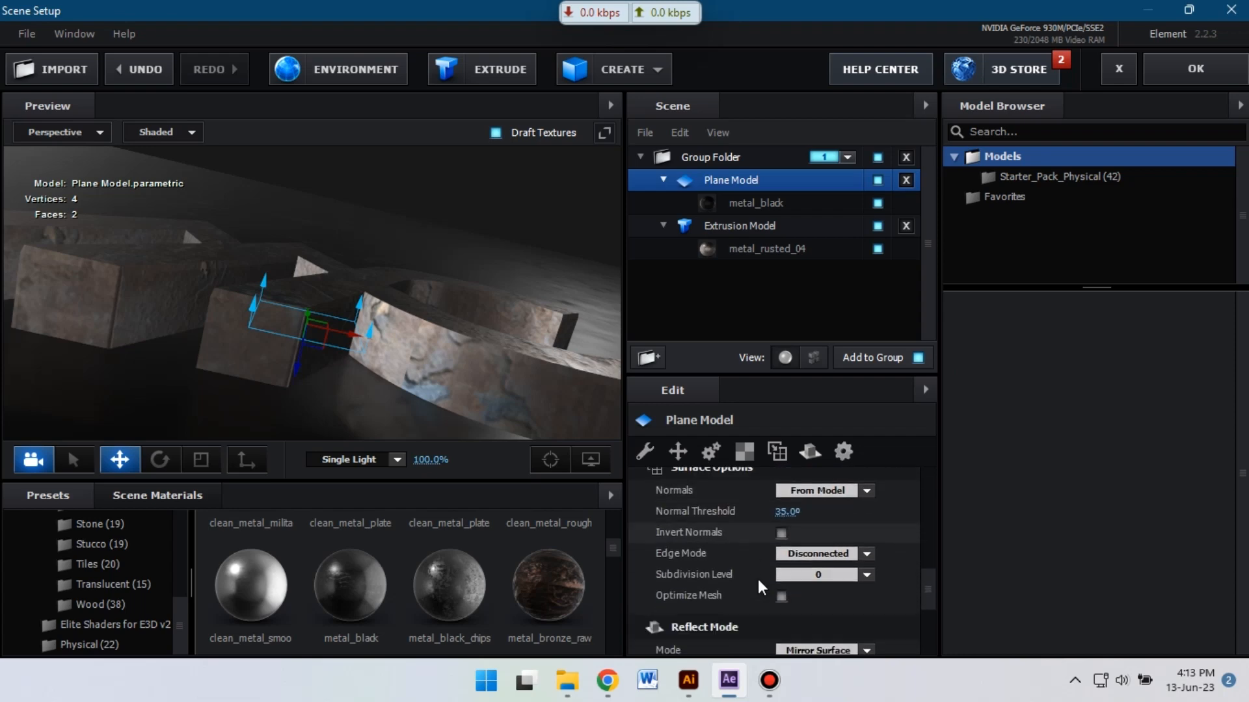
scroll("down", 3)
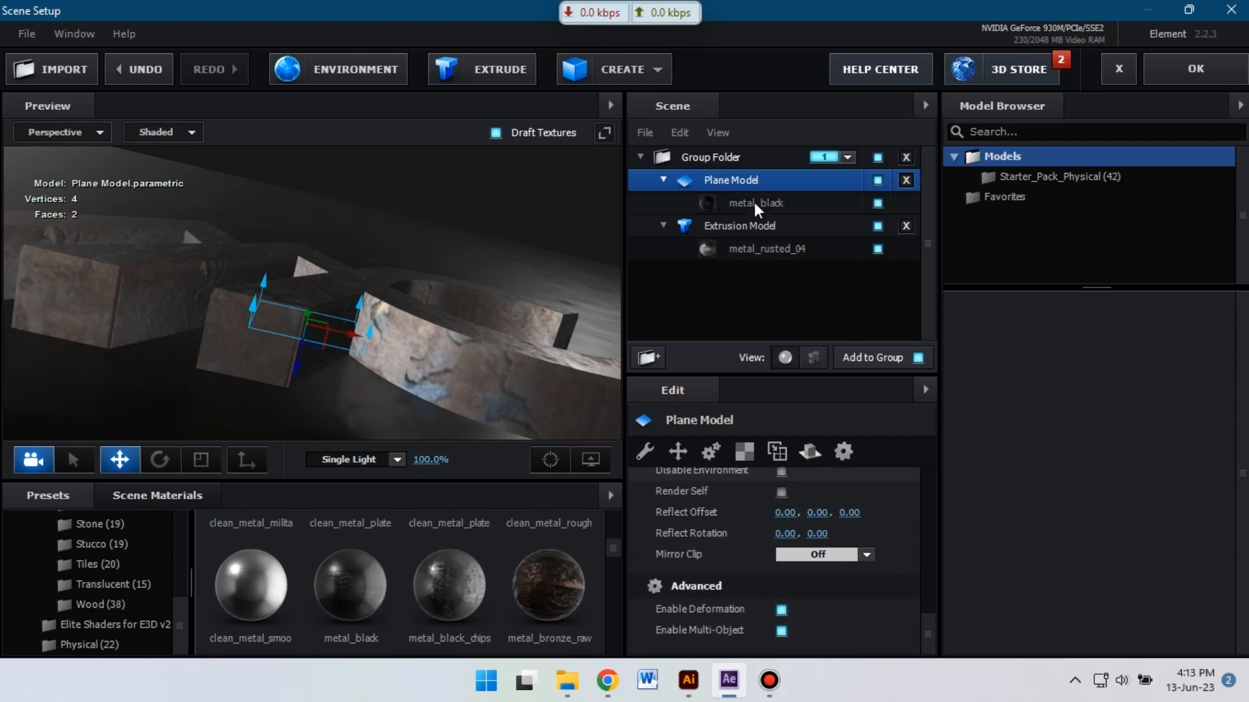
left_click(755, 203)
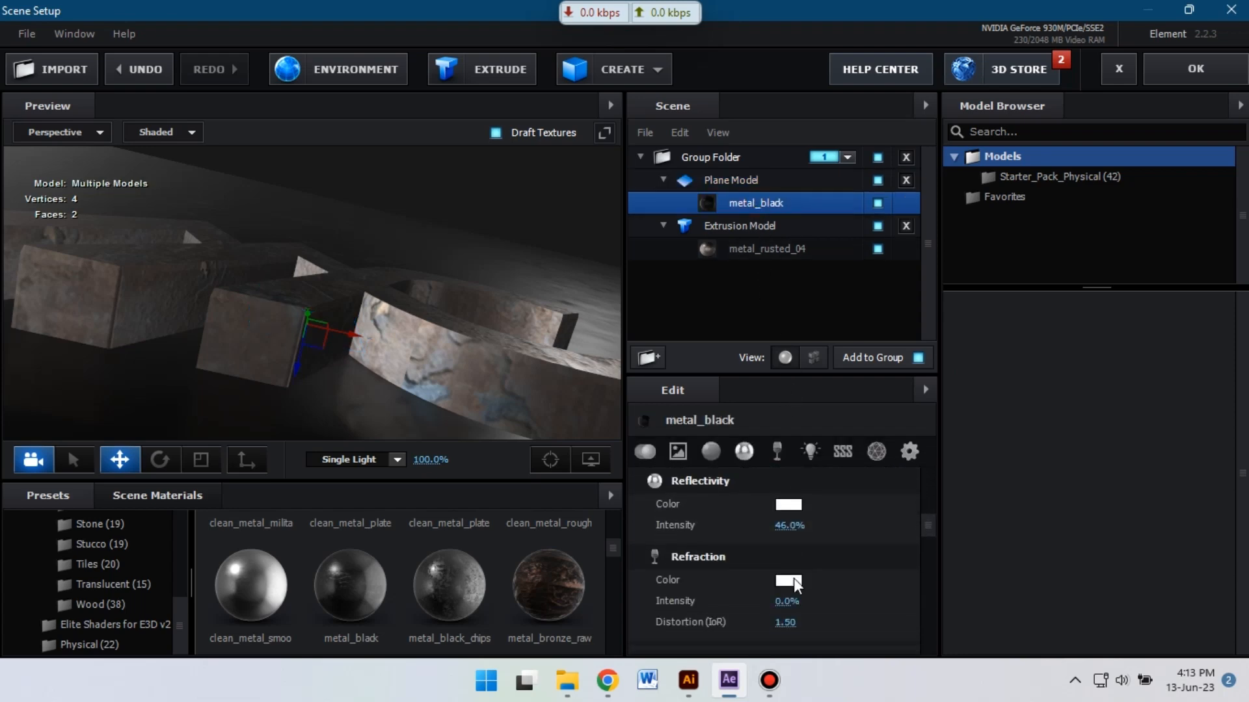
scroll("down", 3)
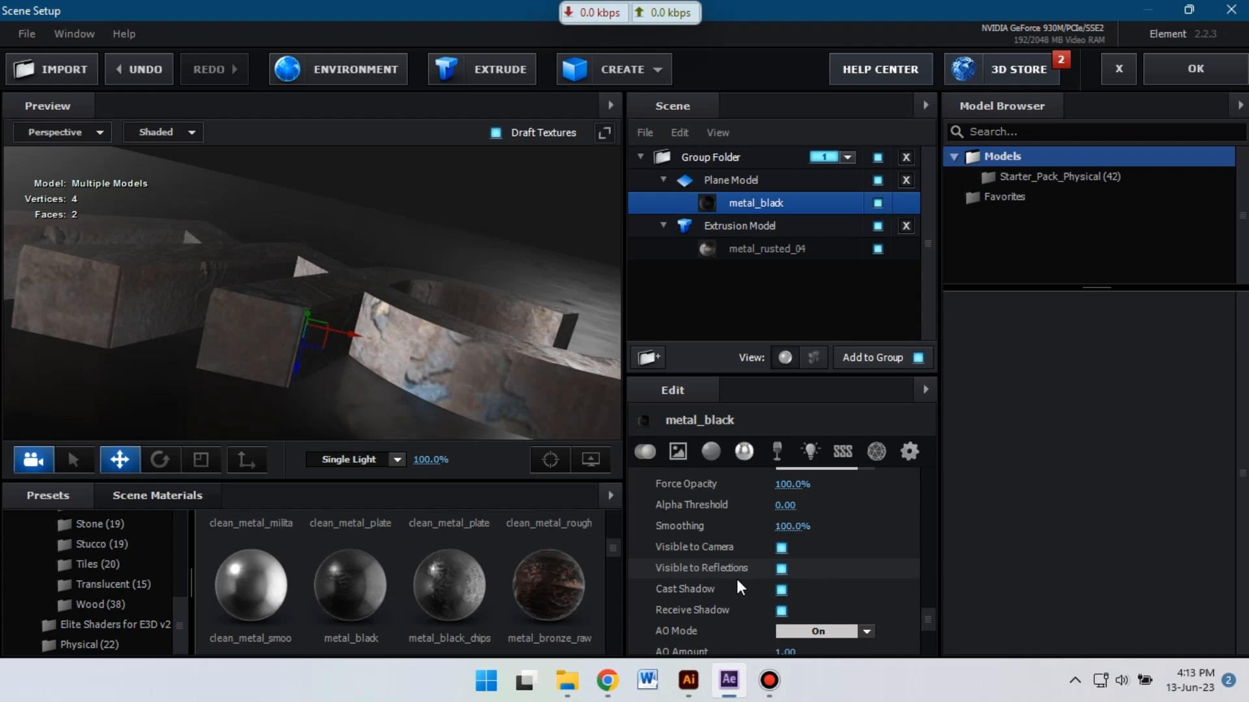
scroll("down", 3)
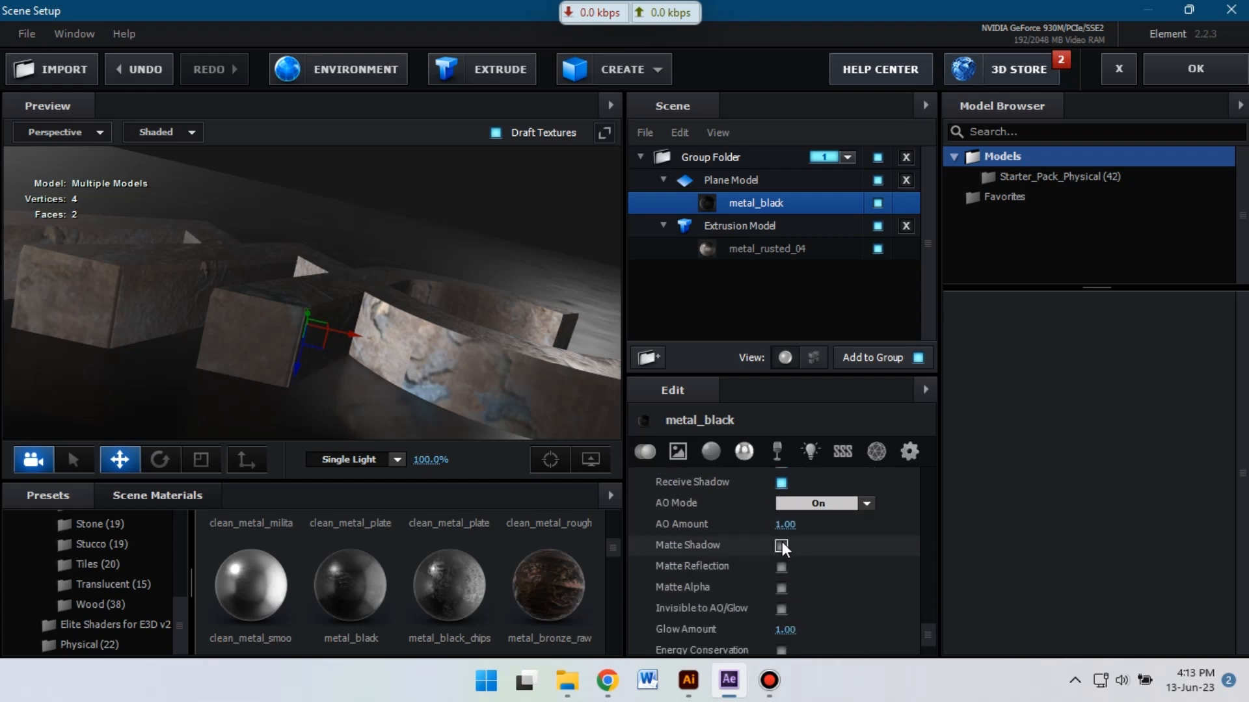
left_click(780, 545)
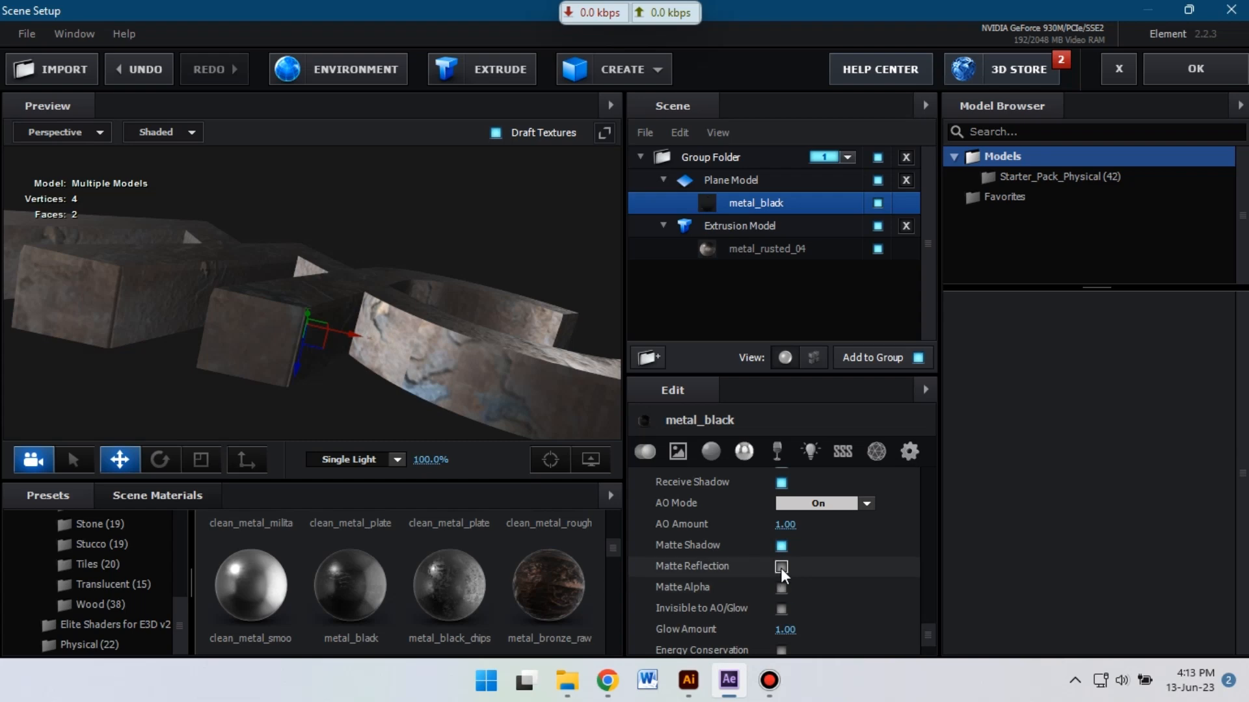
left_click(781, 566)
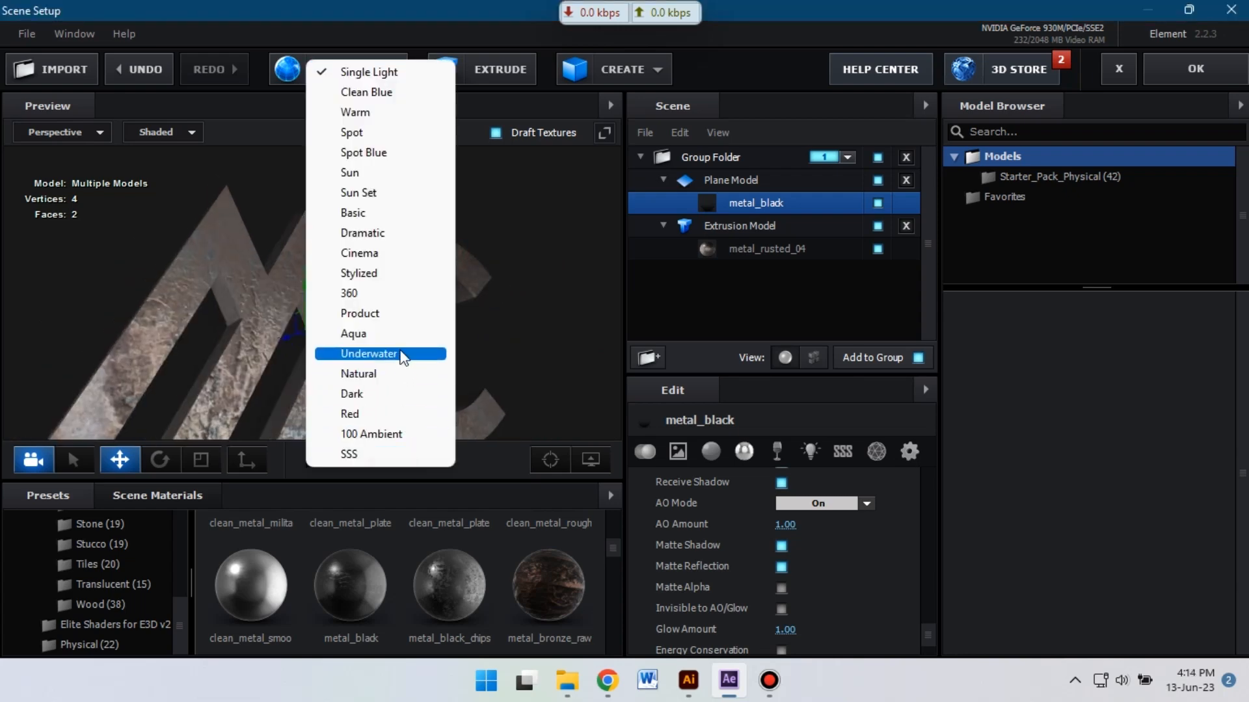
mouse_move(391, 363)
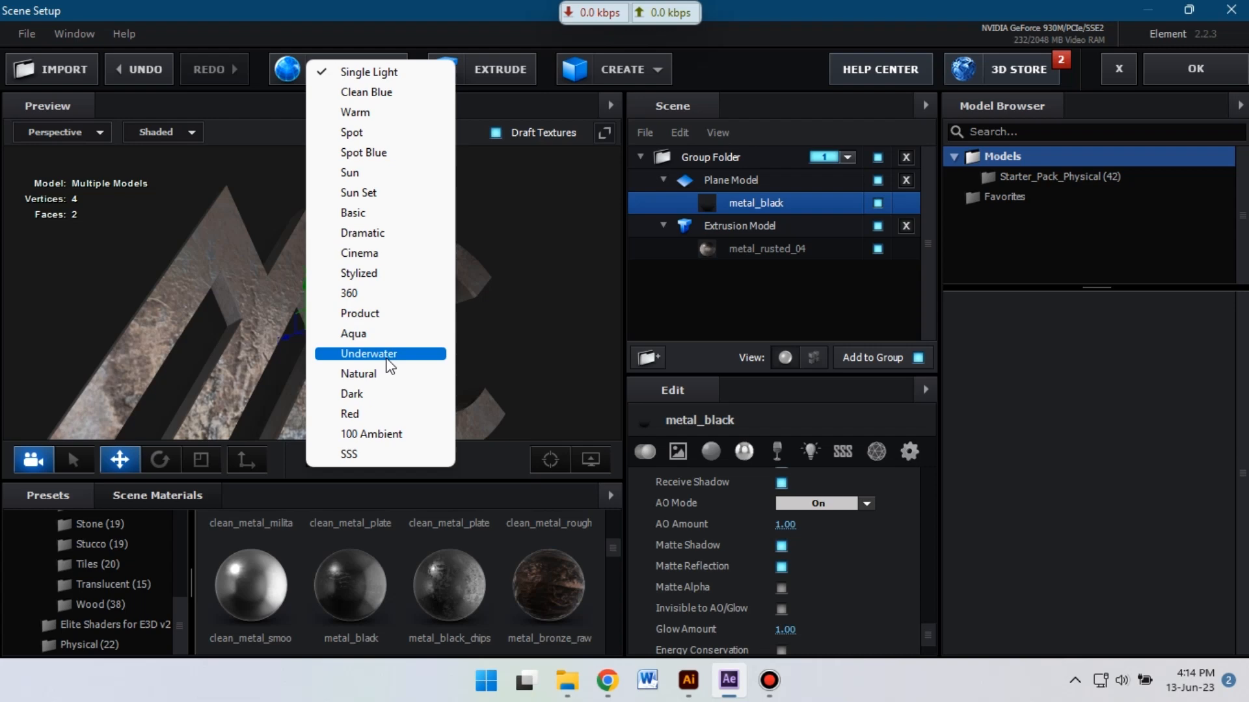
Light the scene with the Natural environment preset and apply the setup with OK.
left_click(358, 373)
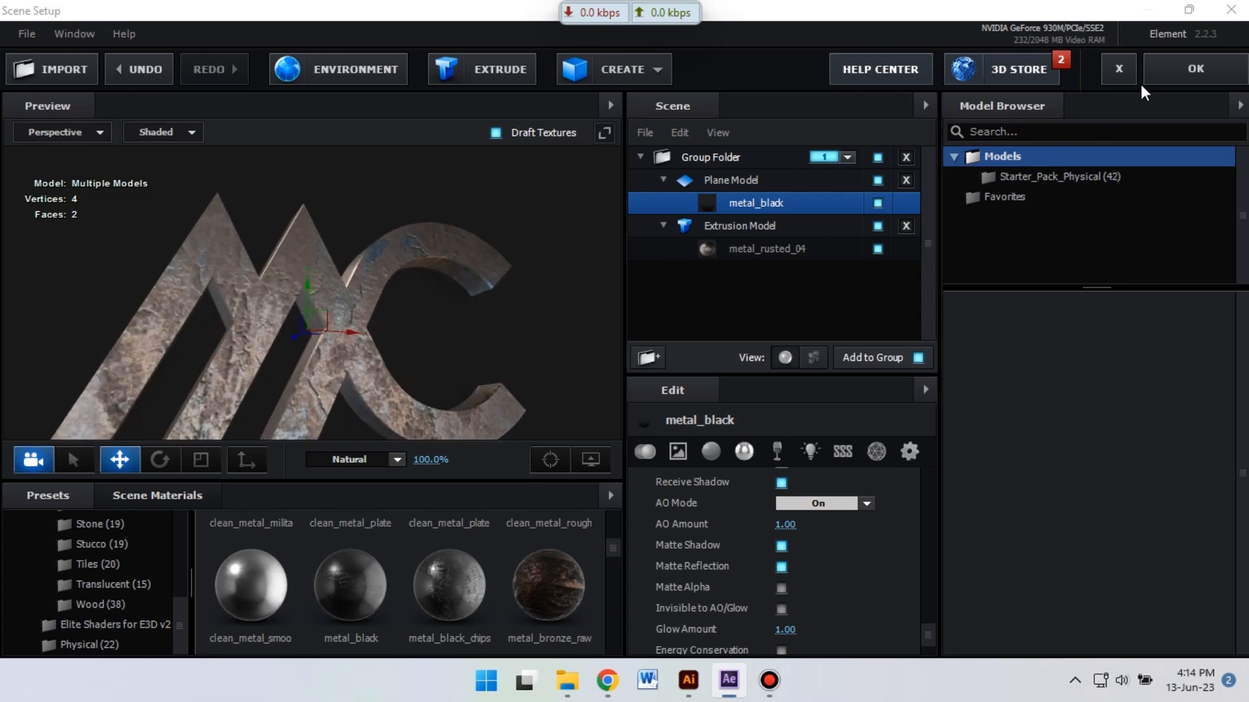
left_click(1195, 69)
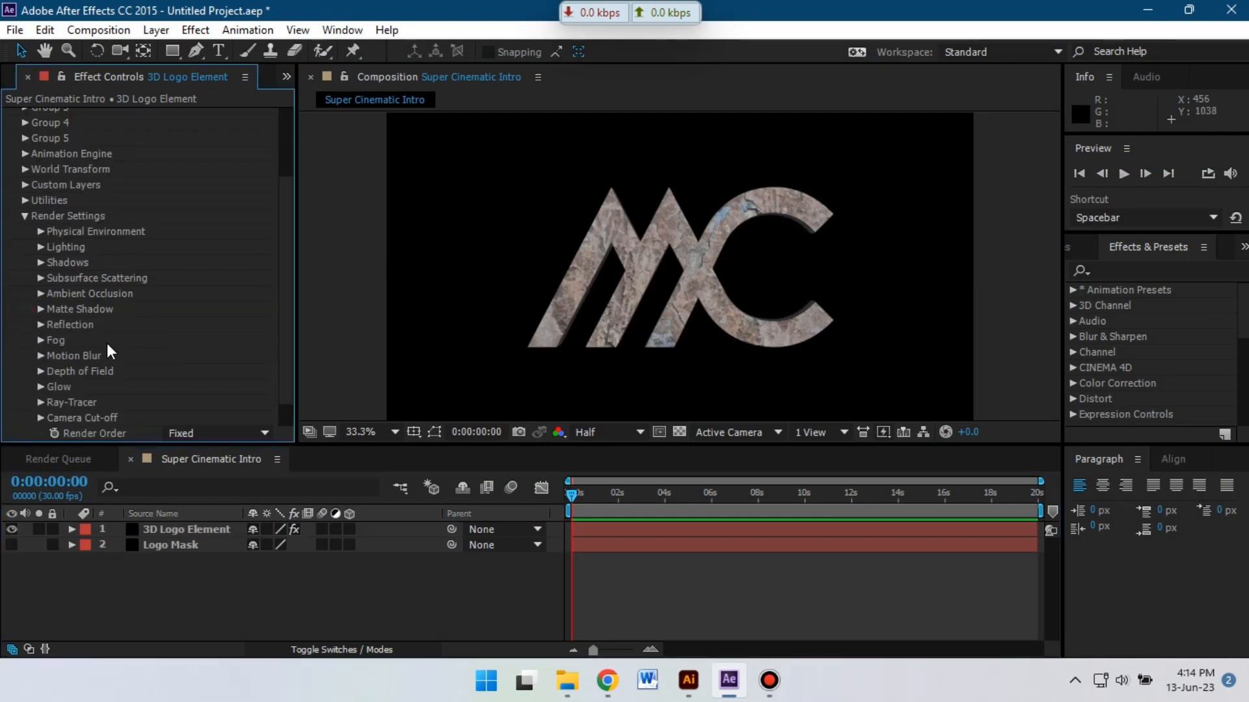
Set Render Settings > Lighting > Add Lighting to Natural on the Element effect.
left_click(41, 247)
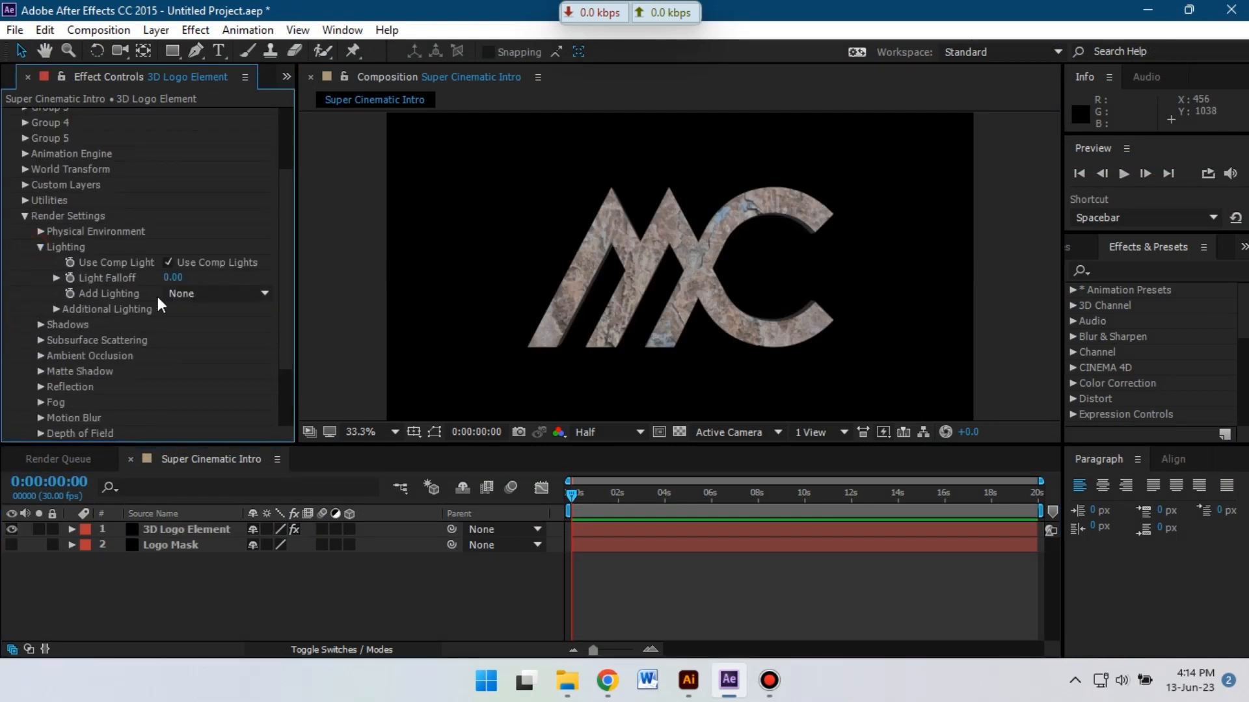
left_click(215, 293)
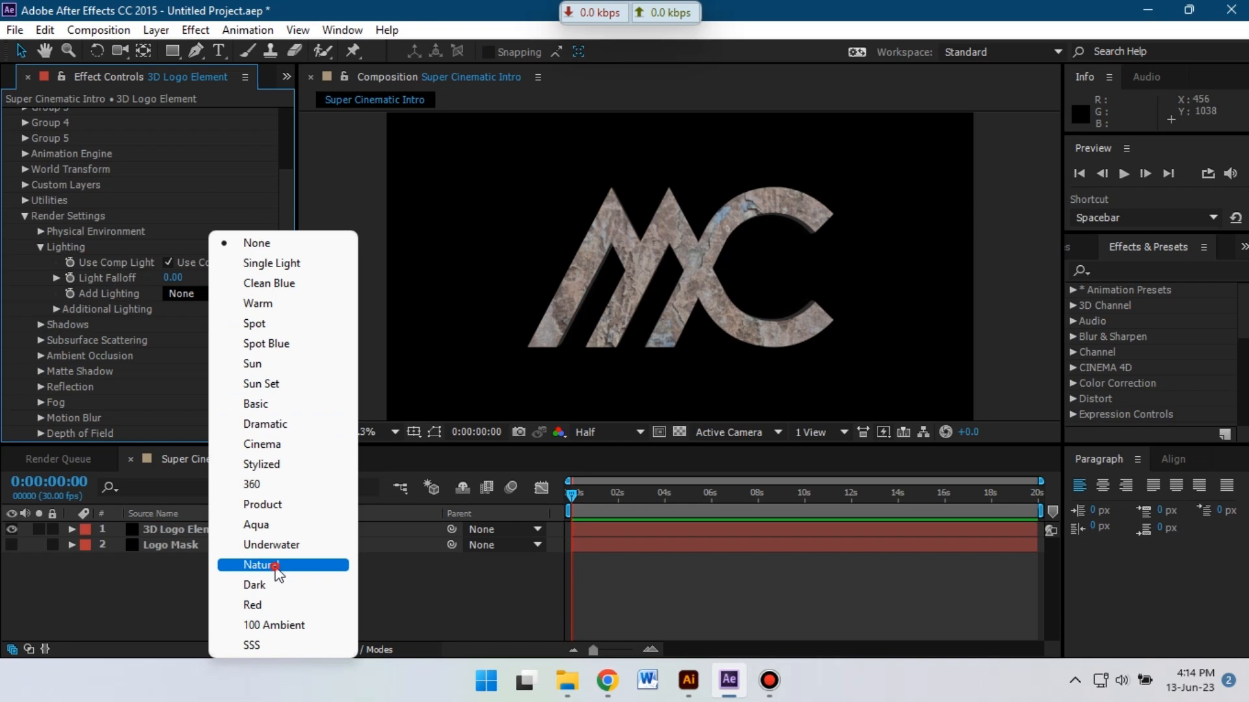
left_click(256, 564)
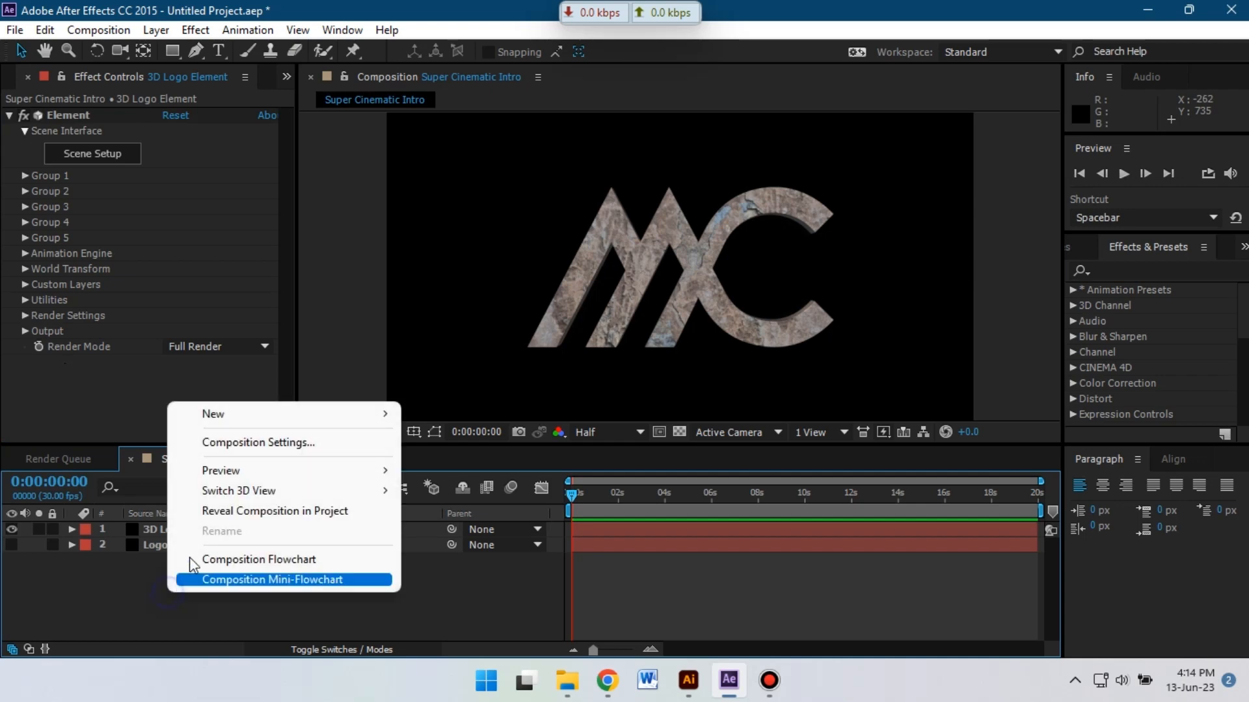
mouse_move(239, 414)
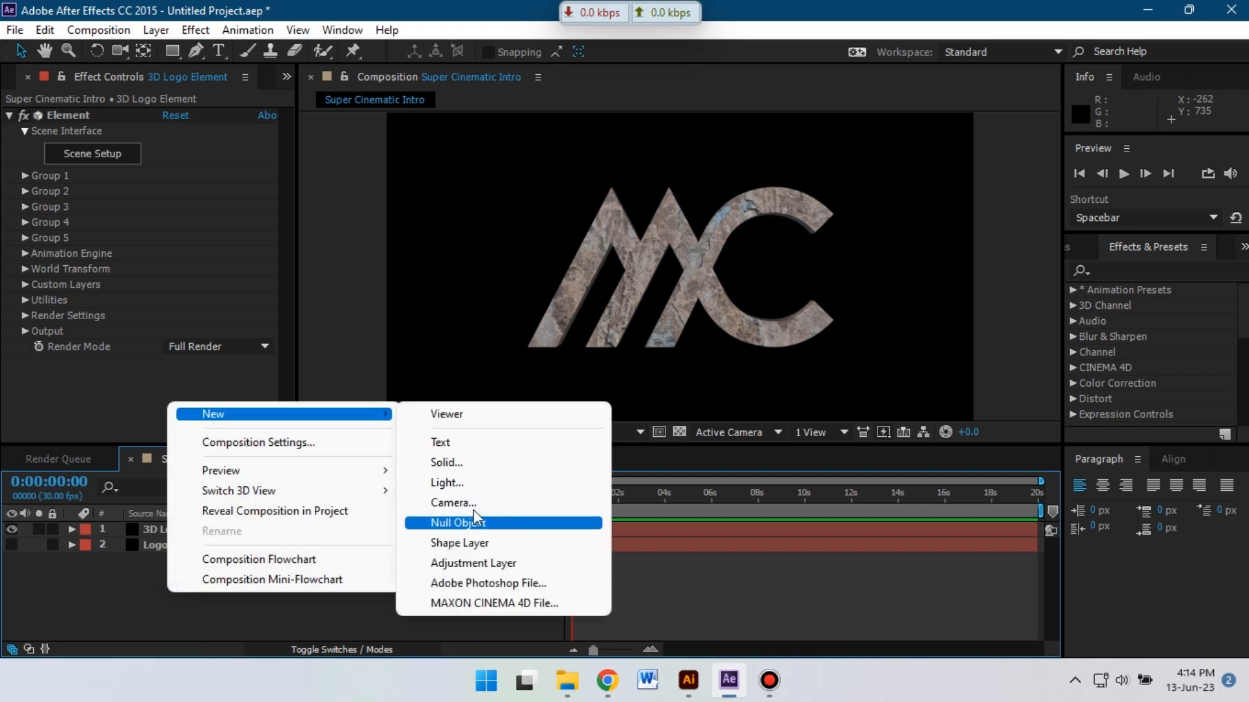
Create Camera 1 with the default 35mm two-node preset.
left_click(453, 502)
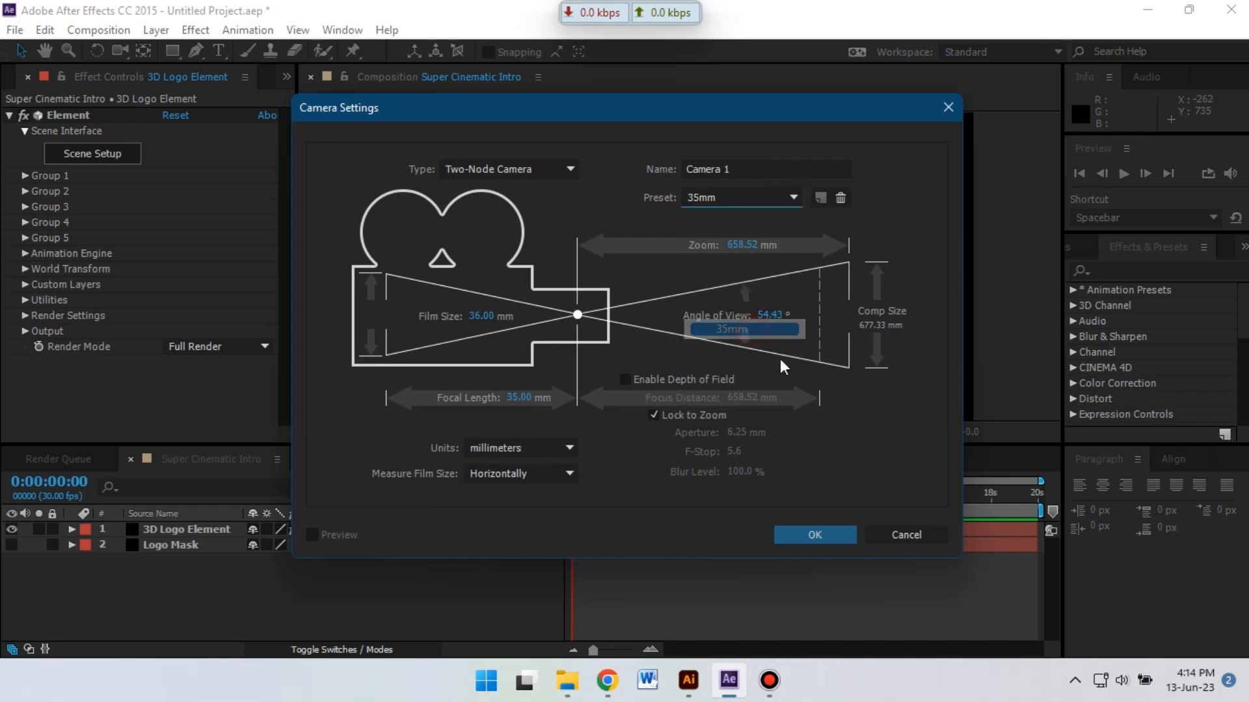
left_click(813, 535)
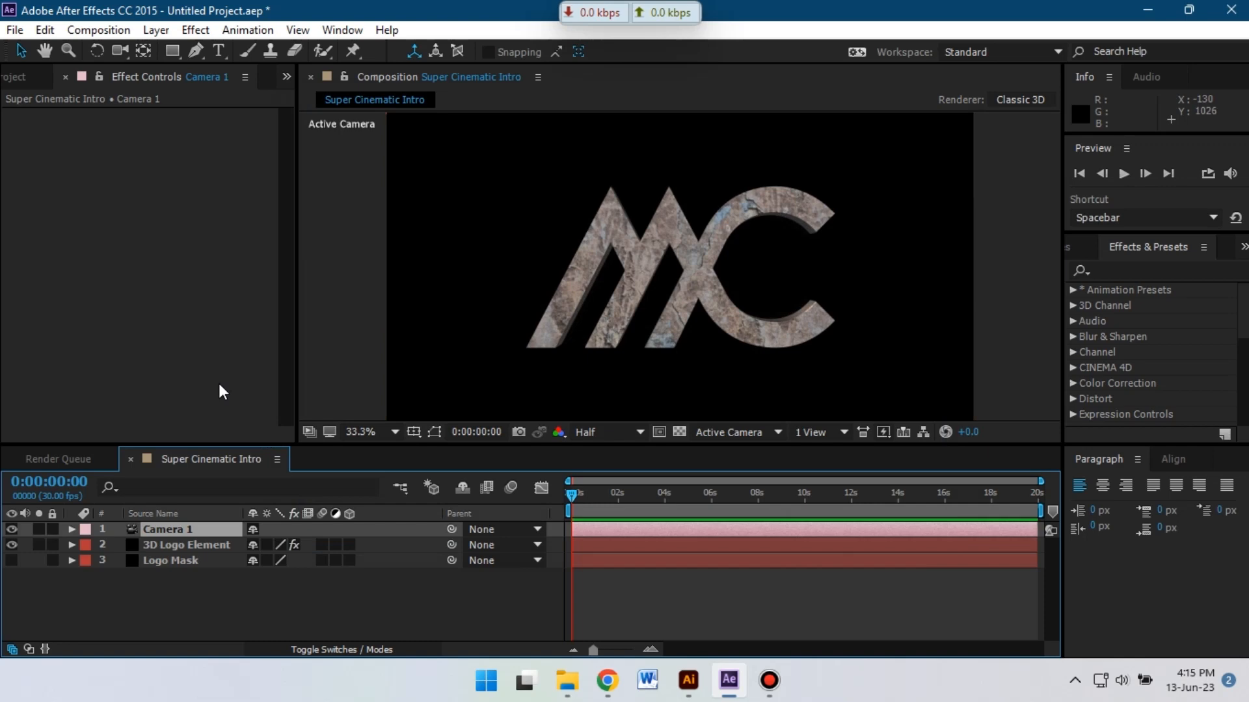
mouse_move(97, 160)
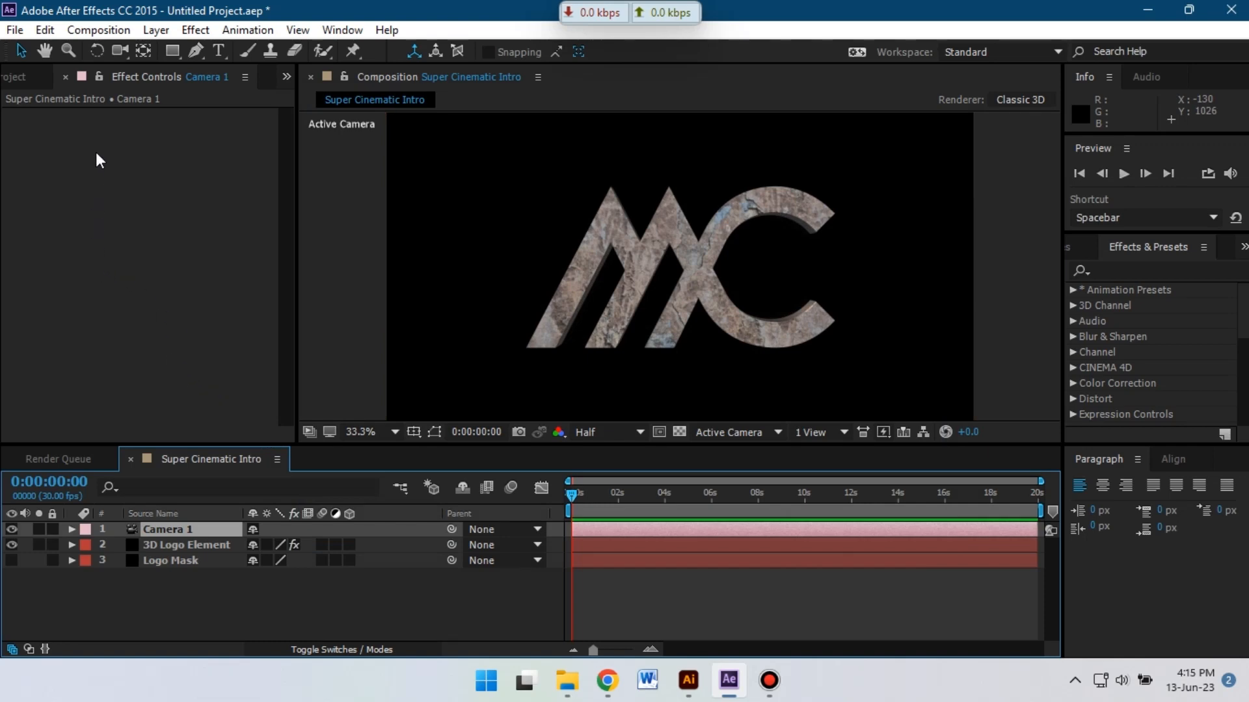
mouse_move(120, 50)
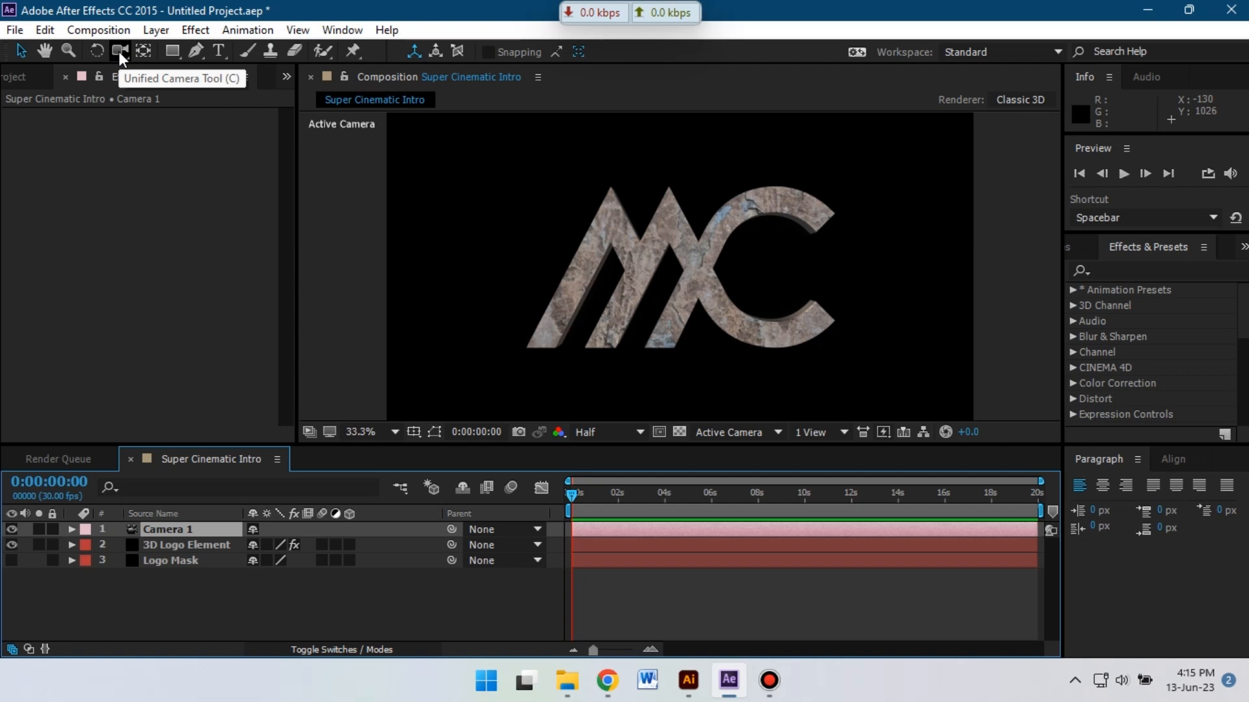
Use the Orbit Camera Tool to frame the camera shots around the logo letters.
left_click(119, 50)
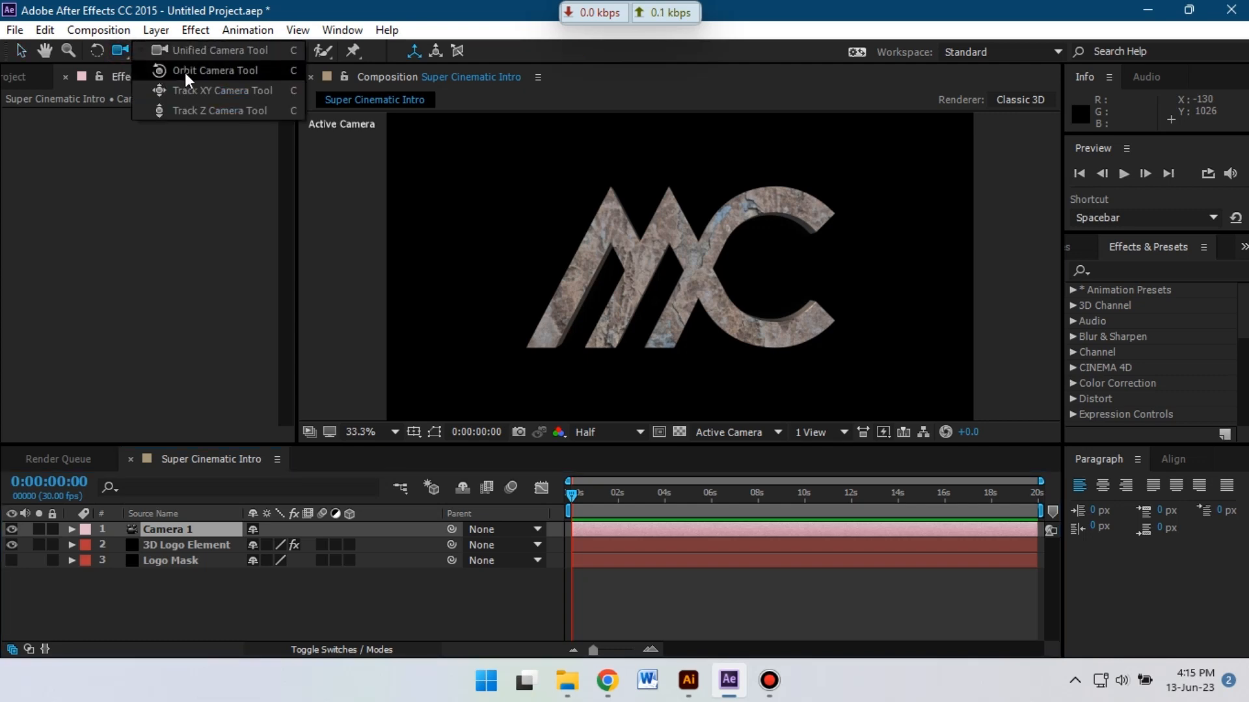
left_click(214, 70)
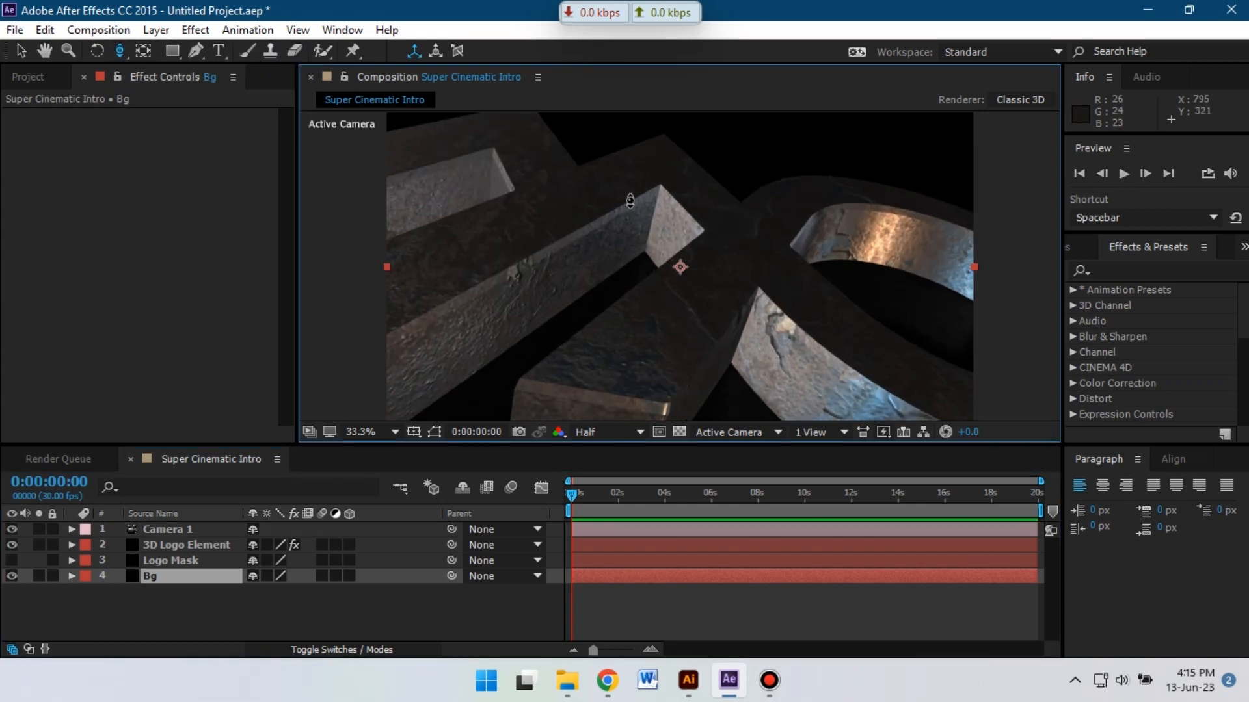
mouse_move(621, 199)
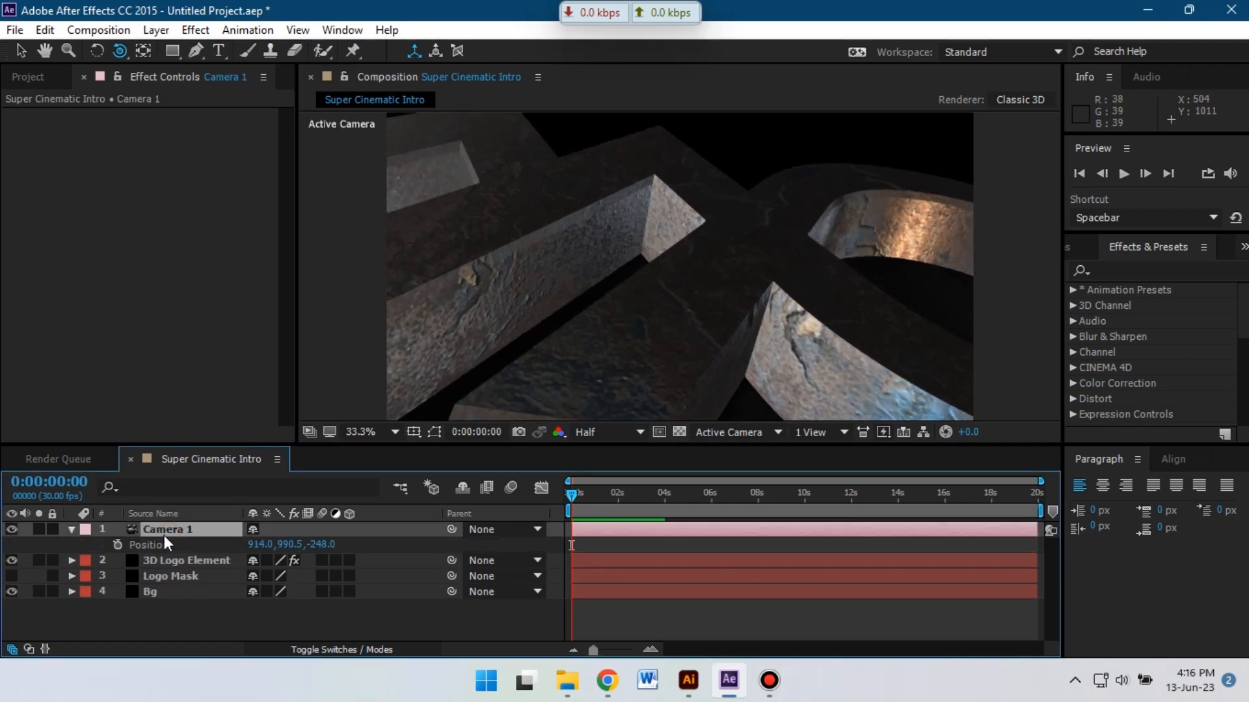
left_click(119, 50)
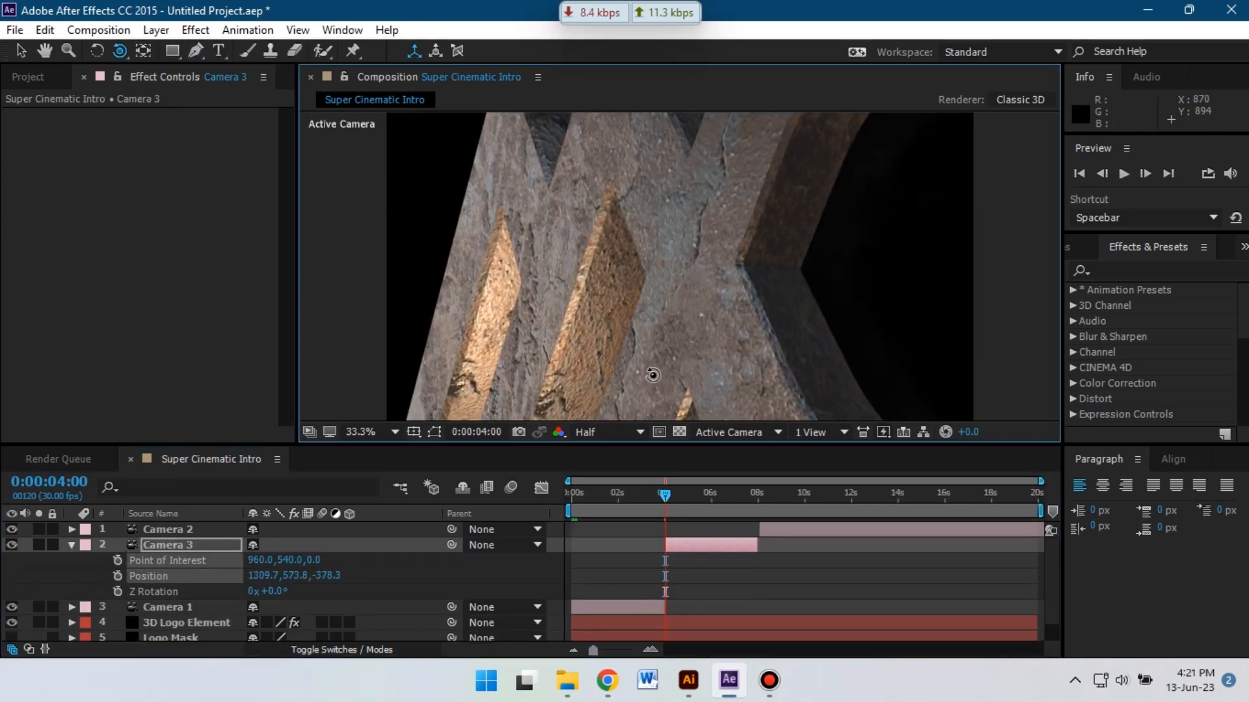
left_click_drag(651, 374, 651, 241)
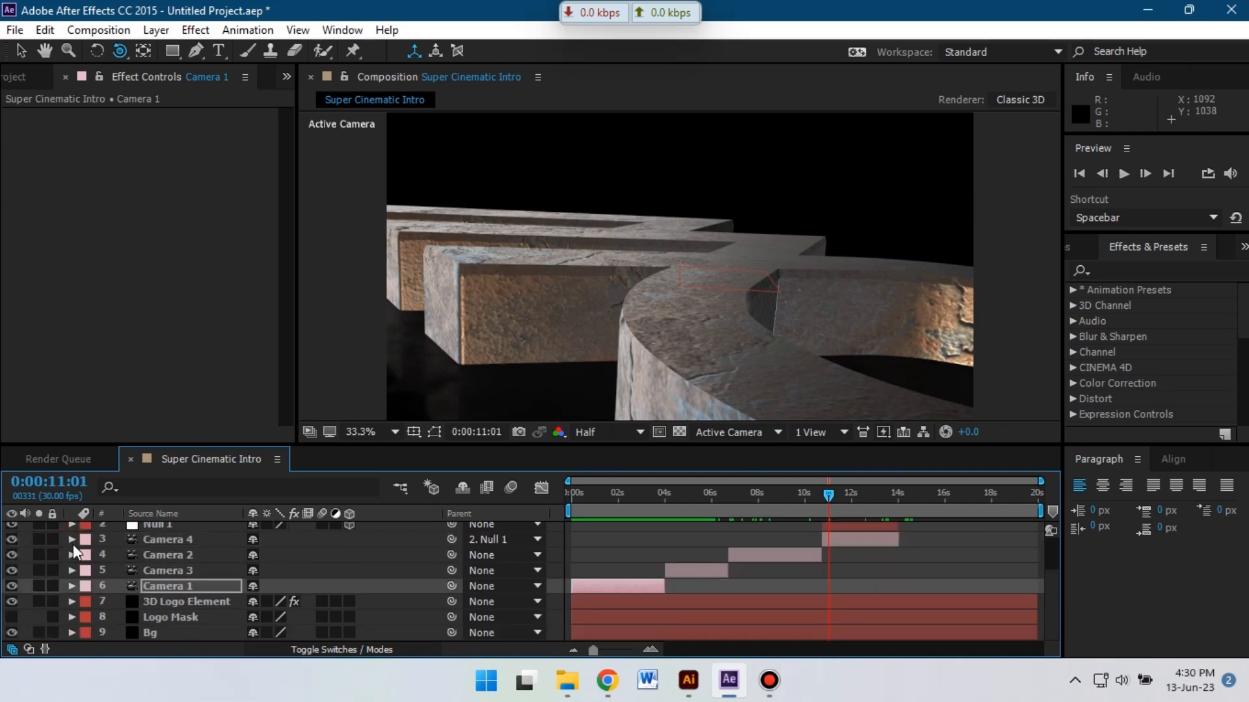
left_click(71, 529)
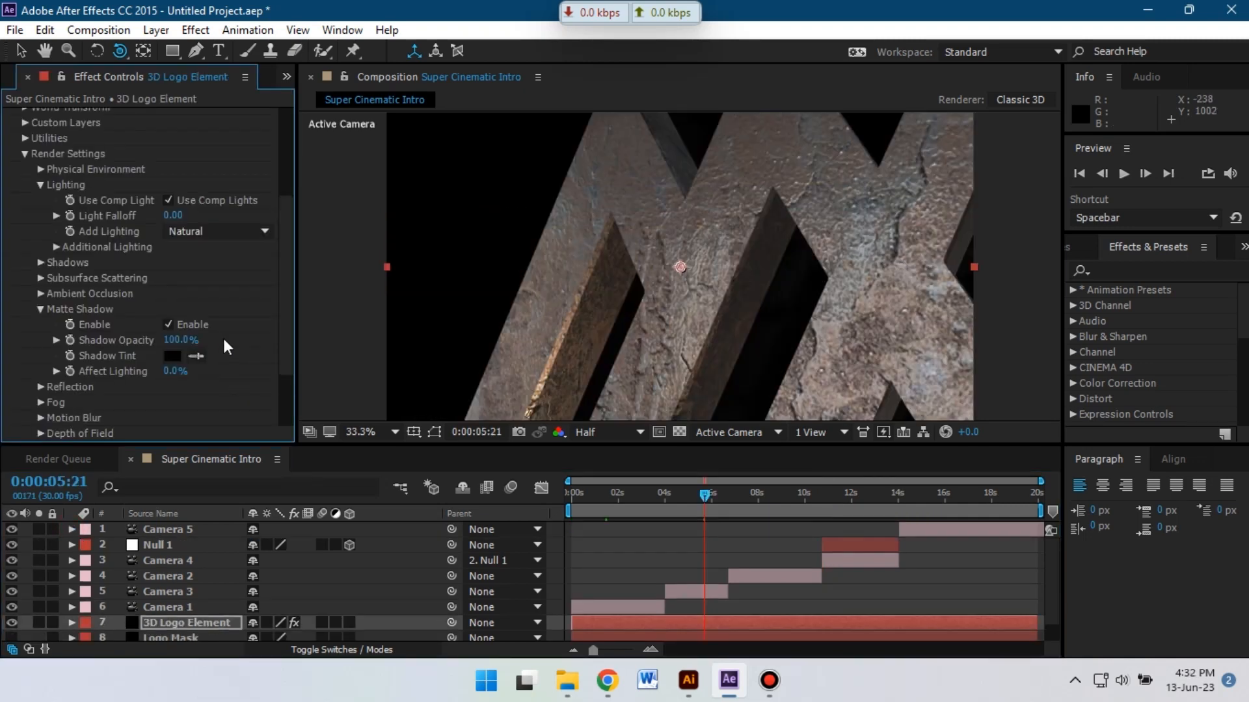
mouse_move(121, 297)
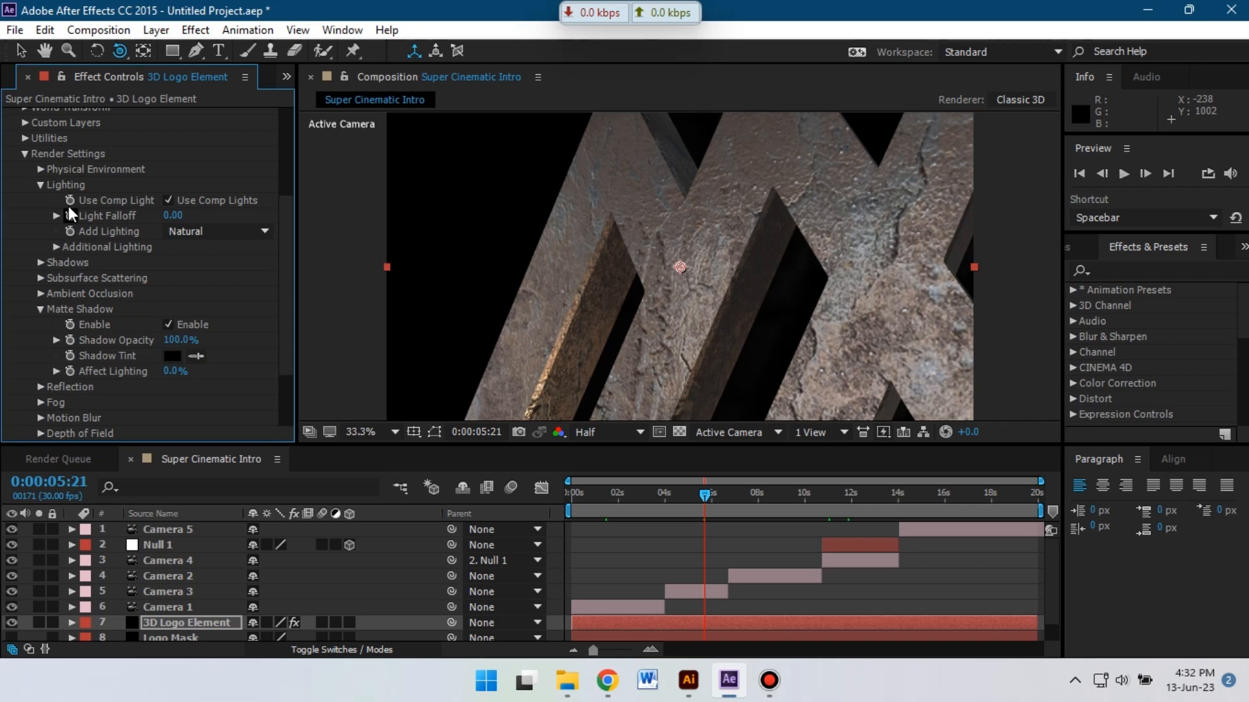
Adjust the Element effect's Physical Environment settings, leaving the environment override at None.
left_click(41, 169)
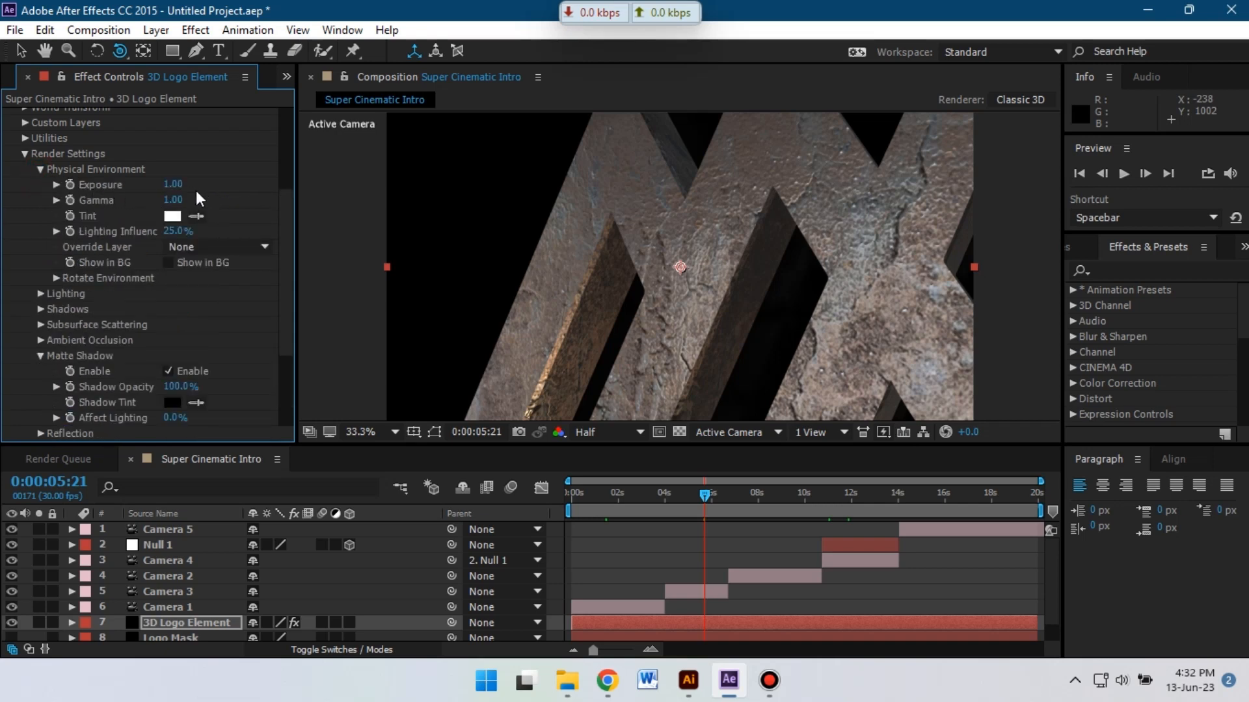
left_click_drag(177, 231, 191, 232)
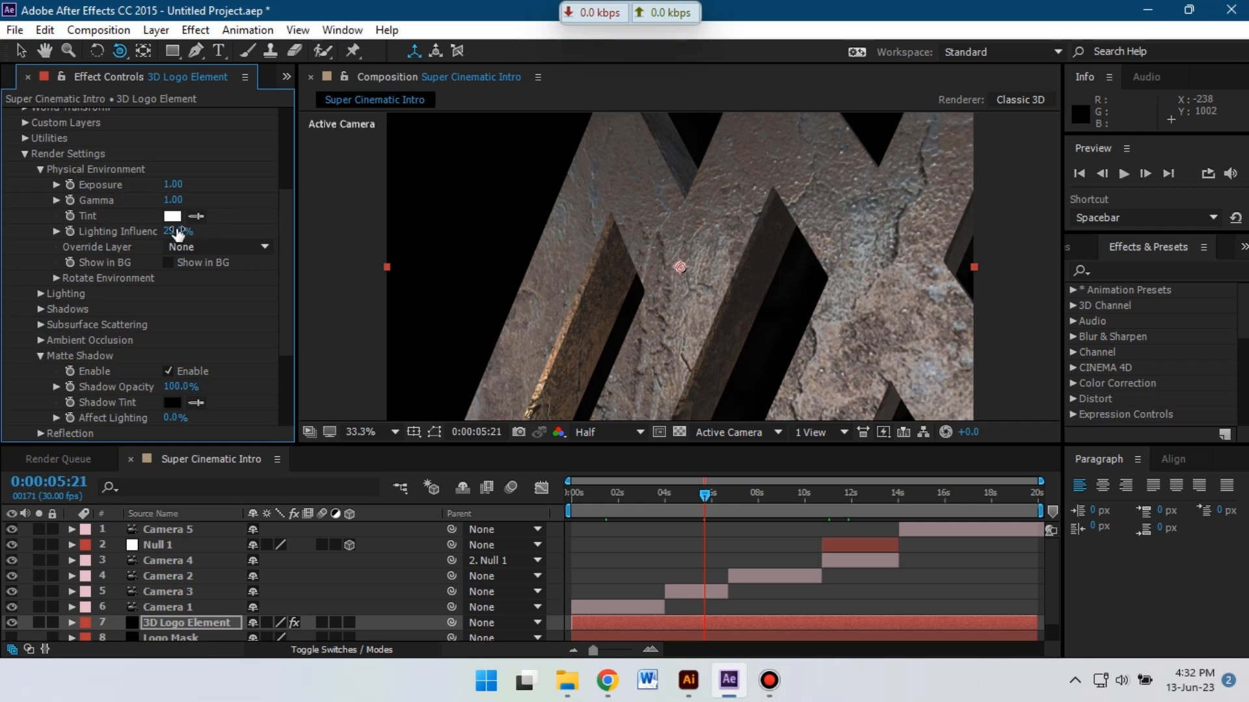
left_click(217, 246)
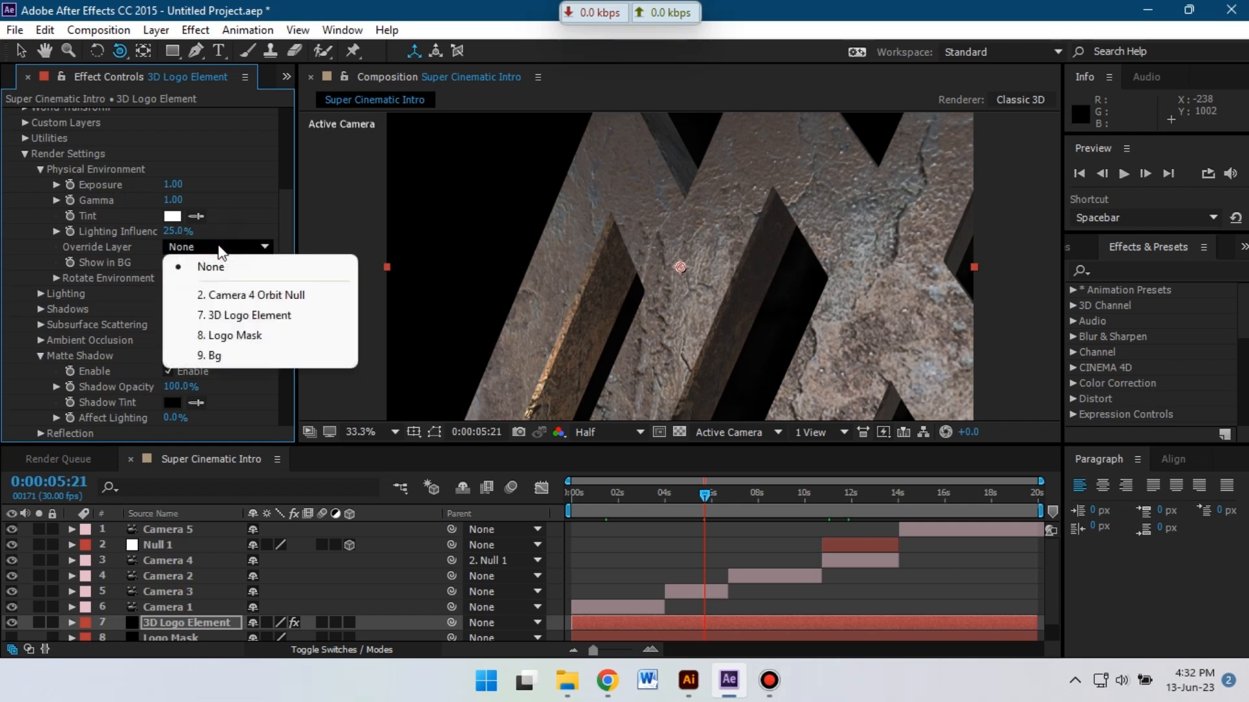
mouse_move(244, 198)
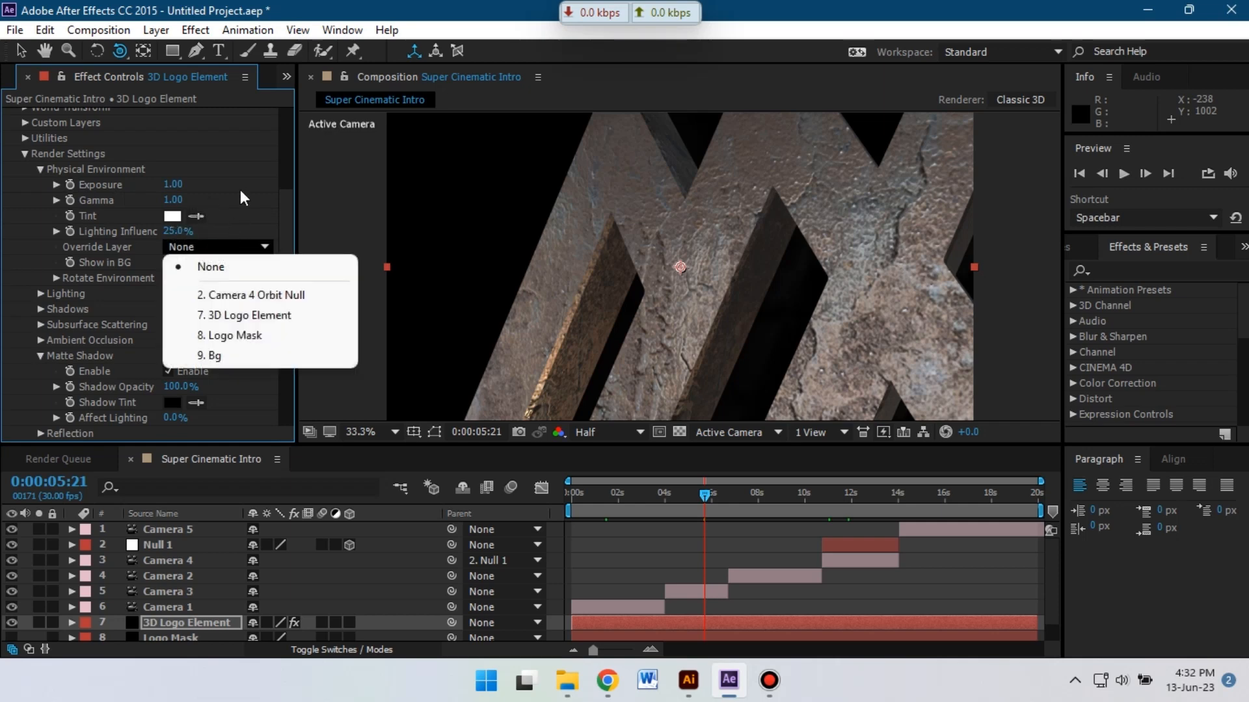
left_click(211, 267)
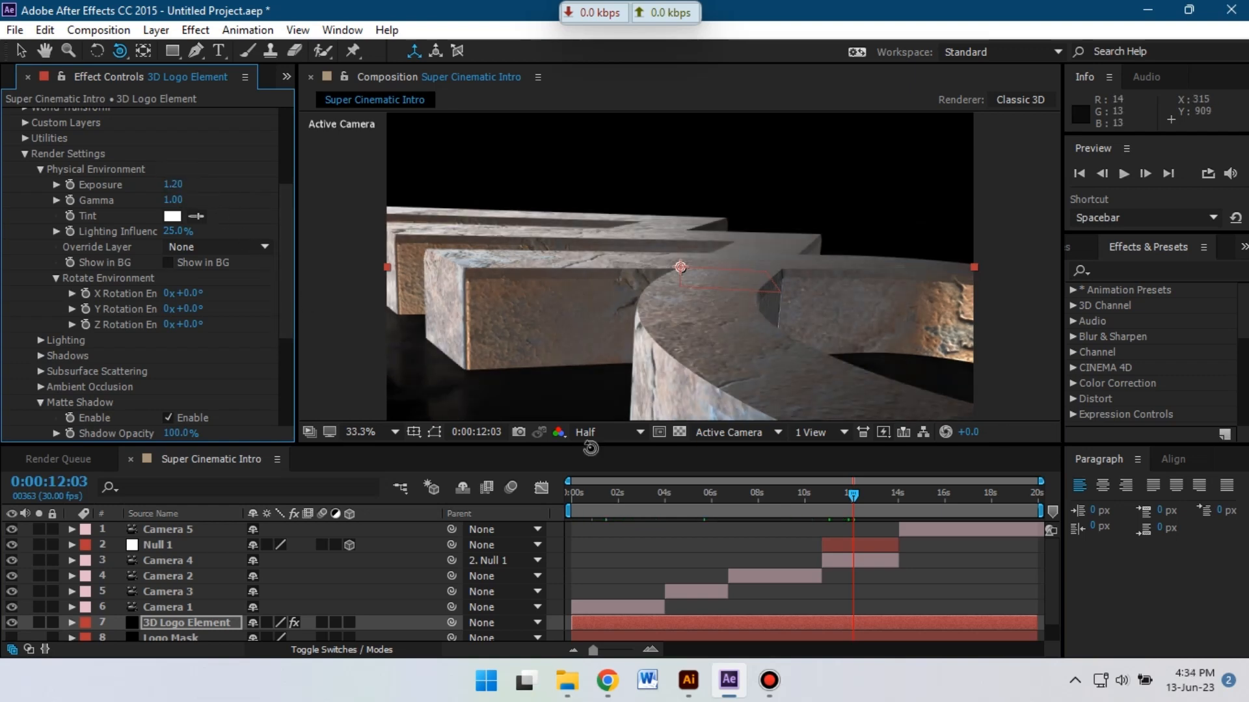
Scrub the timeline to check the brightened logo later and near the start.
left_click(918, 492)
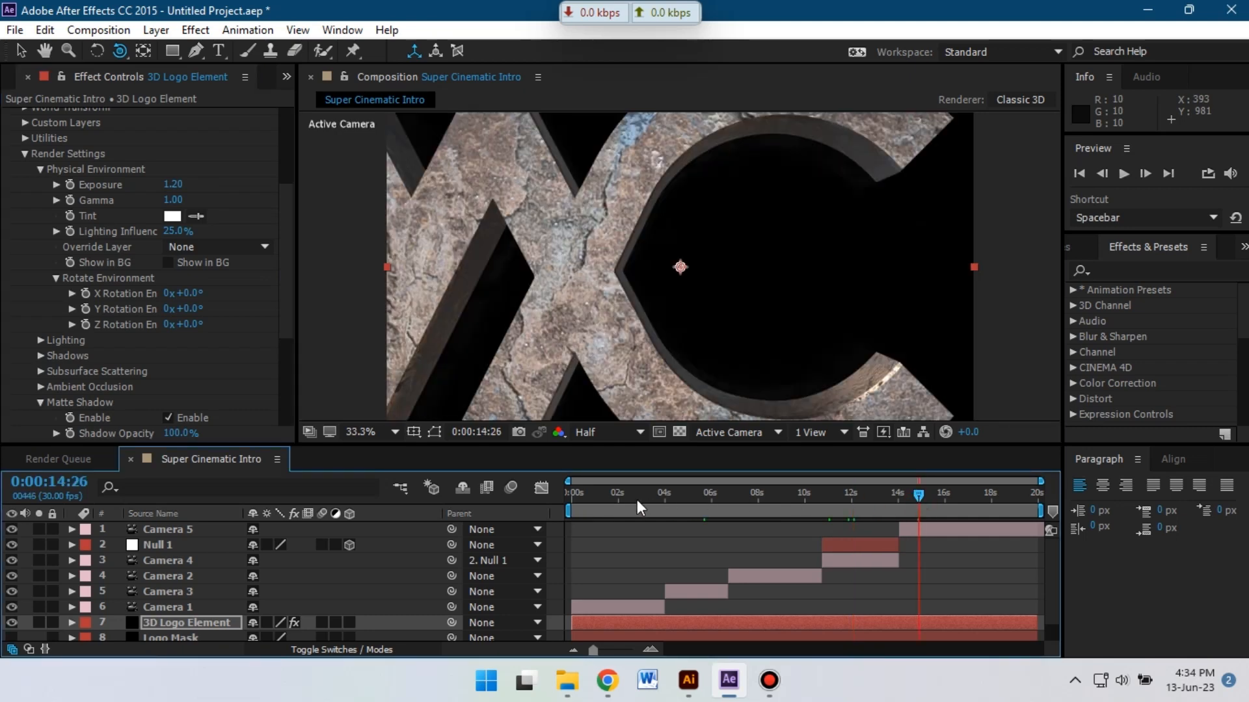
left_click(644, 494)
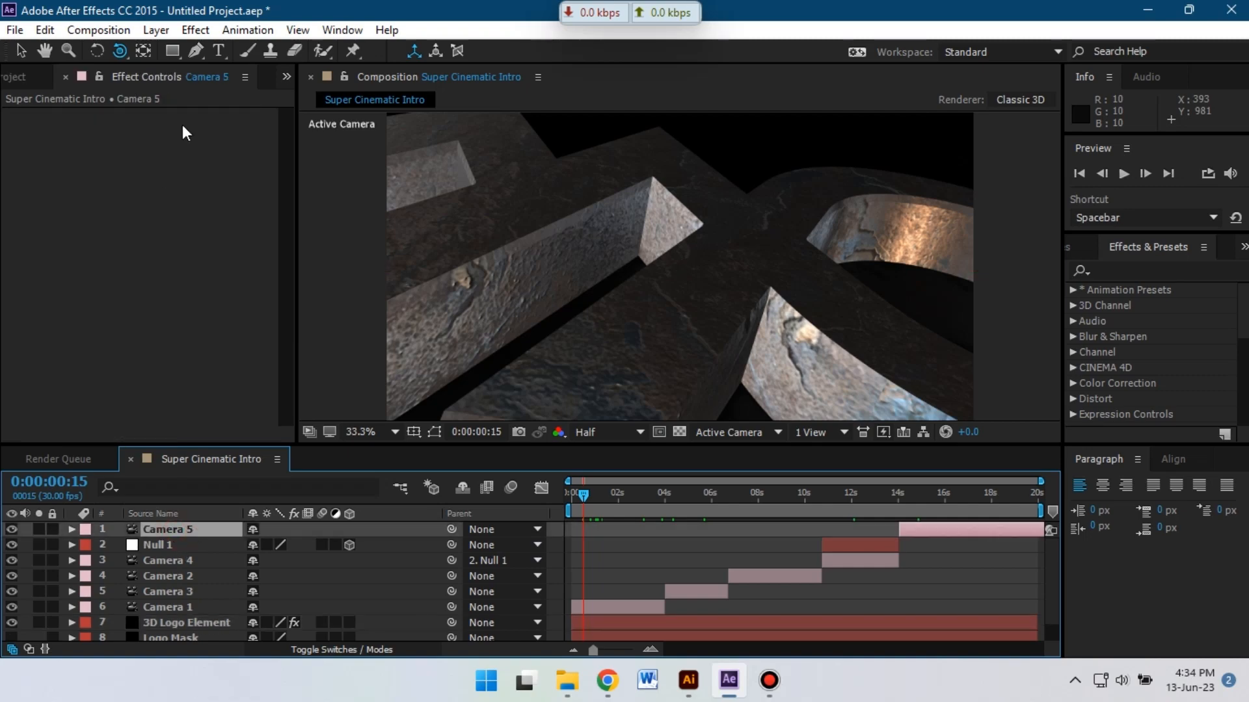
Create a black full-frame solid named Flare at the top of the composition.
left_click(156, 30)
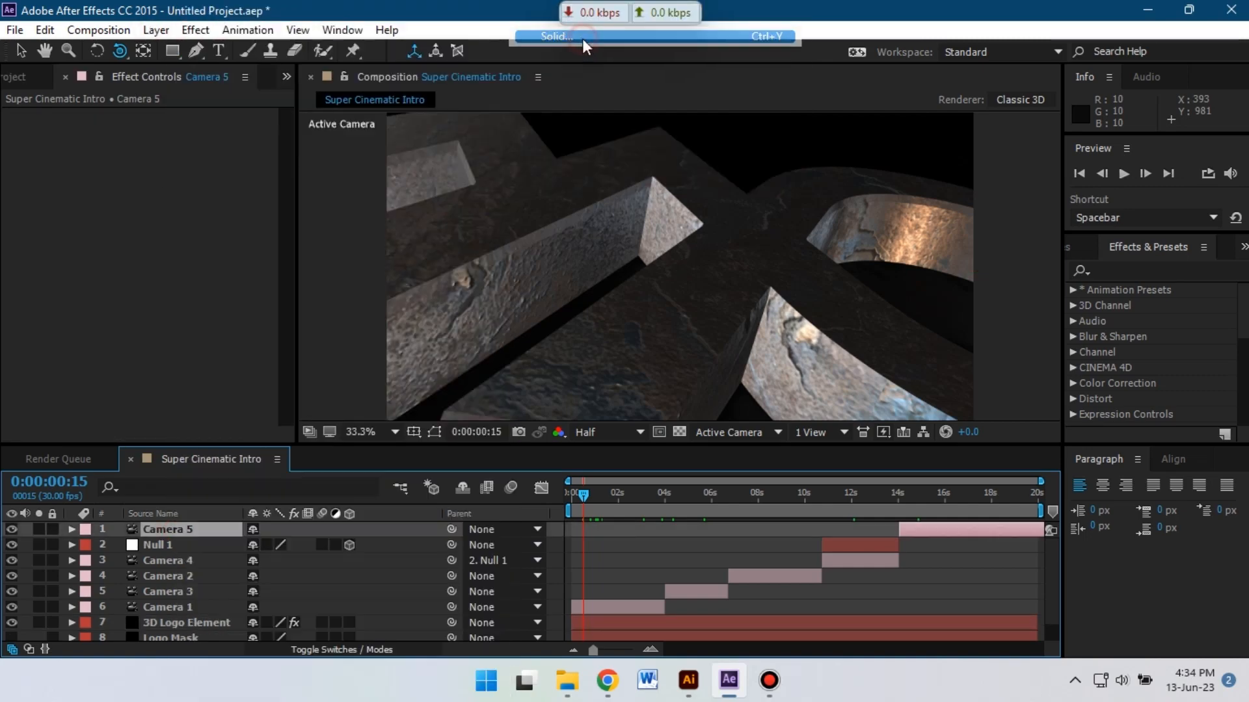
left_click(554, 37)
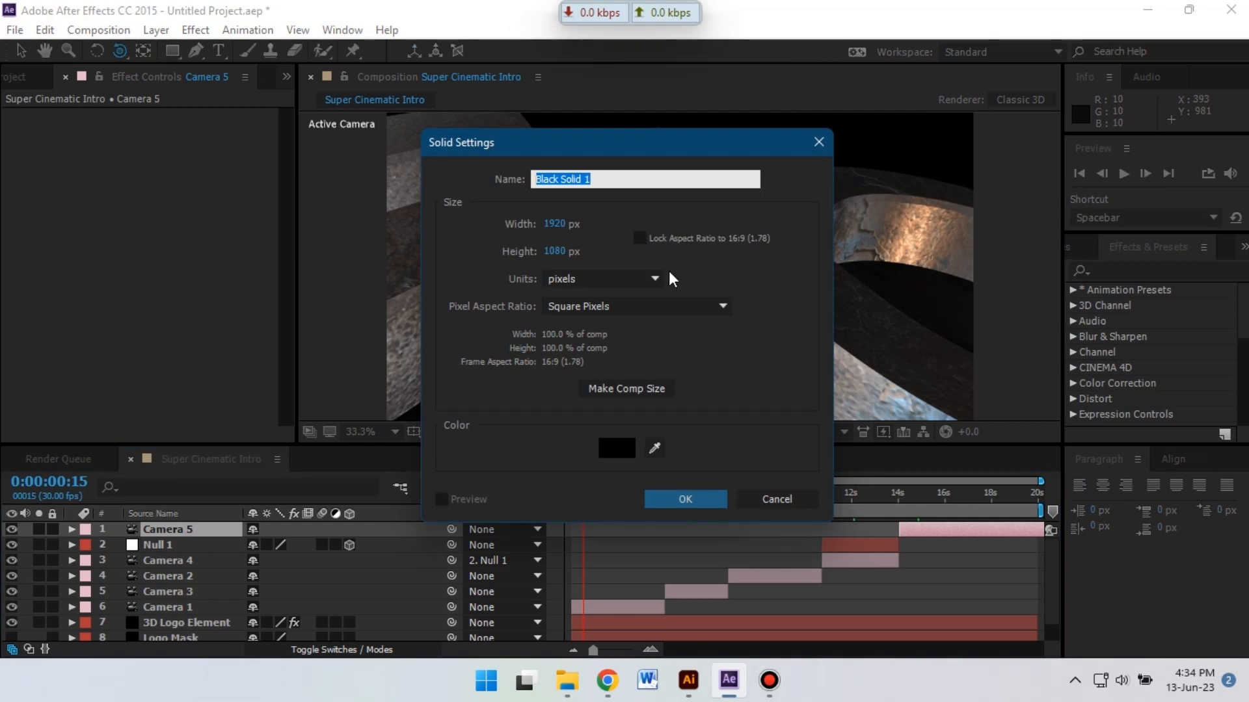
type("Flare")
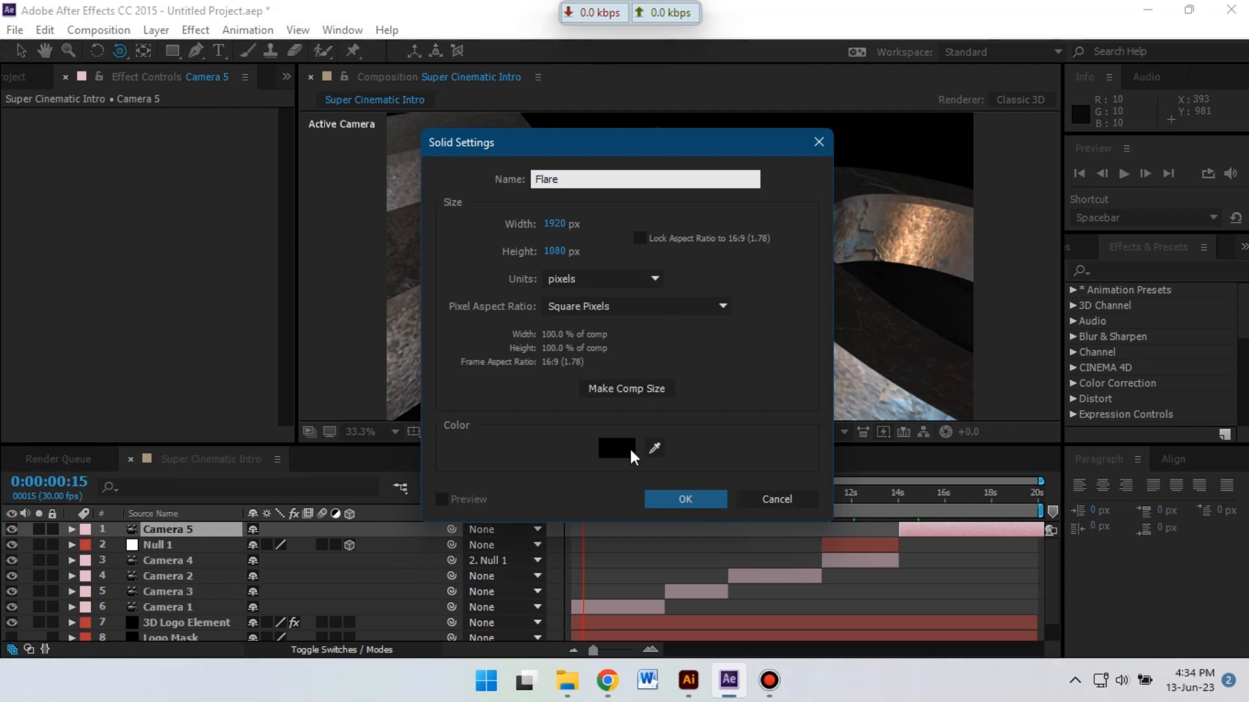
left_click(615, 449)
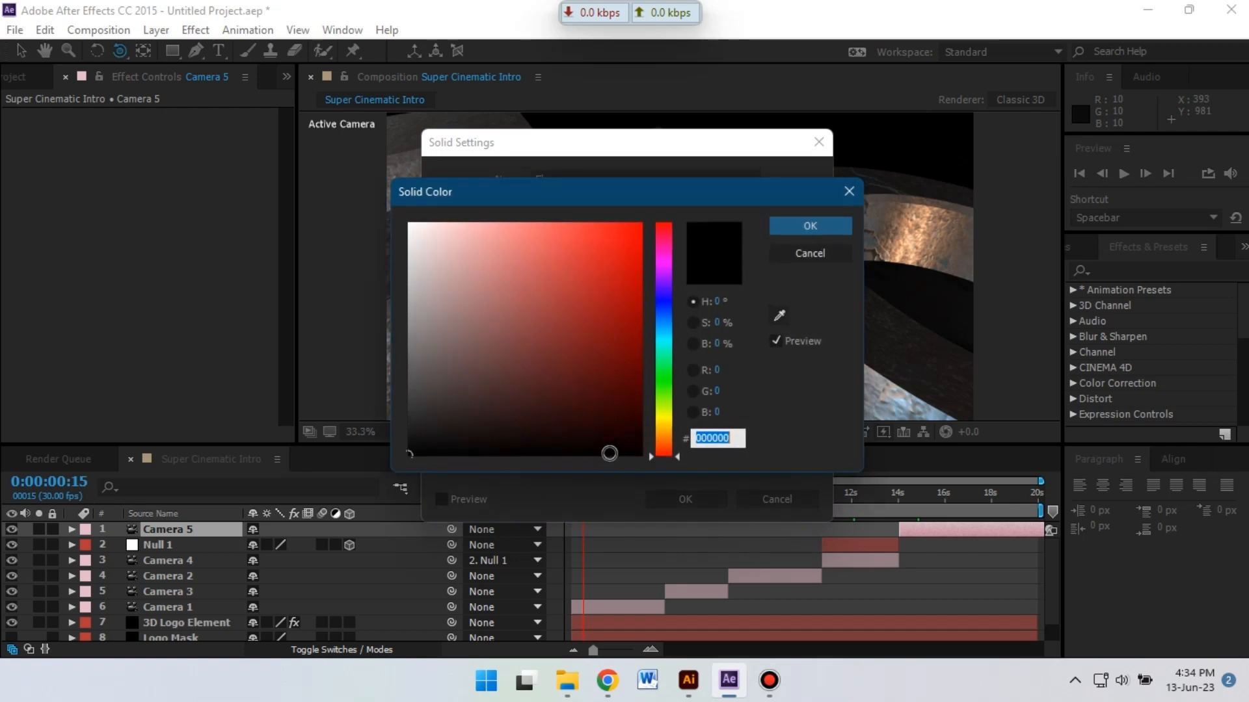
left_click(808, 226)
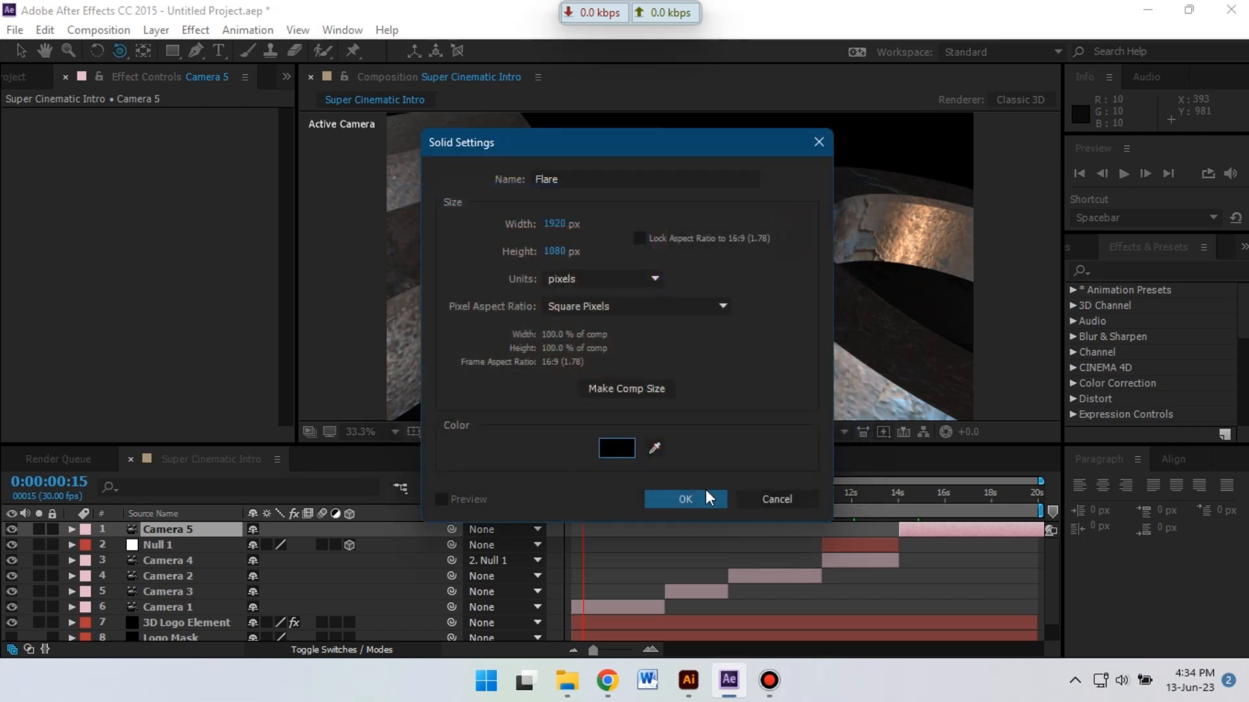
left_click(683, 499)
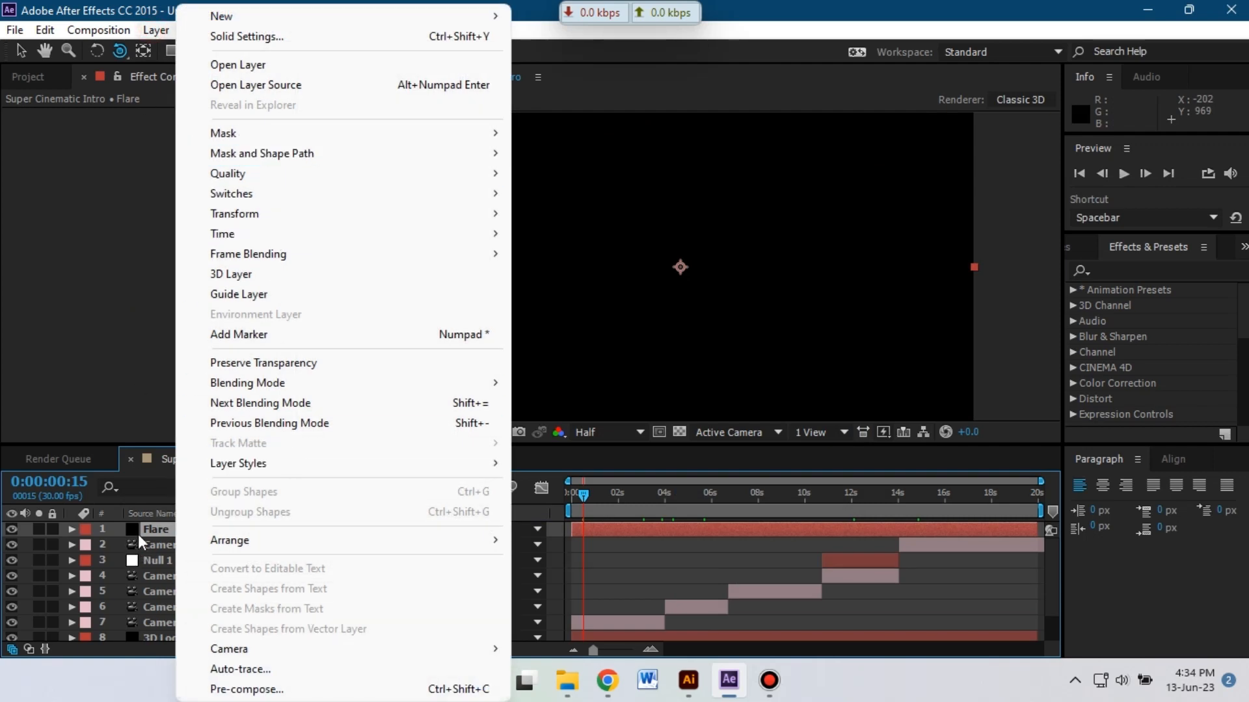
left_click(194, 30)
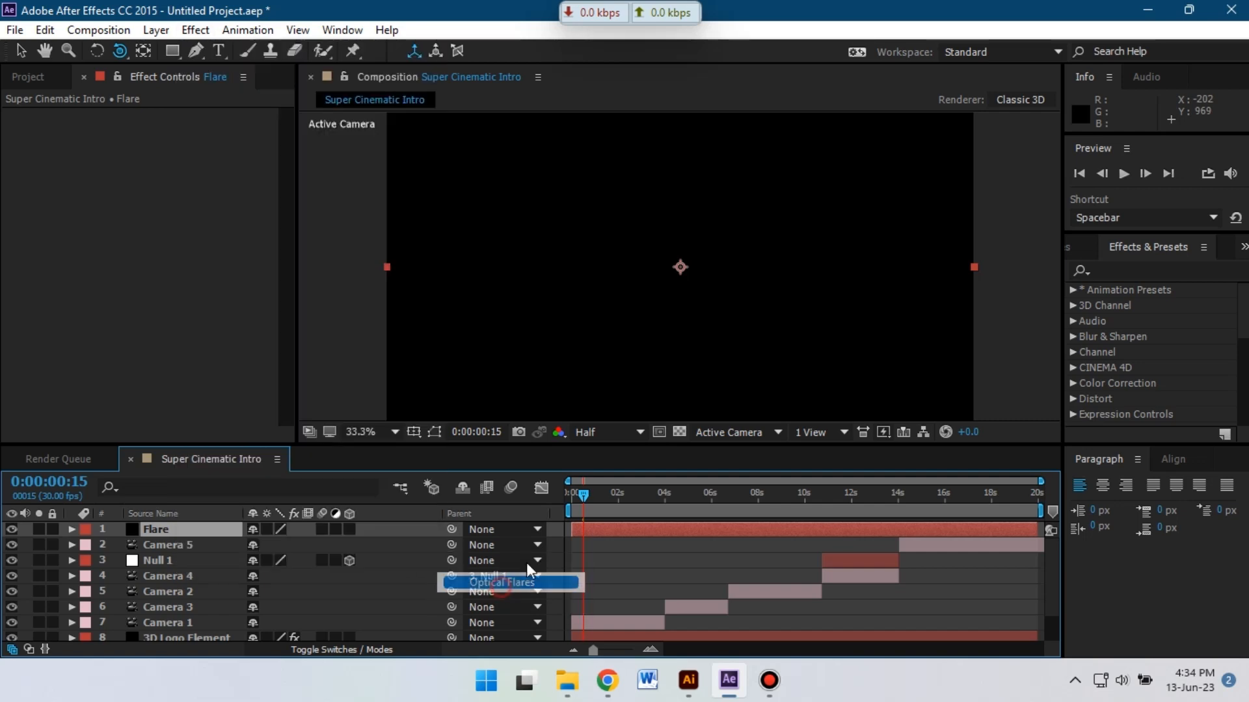
Apply Optical Flares to the Flare layer and browse the Conspiracy Presets collection.
left_click(502, 583)
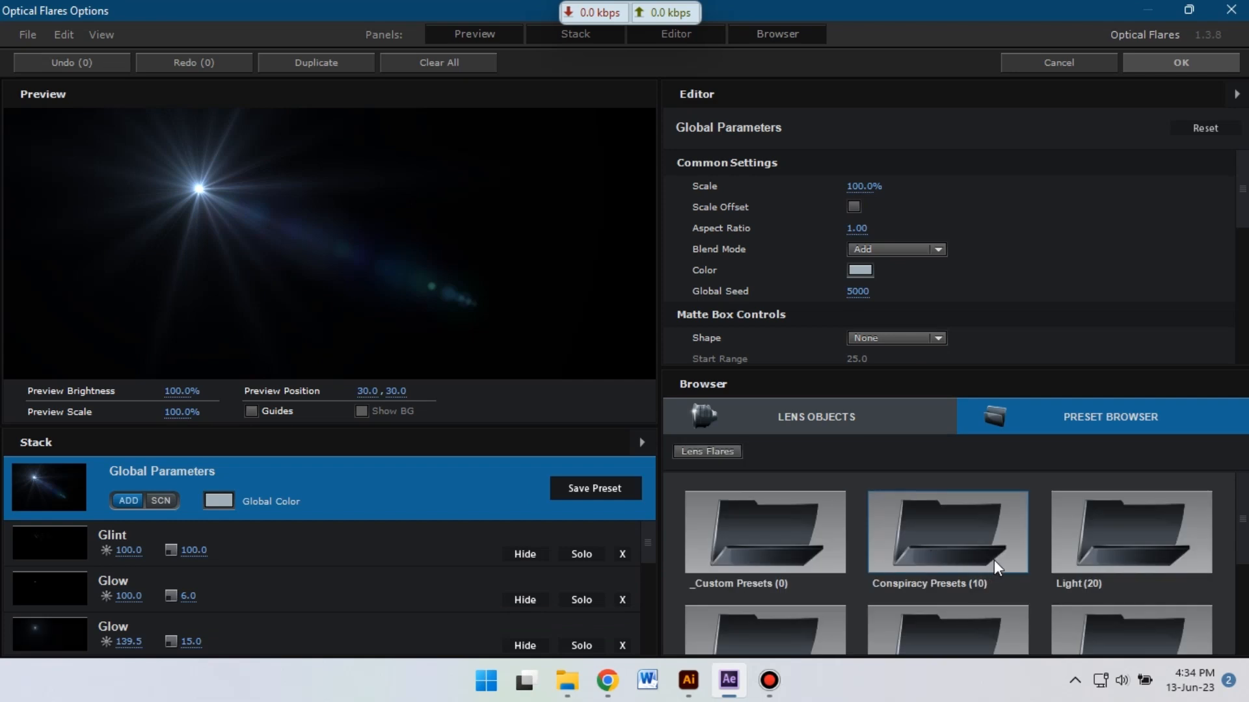
double_click(946, 532)
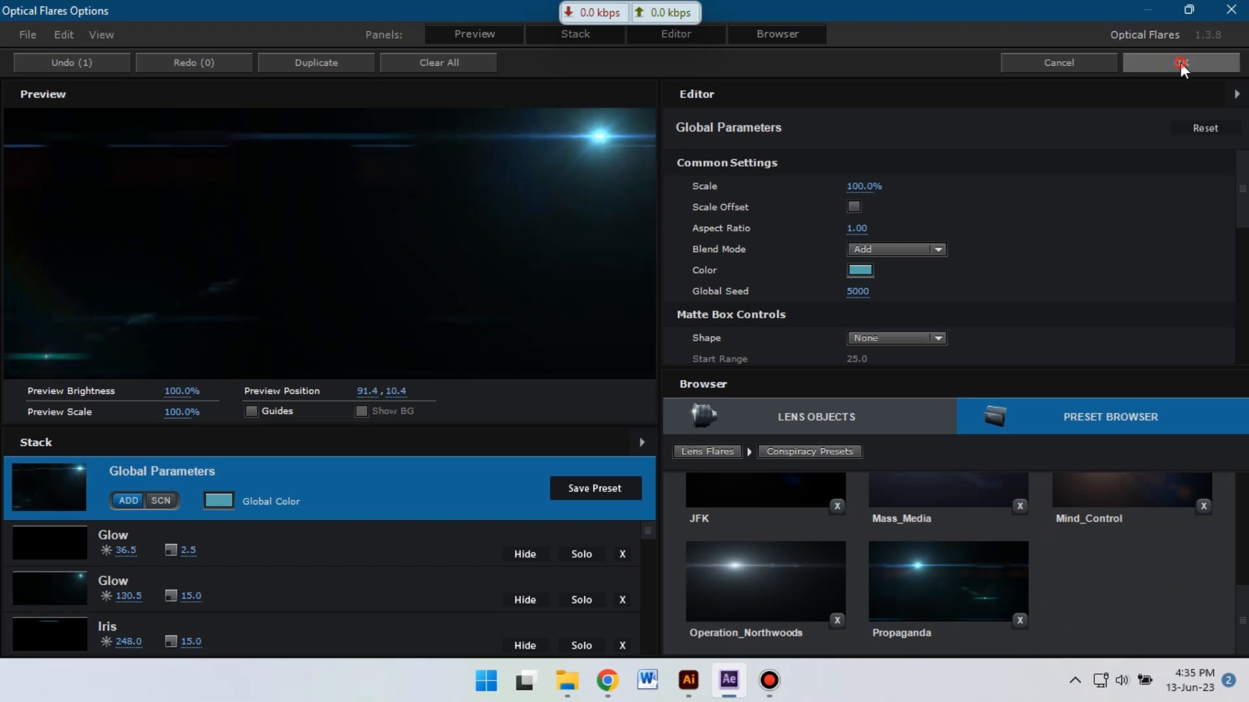
Load the chosen preset and keyframe the flare's position from top right to off the left edge.
left_click(1180, 62)
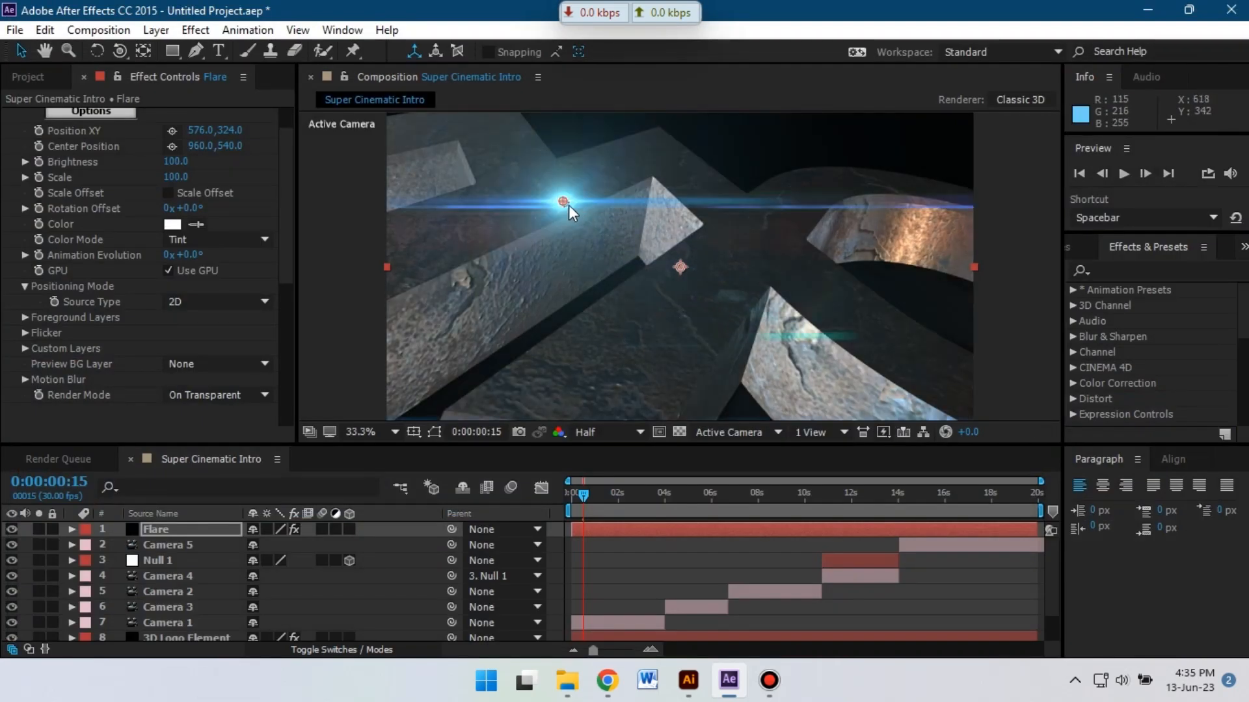
left_click_drag(563, 201, 905, 134)
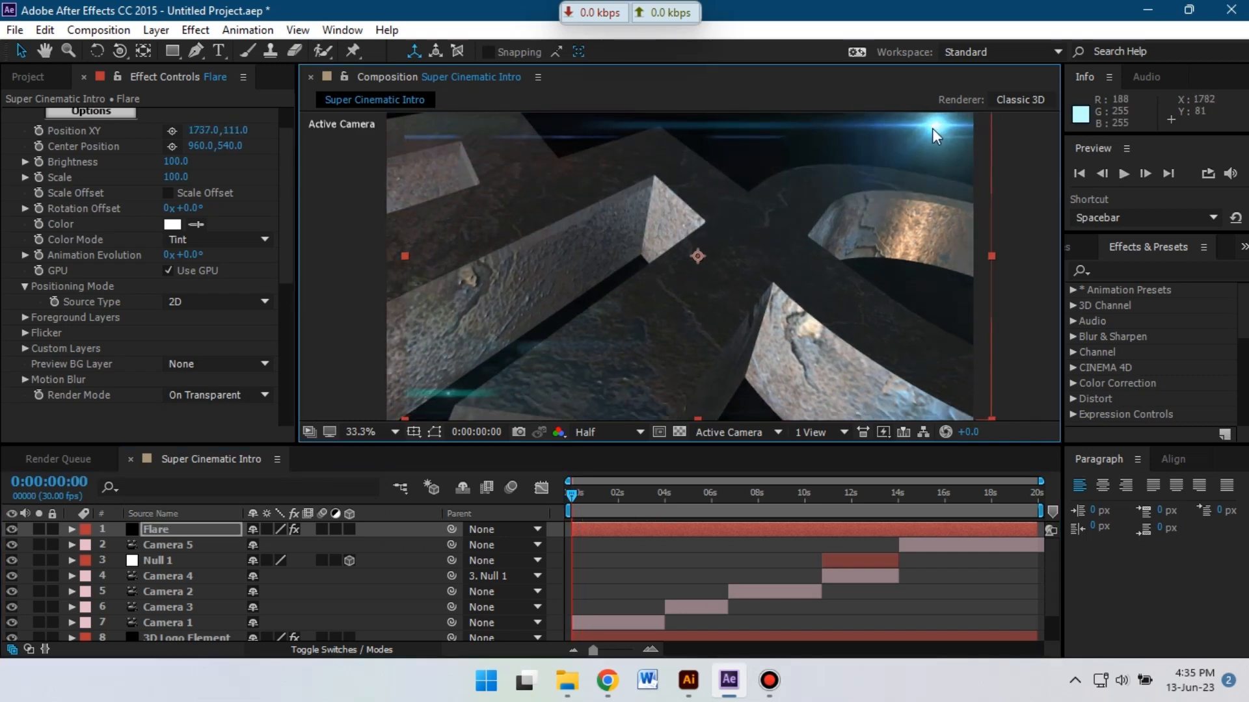
left_click(630, 494)
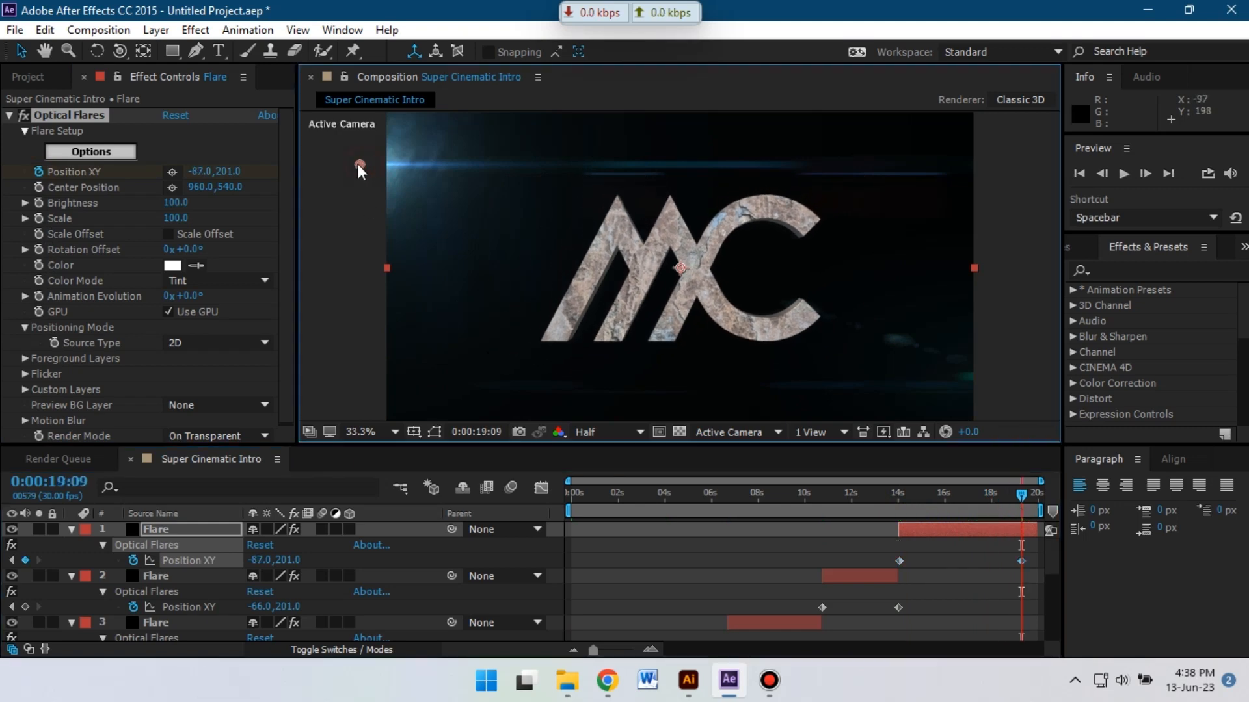
left_click_drag(360, 168, 629, 257)
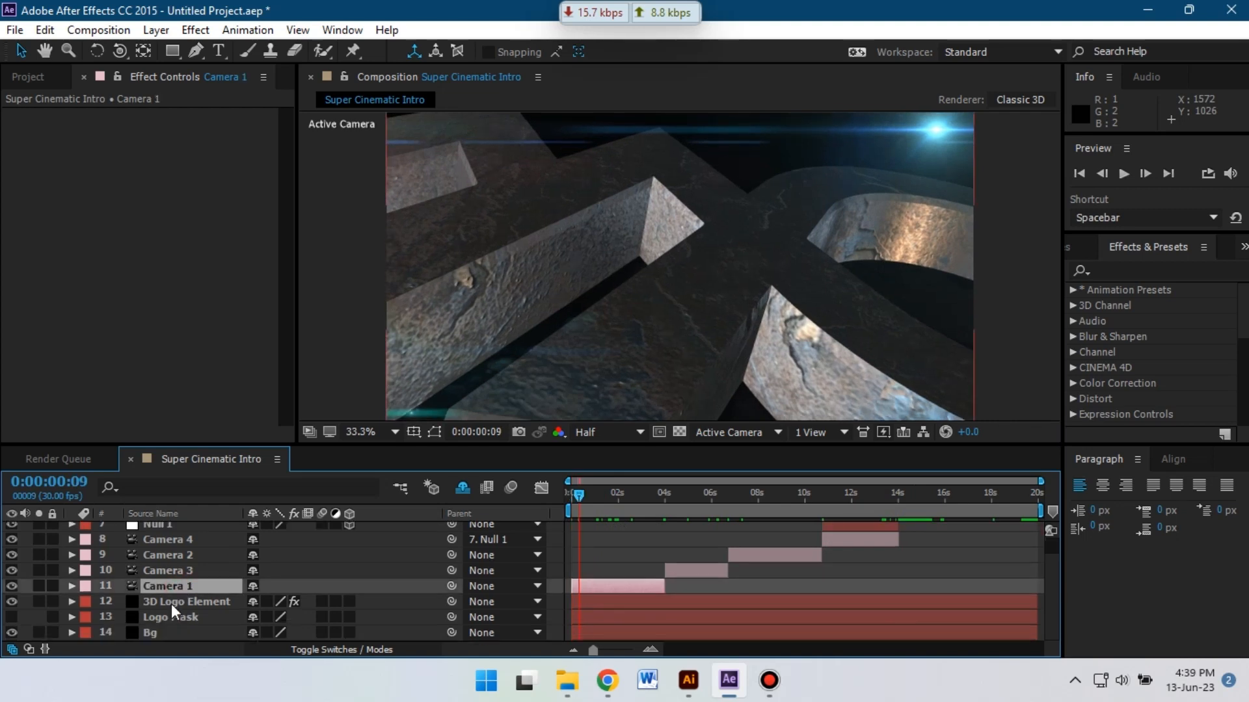
Set Camera 1's aperture to 17.7 pixels in its Camera Options.
left_click(70, 587)
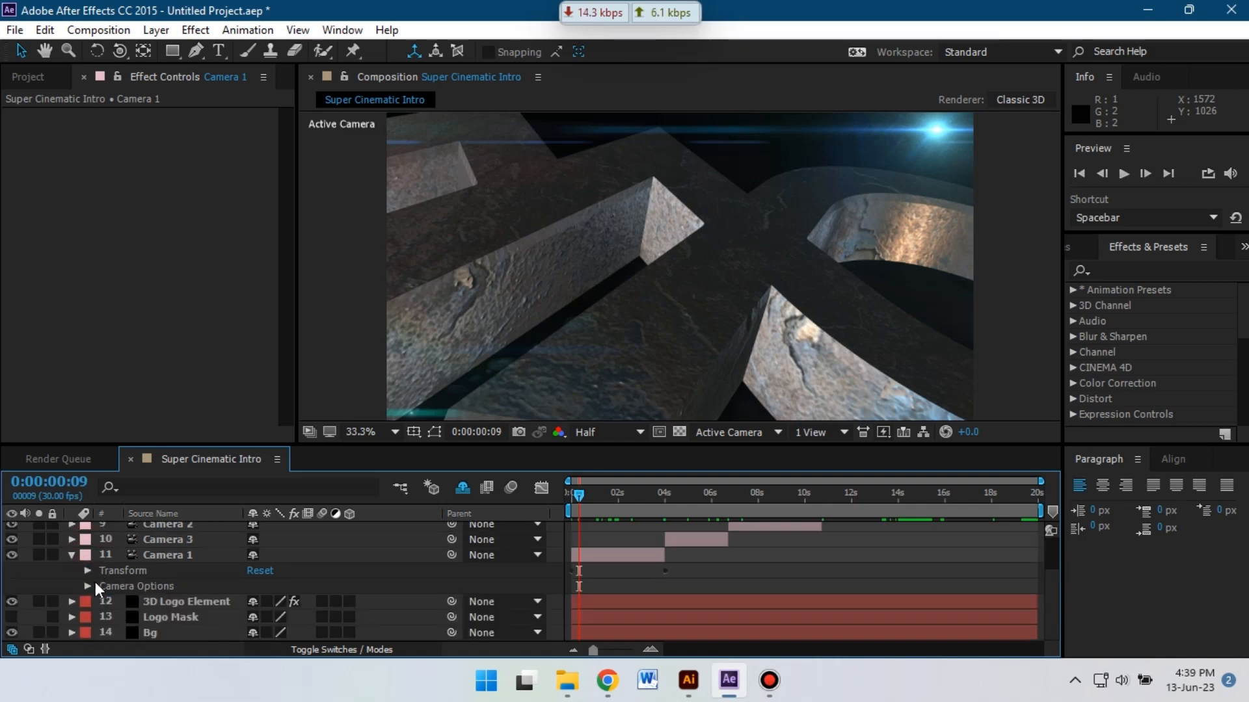
left_click(86, 587)
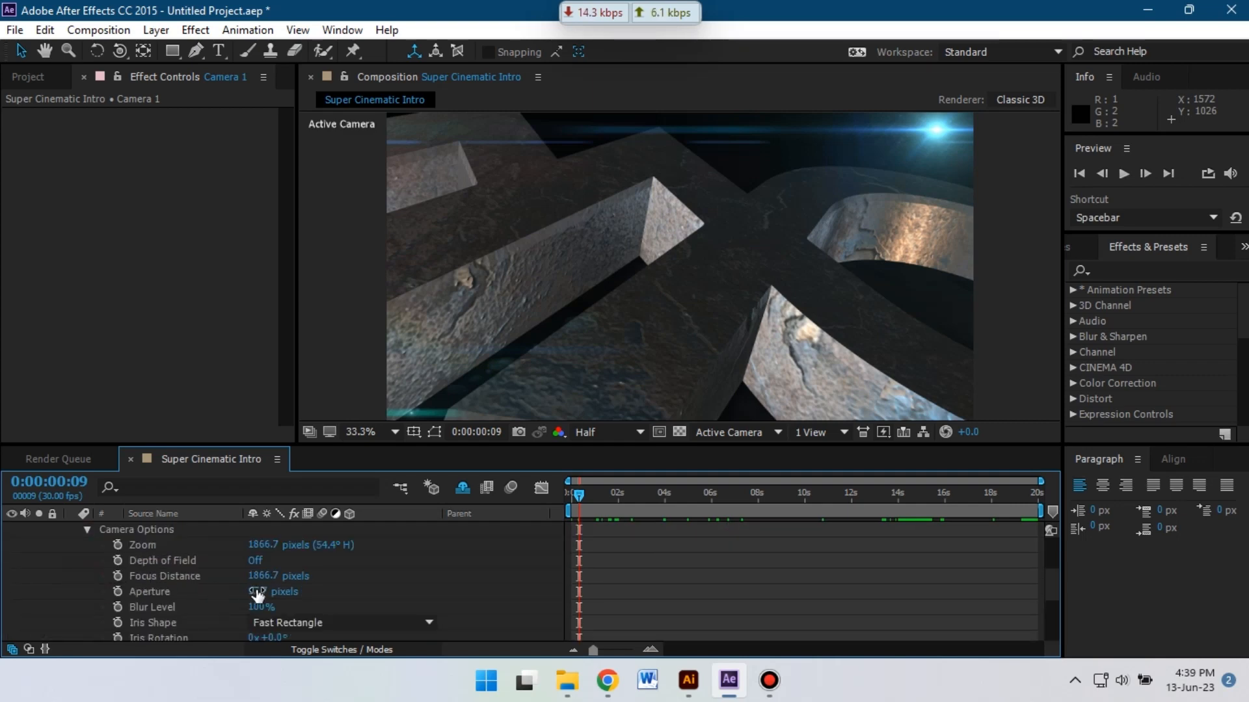
left_click(263, 590)
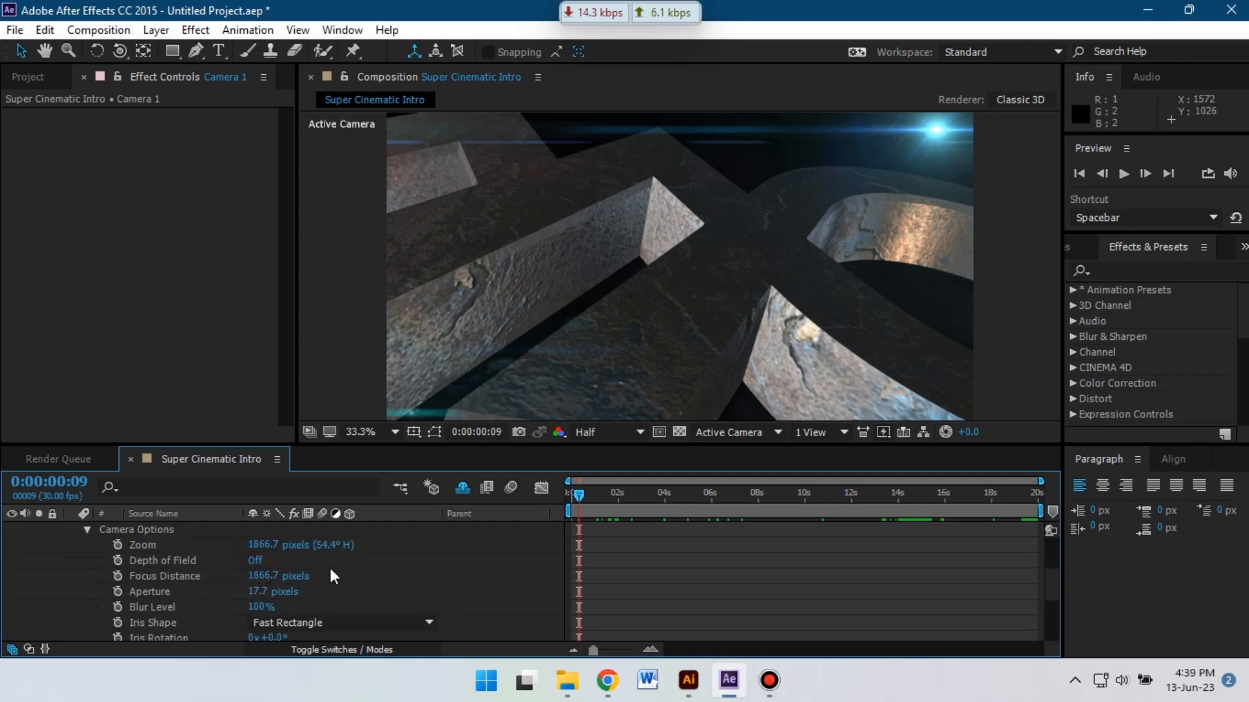
left_click(255, 559)
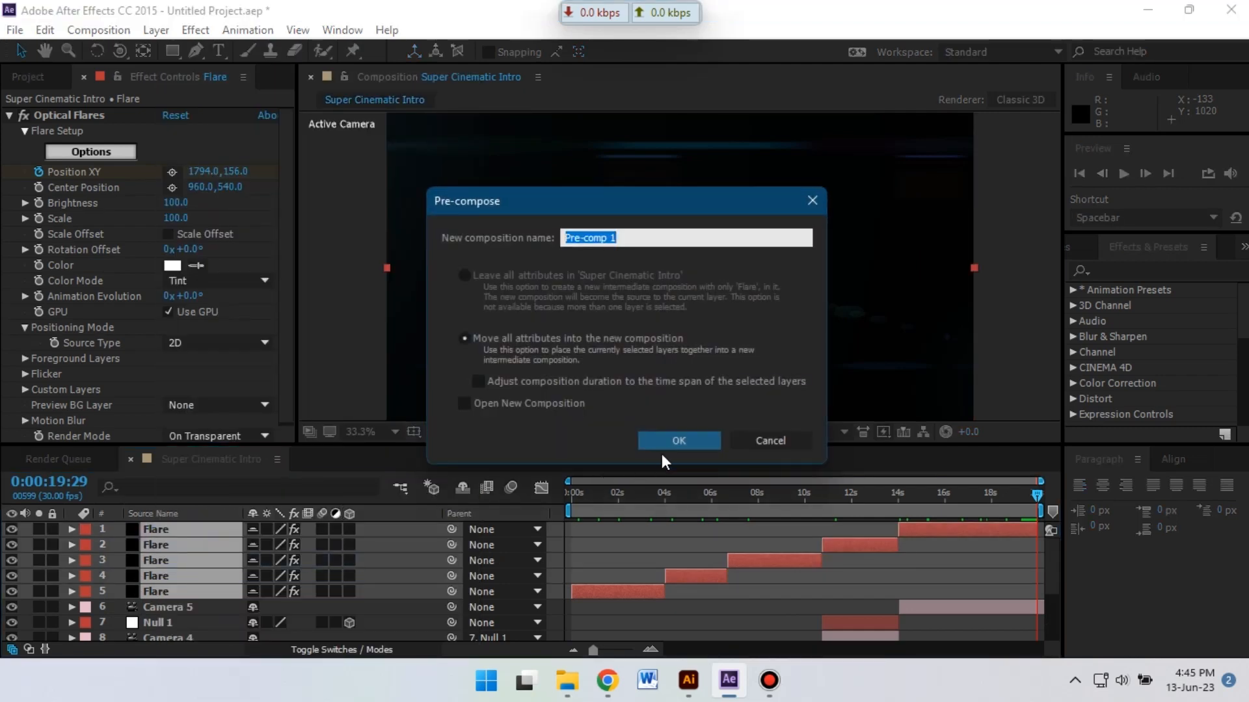
Pre-compose the five Flare layers into a precomposition named Flare Comp.
type("Flare C")
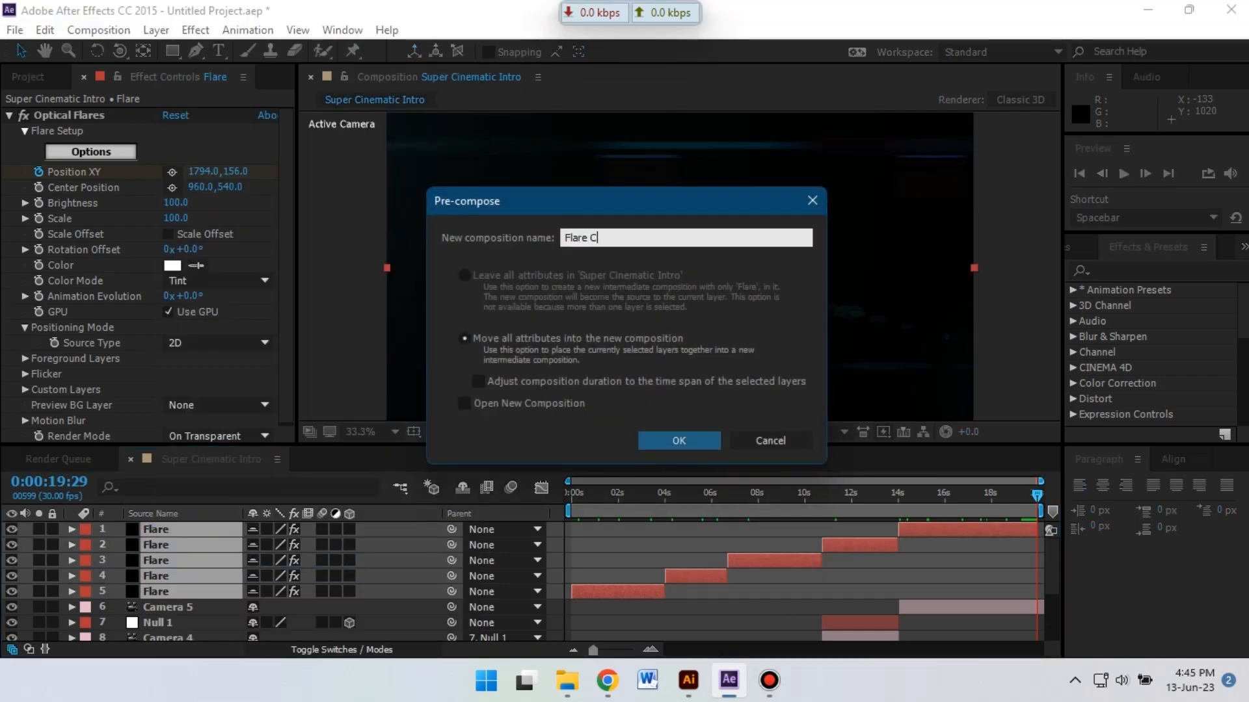
type("omp")
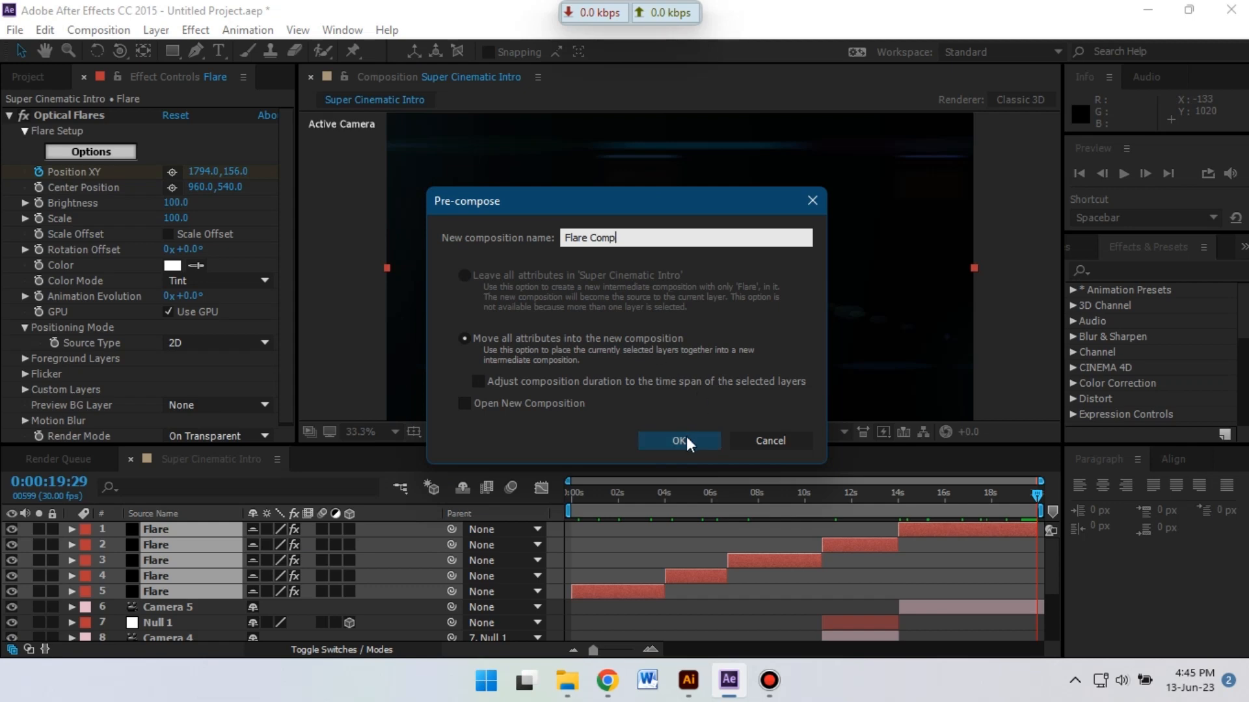
left_click(679, 441)
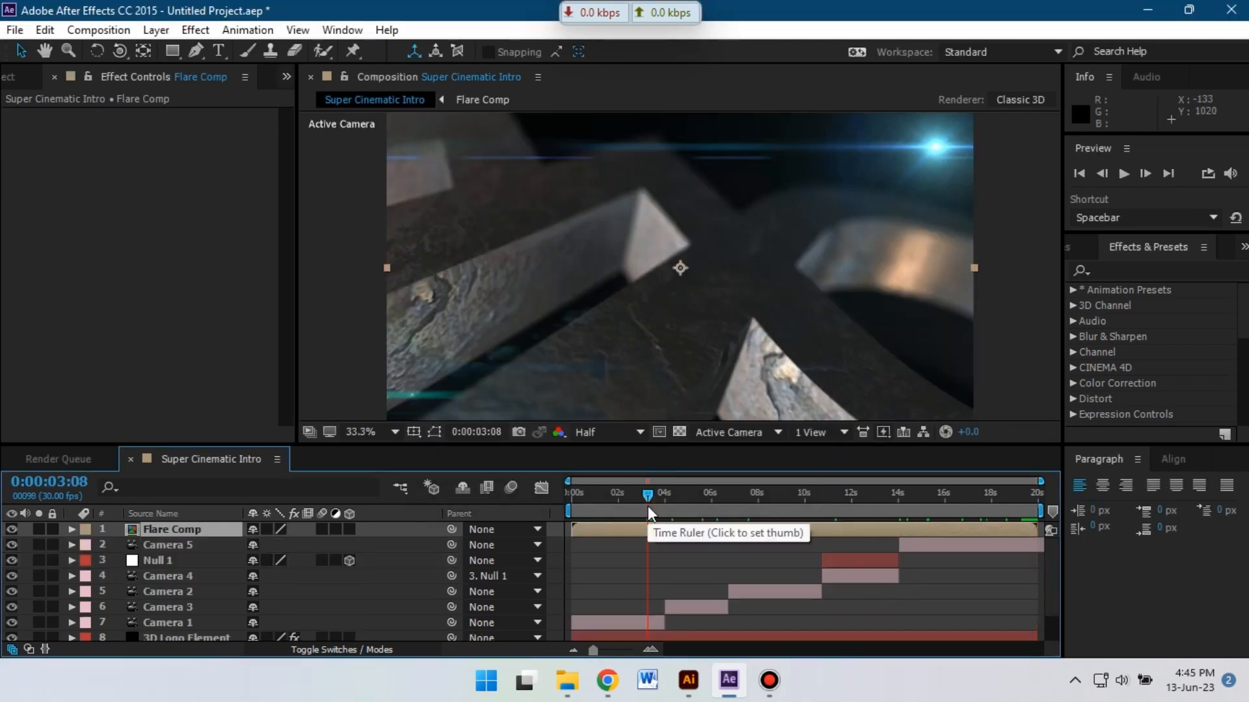
Soften the Flare Comp with a Fast Blur, blurriness raised and edge pixels repeated.
left_click(1147, 271)
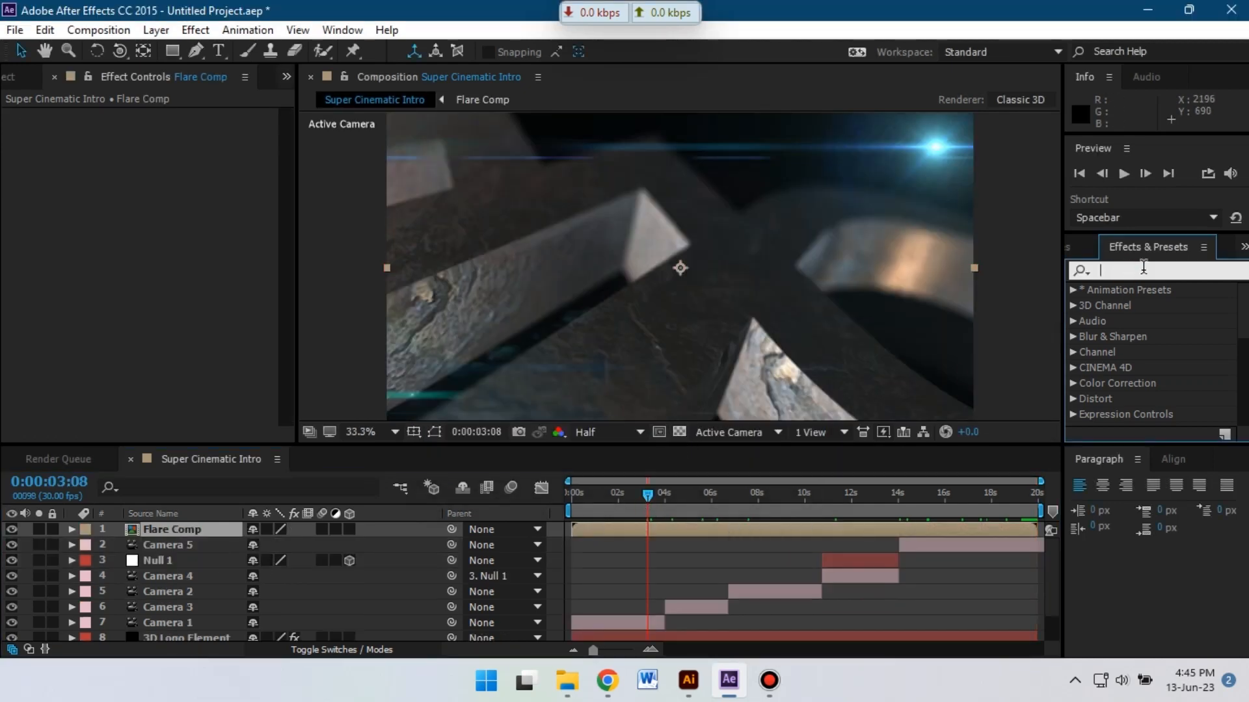
type("blur")
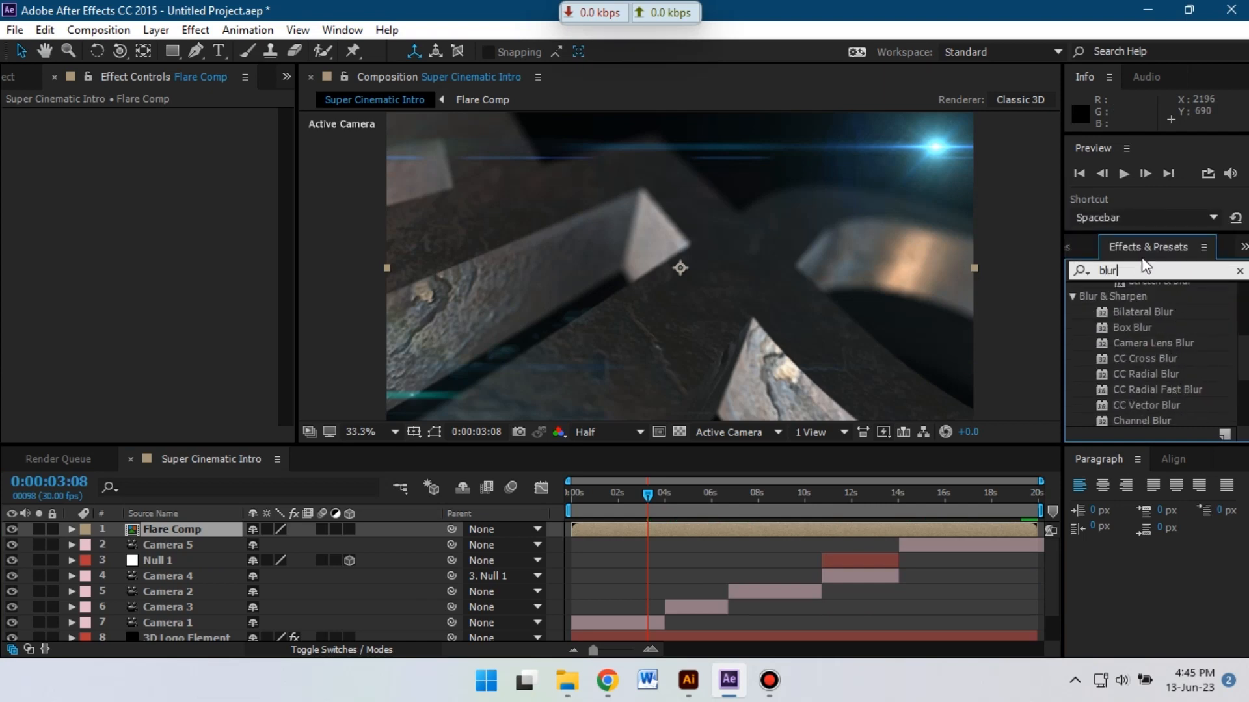
type("fast")
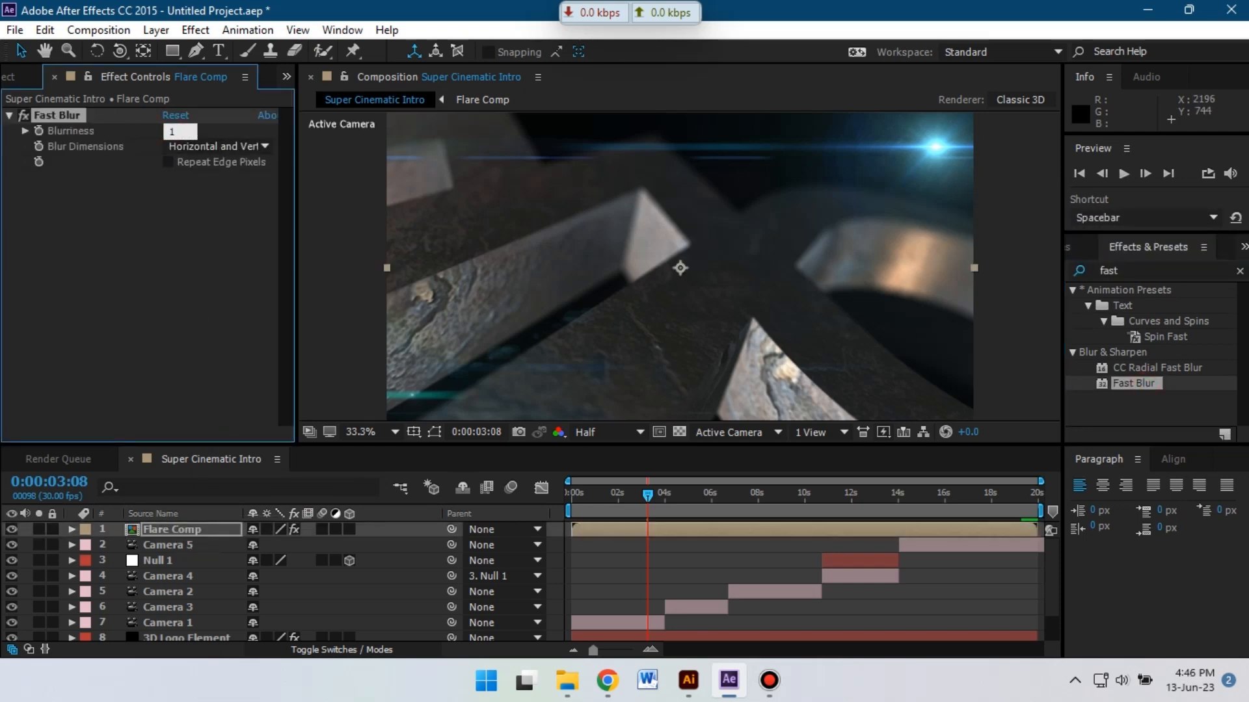
type("15.0")
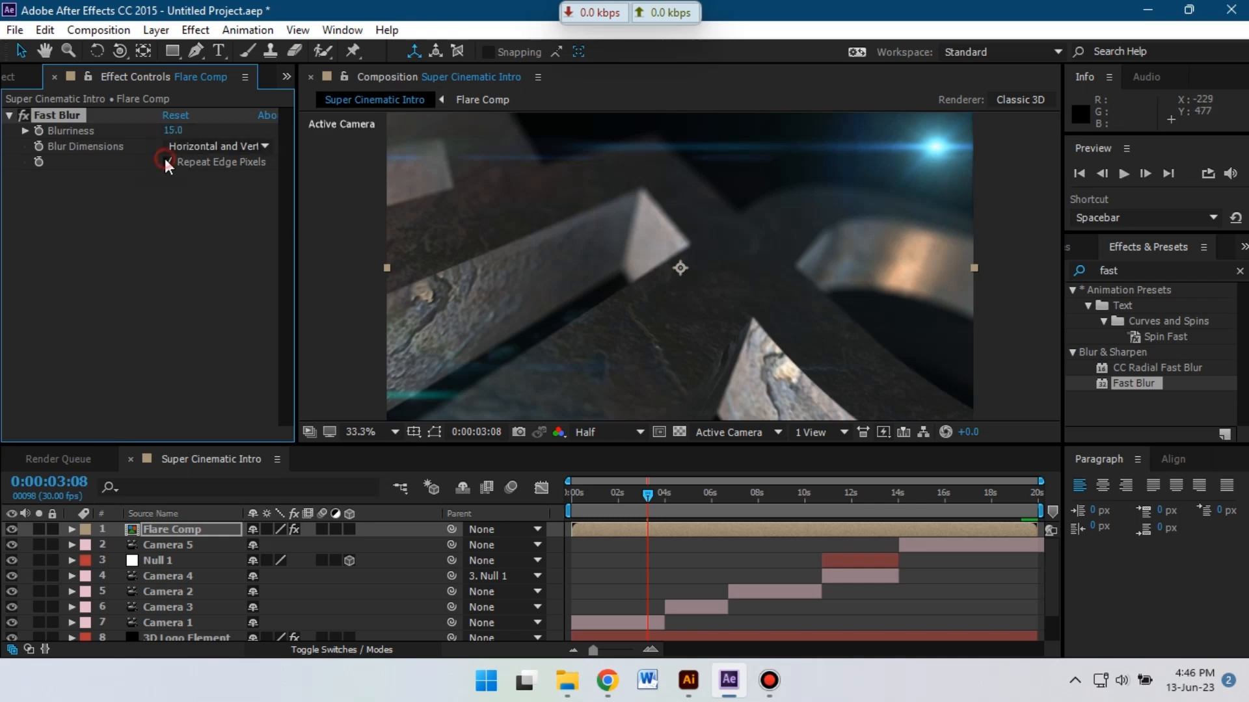
left_click(168, 162)
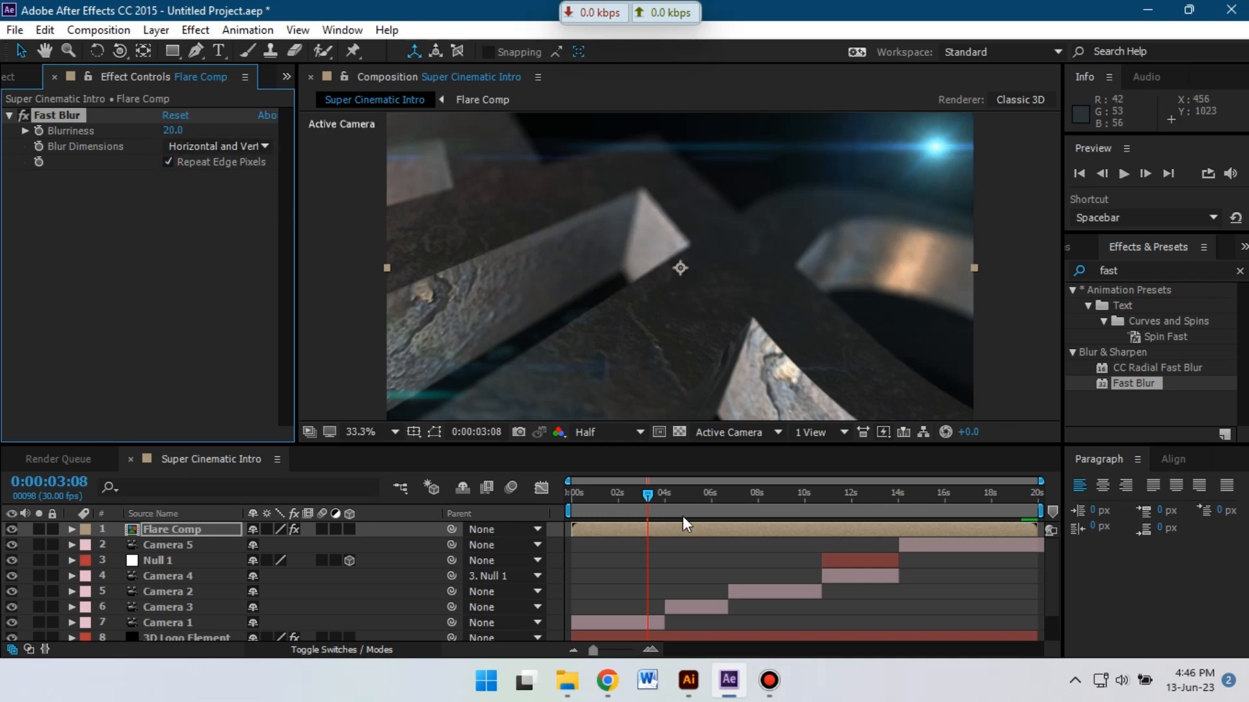
left_click(747, 492)
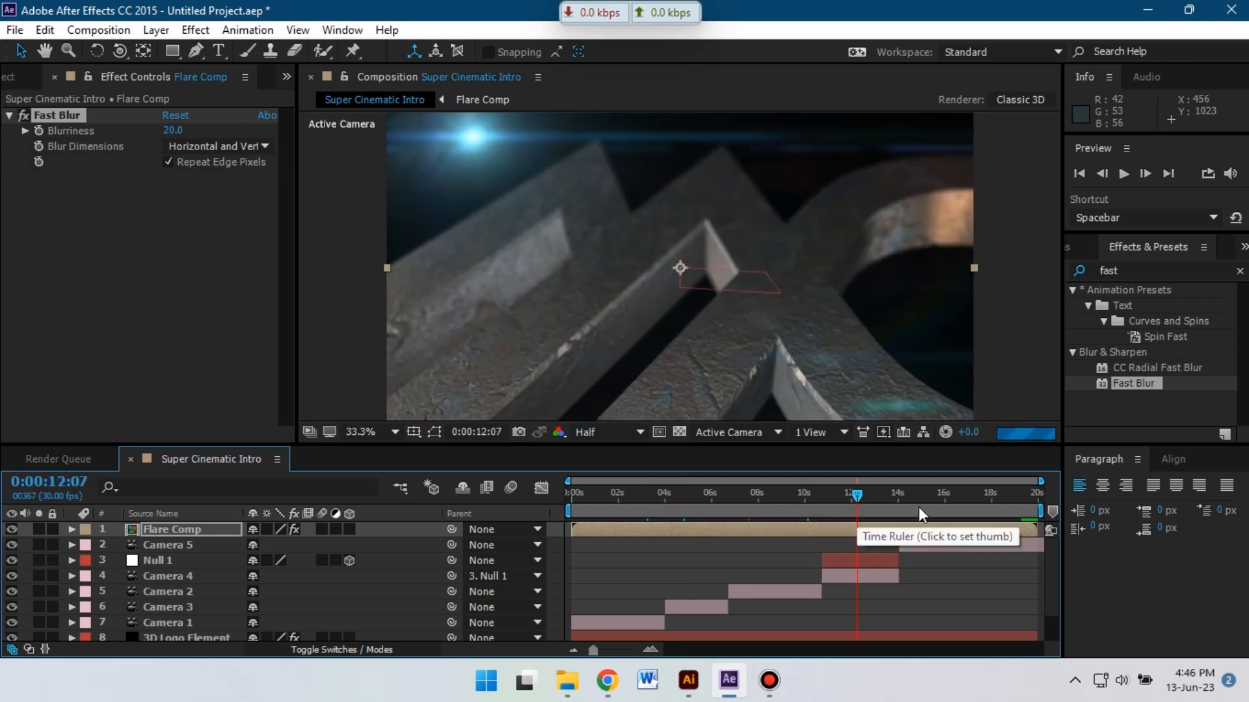
Mark the camera and null layers as shy and hide shy layers from the timeline.
left_click(975, 498)
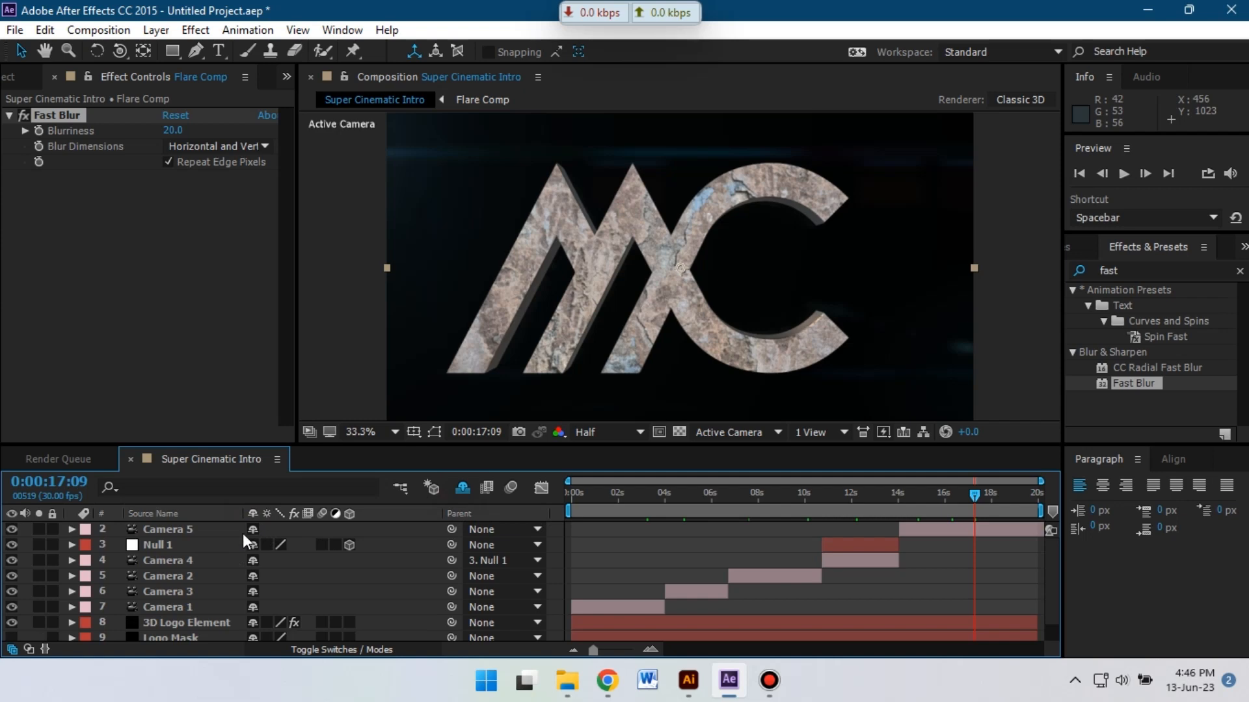
mouse_move(186, 614)
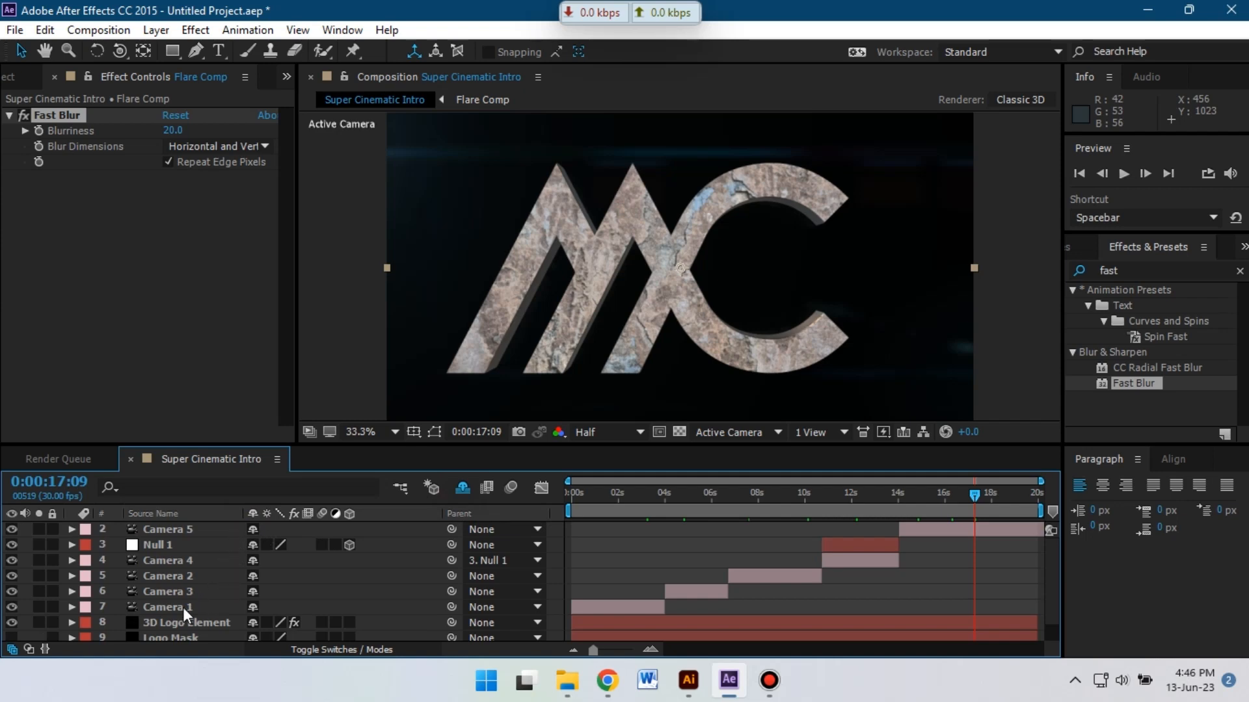
left_click(168, 607)
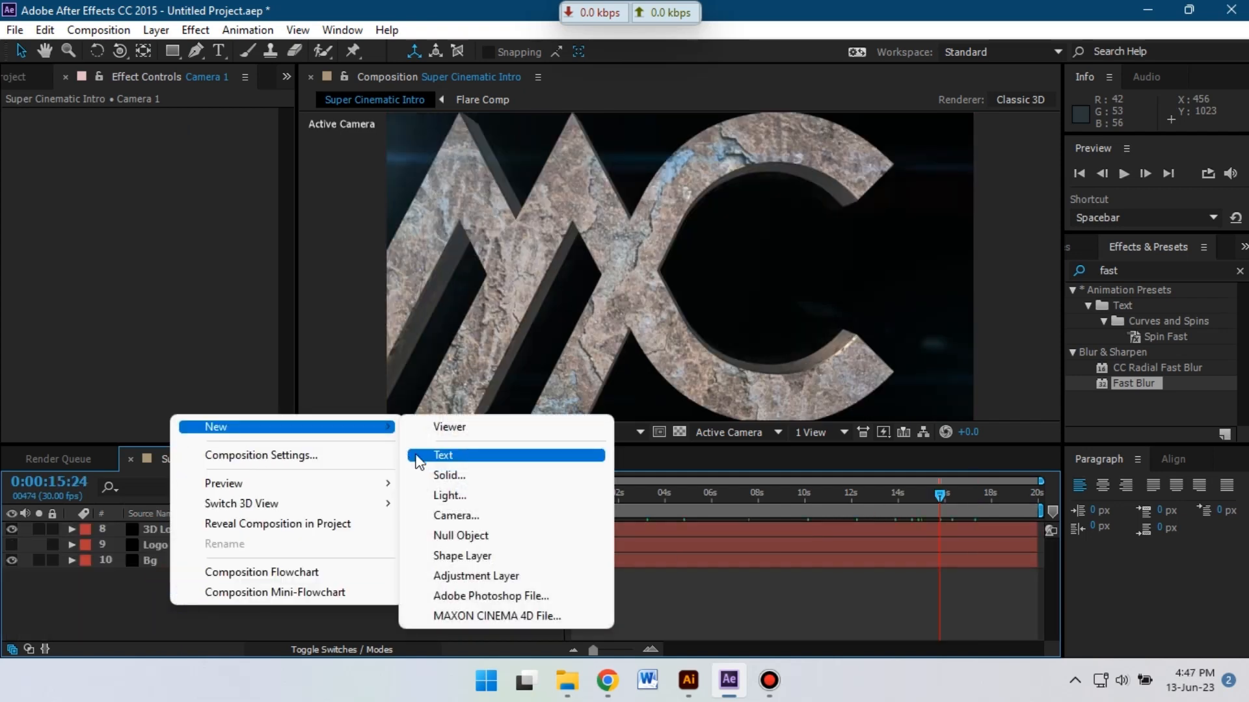
Add a MOTION STUDIO text layer in Roboto Bold over the logo.
left_click(442, 456)
type("MOTION STUDIO")
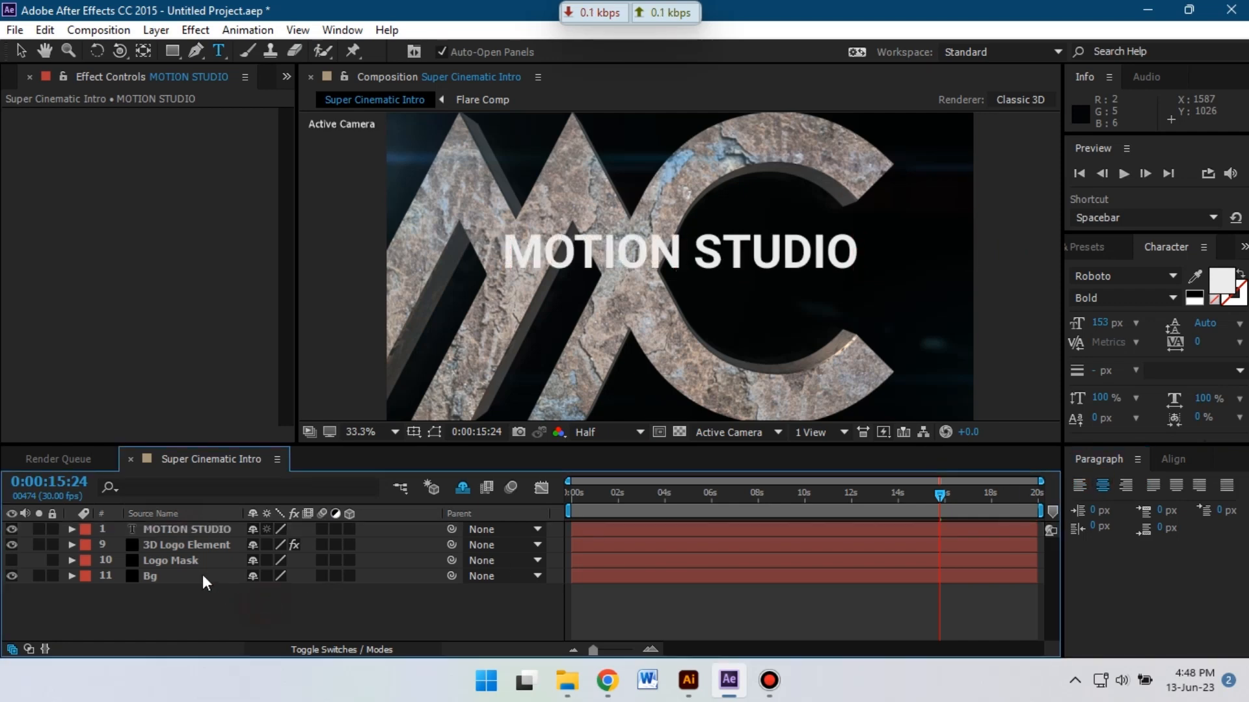
left_click(187, 530)
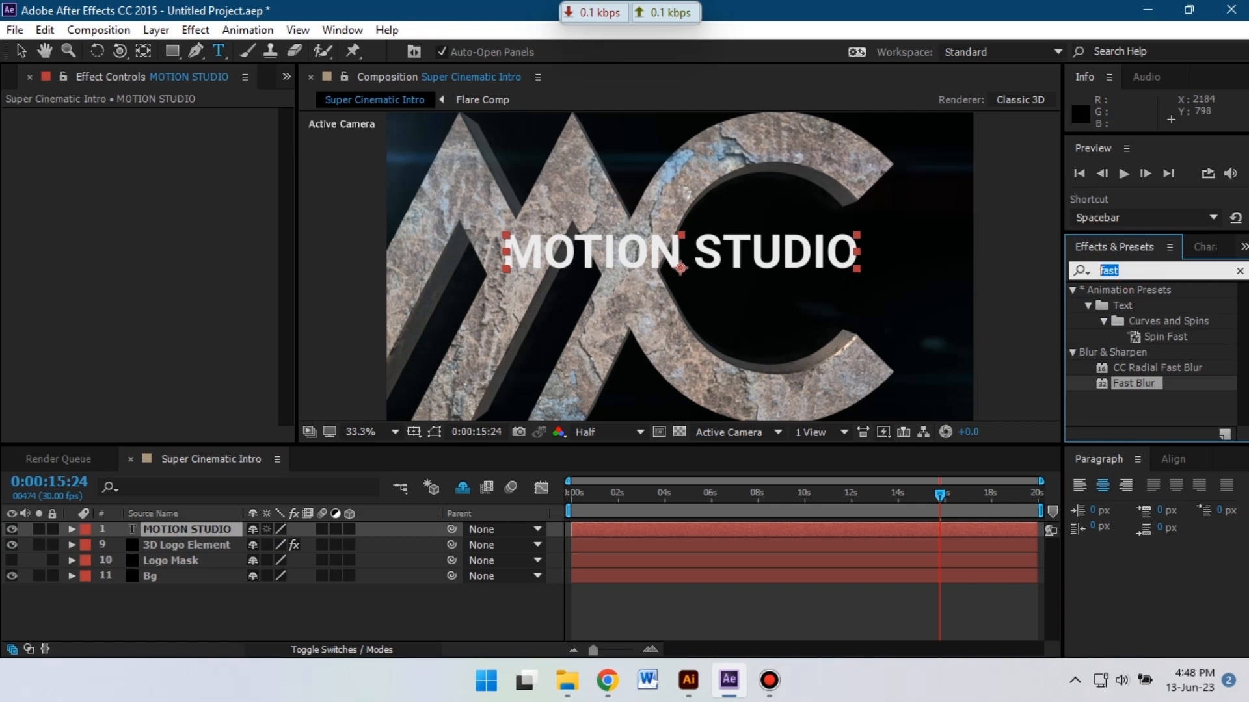
Apply Gradient Ramp to the title with a dark grey start colour.
type("grad")
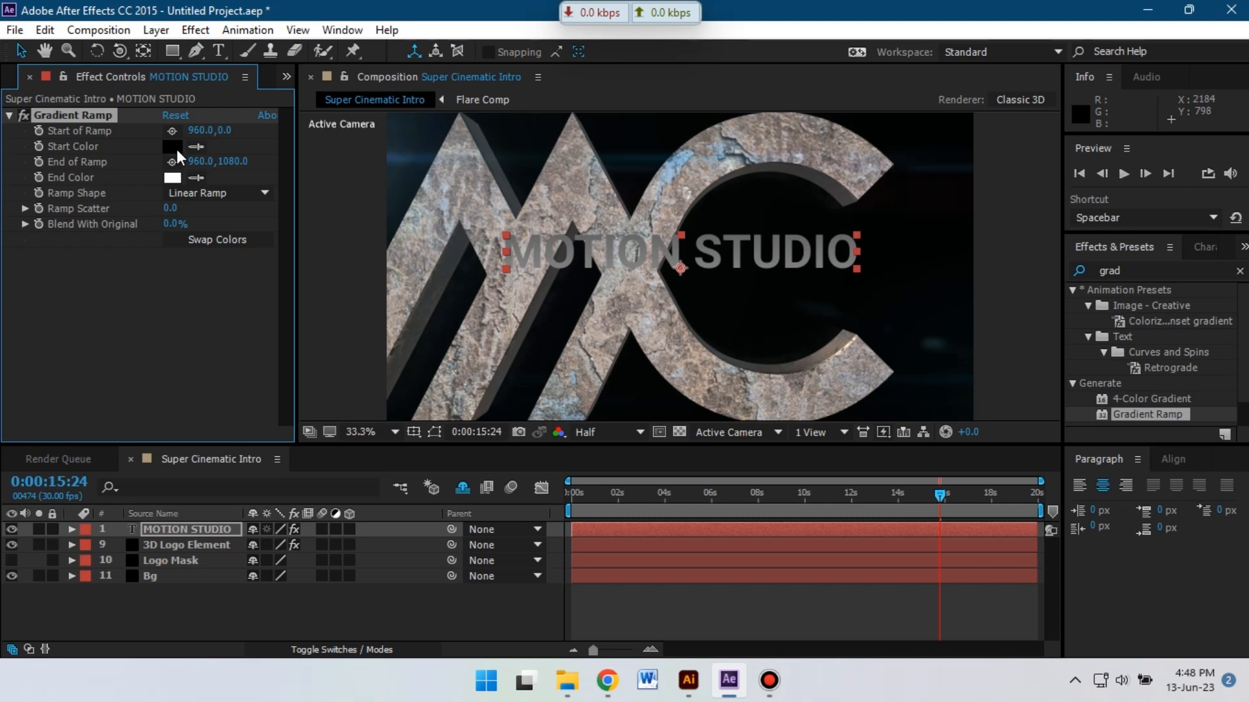
left_click(172, 147)
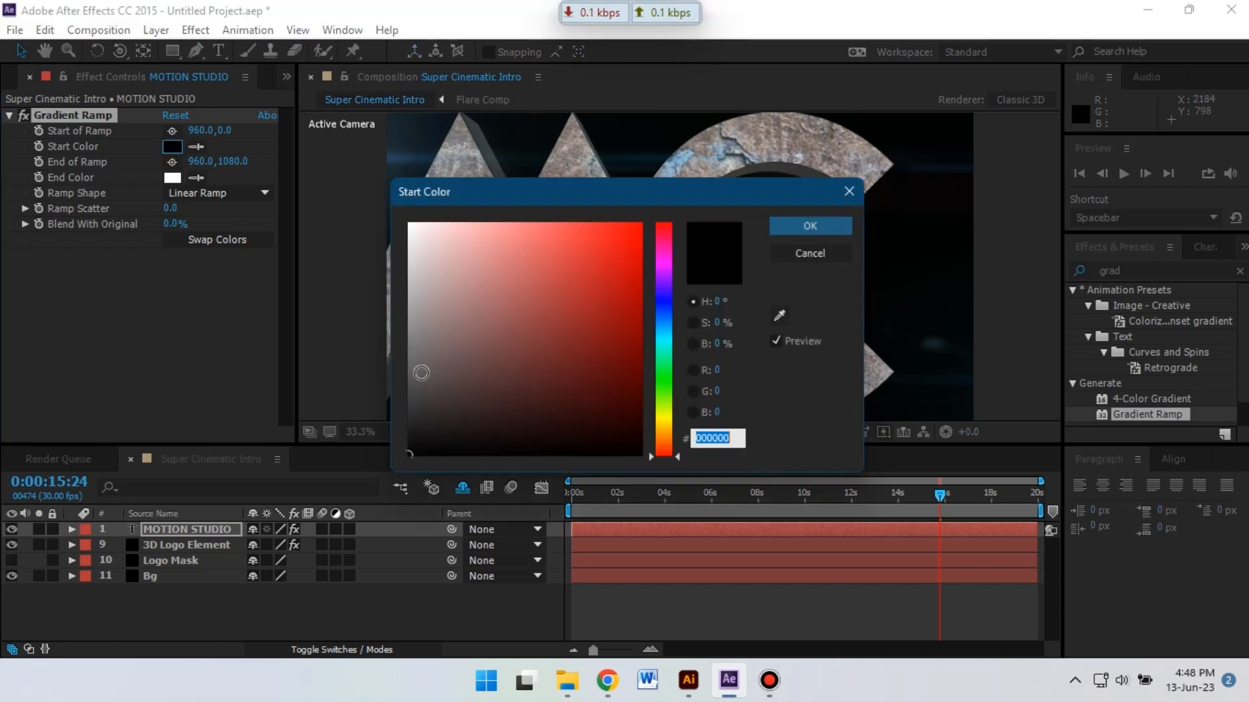
left_click(407, 382)
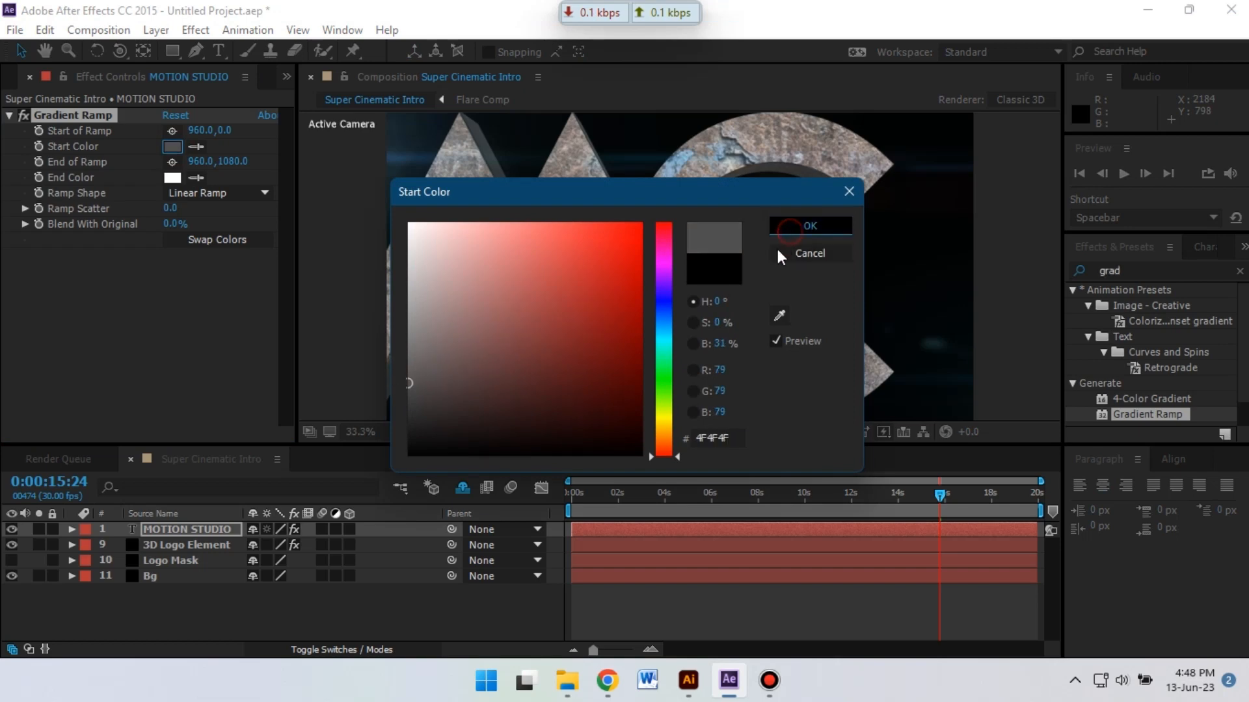
left_click(809, 225)
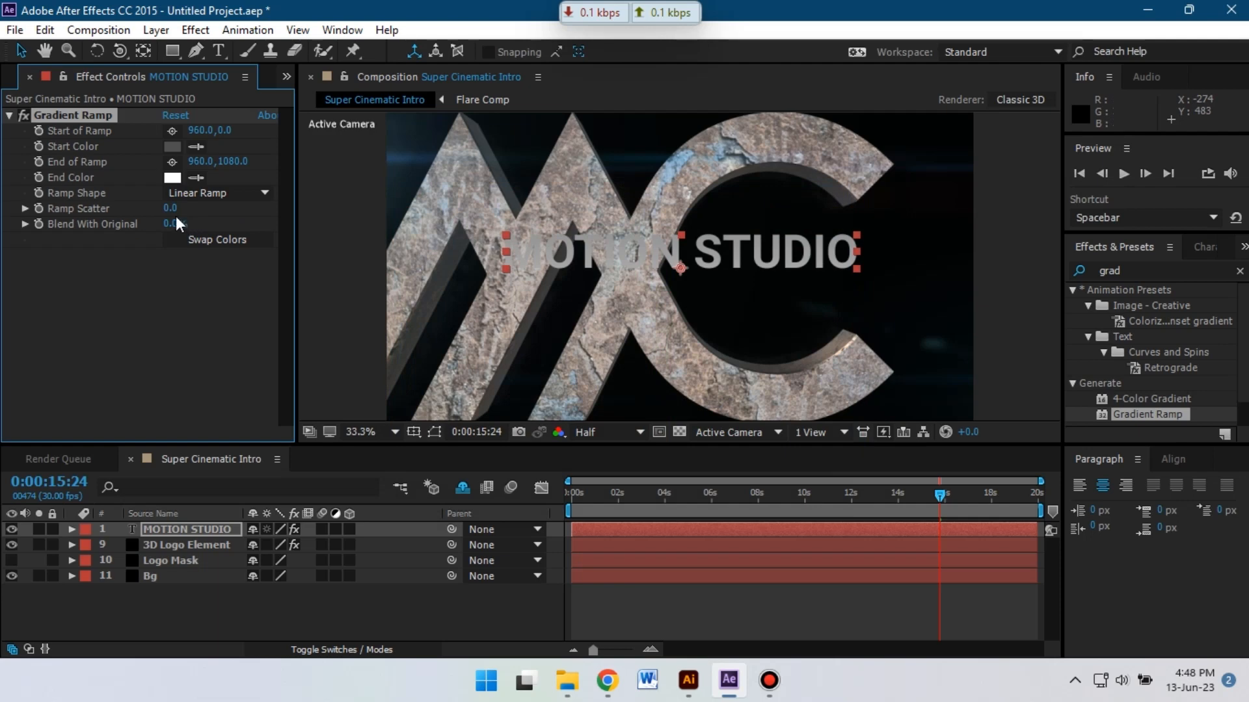
Keep ramp scatter at zero, set Radial Ramp and swap the start and end colours.
left_click_drag(171, 209, 179, 208)
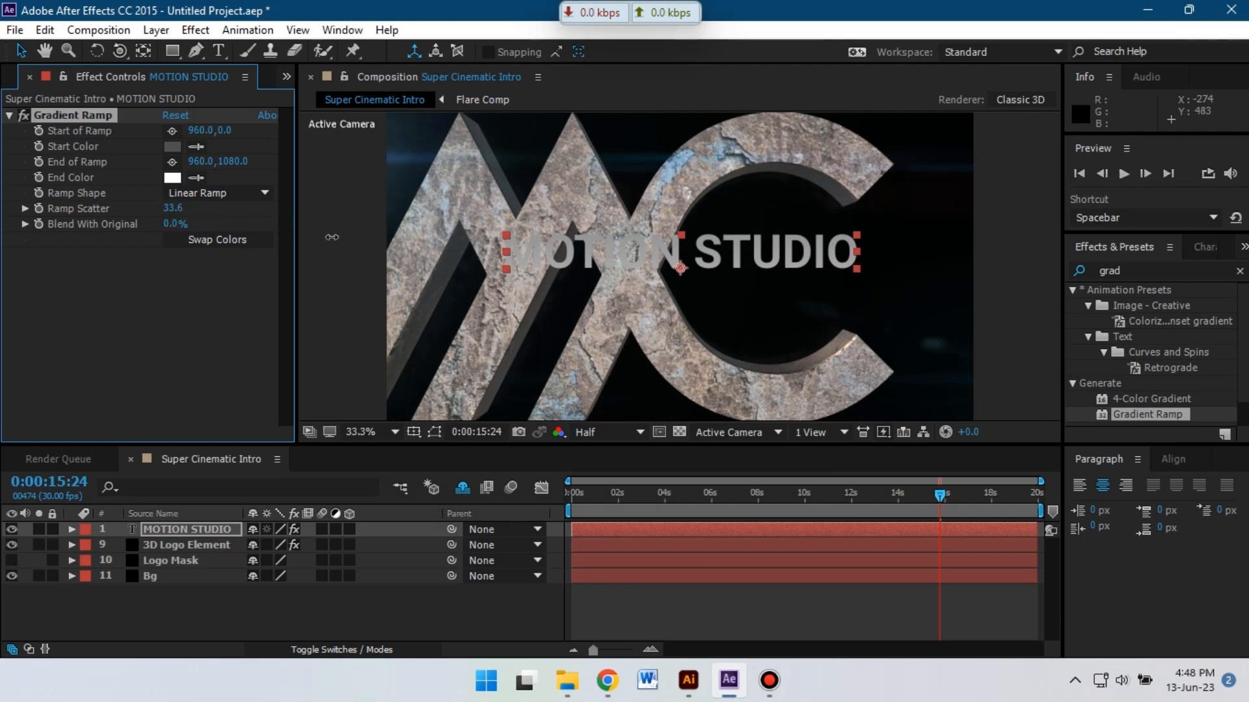
left_click_drag(183, 208, 165, 208)
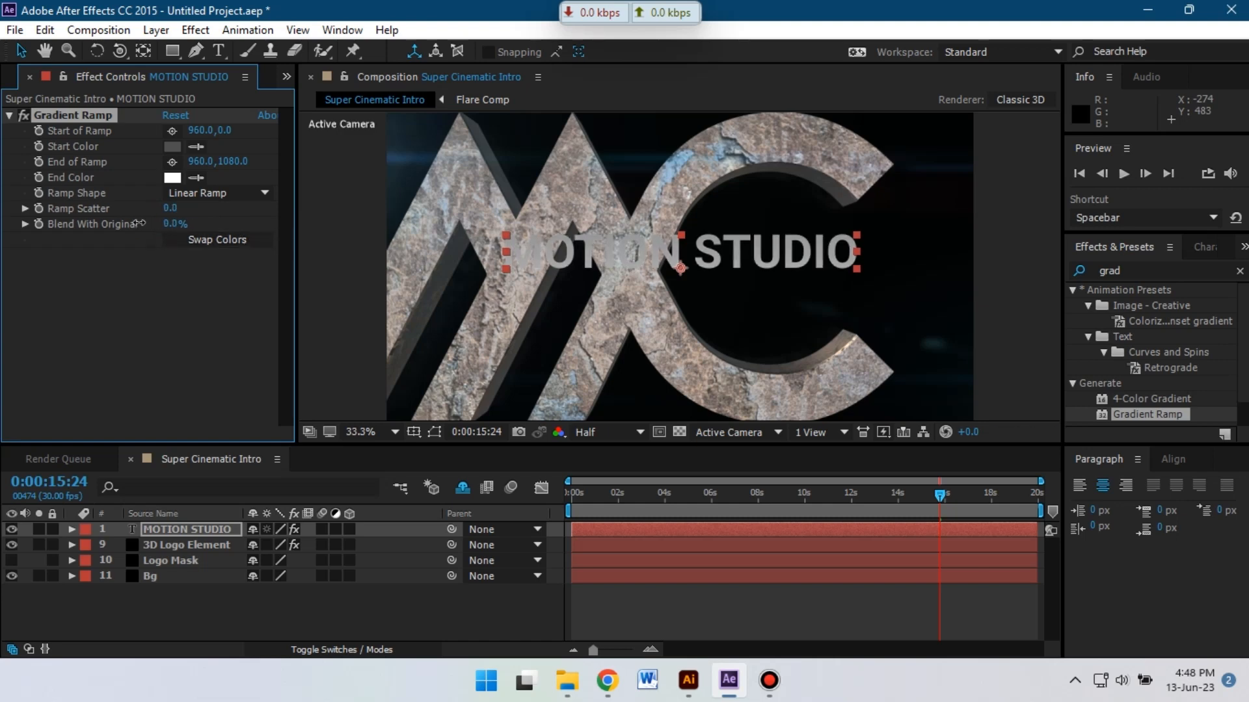
left_click(216, 239)
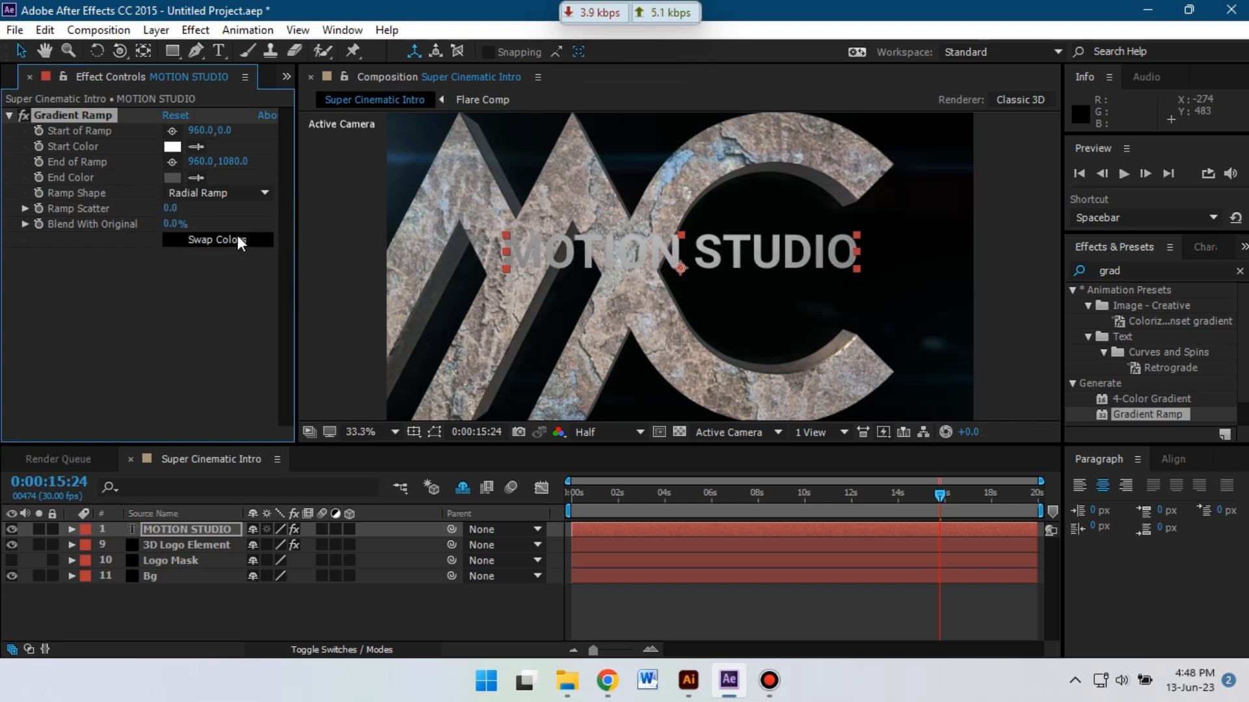
left_click(216, 240)
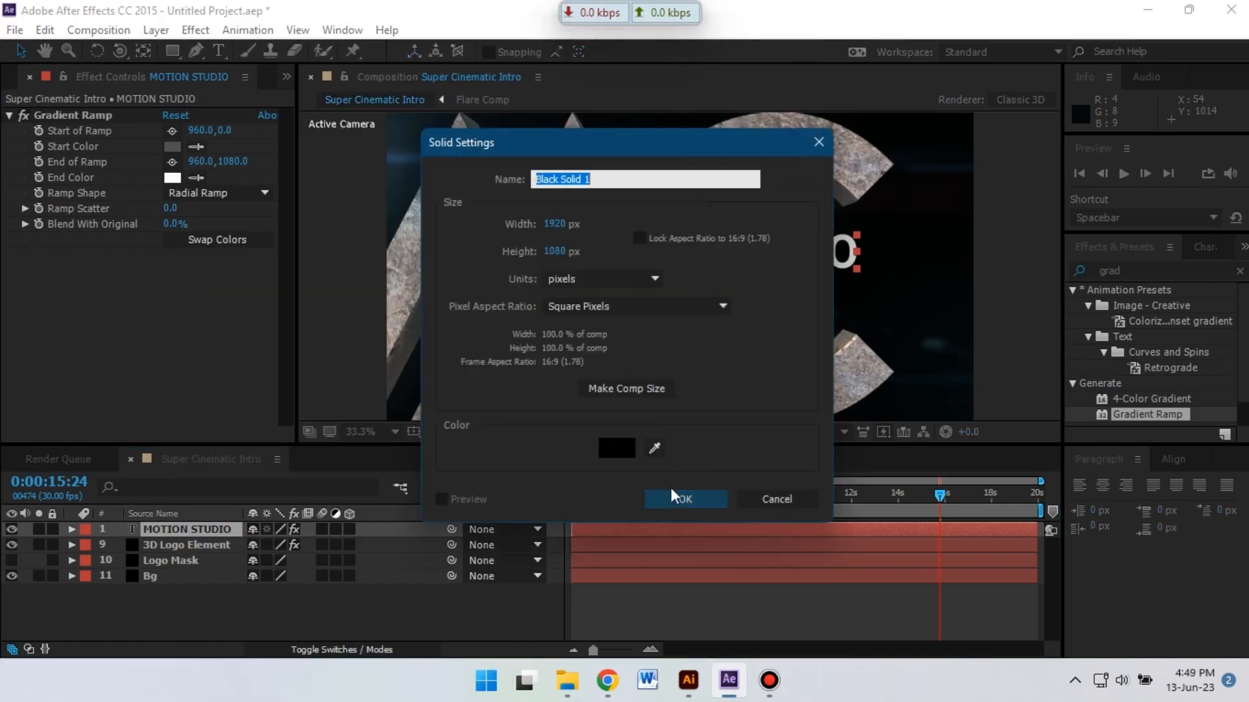
Create the black solid layer under the title with opacity keyframed to 50%.
left_click(683, 500)
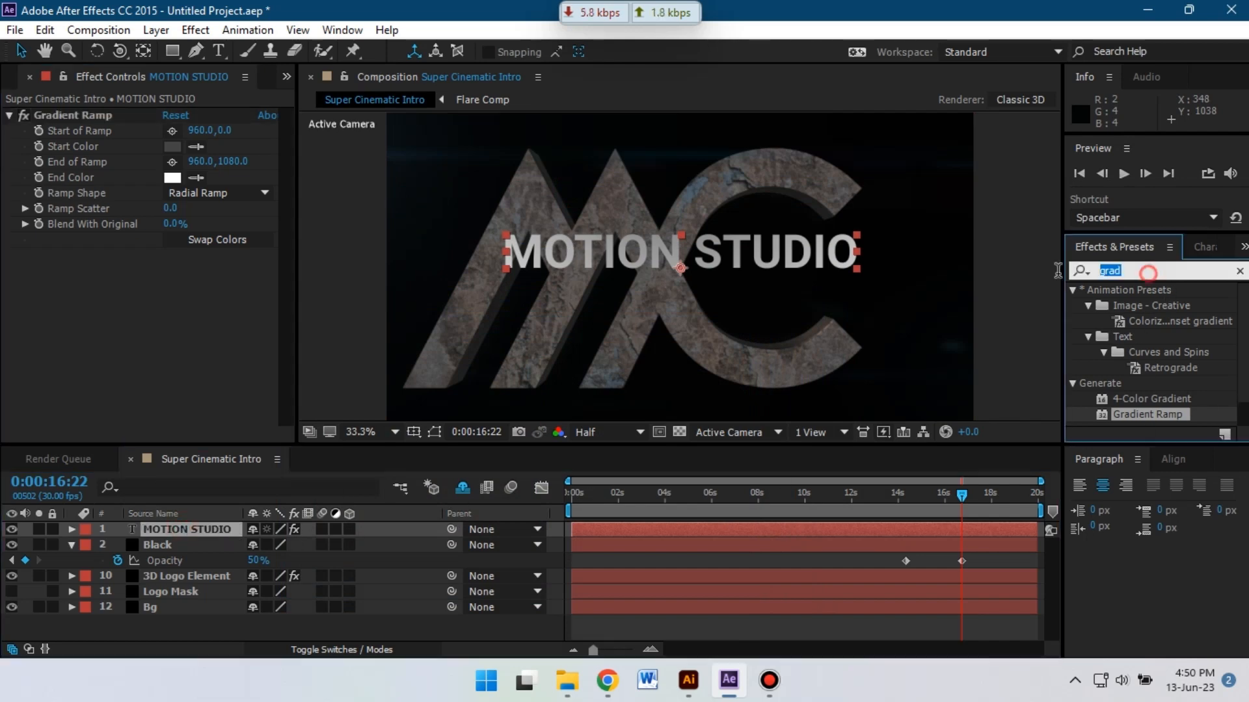
type("drop")
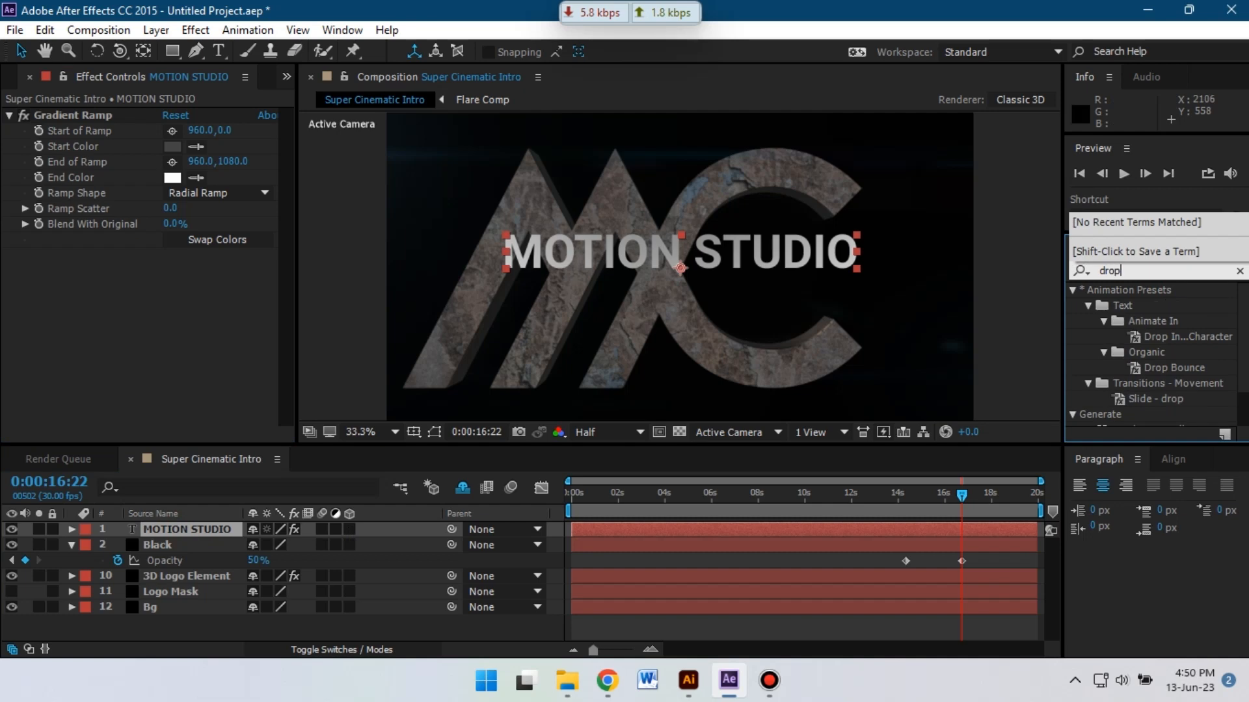
mouse_move(1177, 359)
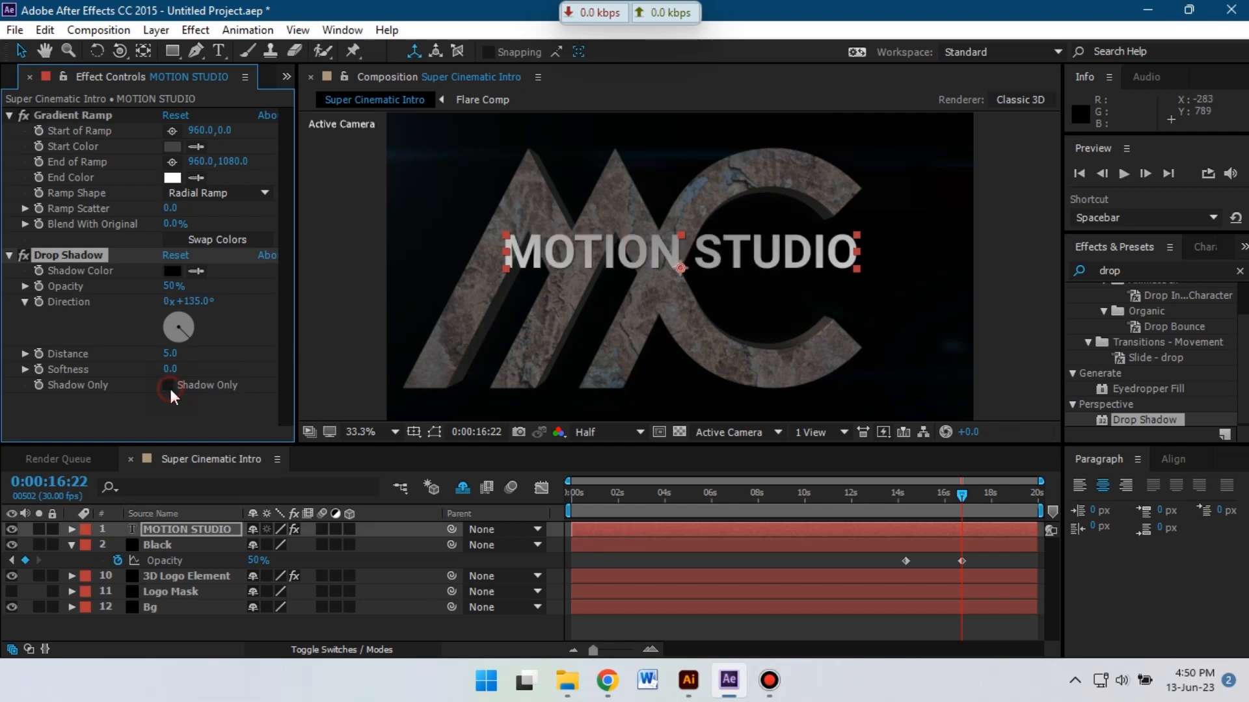
Set the title's Drop Shadow to distance 8 and softness 5, checking it via Shadow Only.
left_click(168, 385)
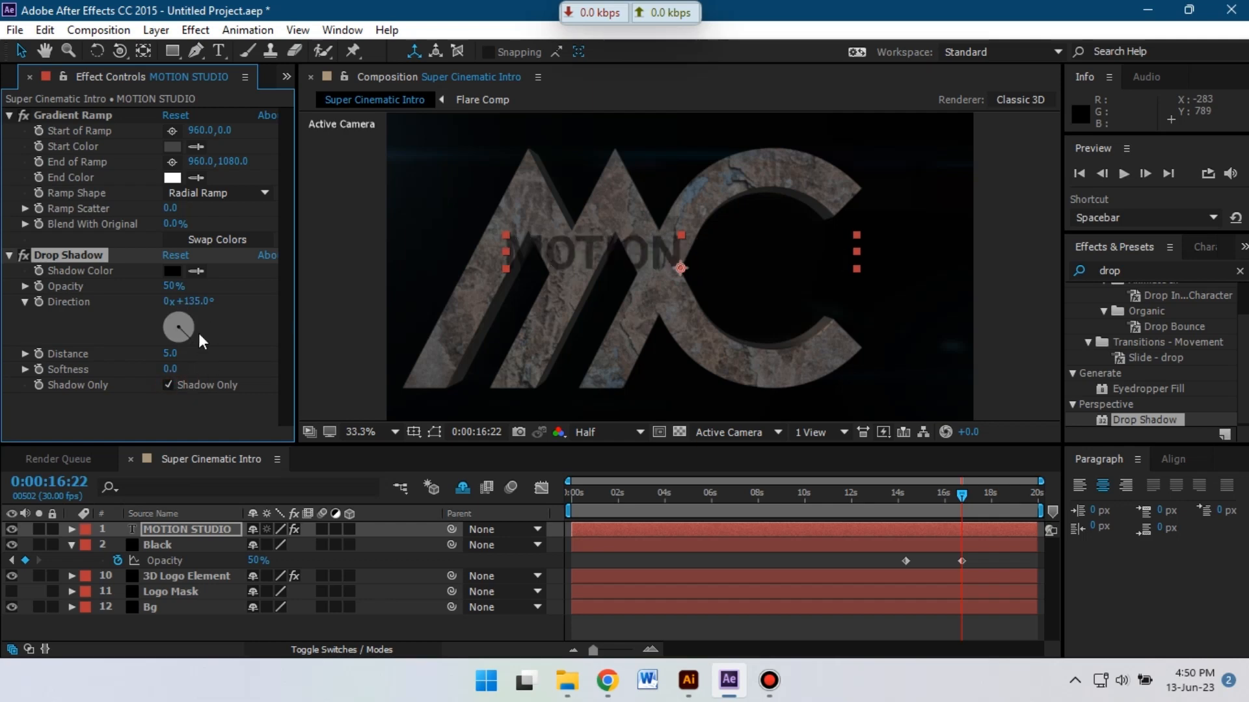
left_click(169, 354)
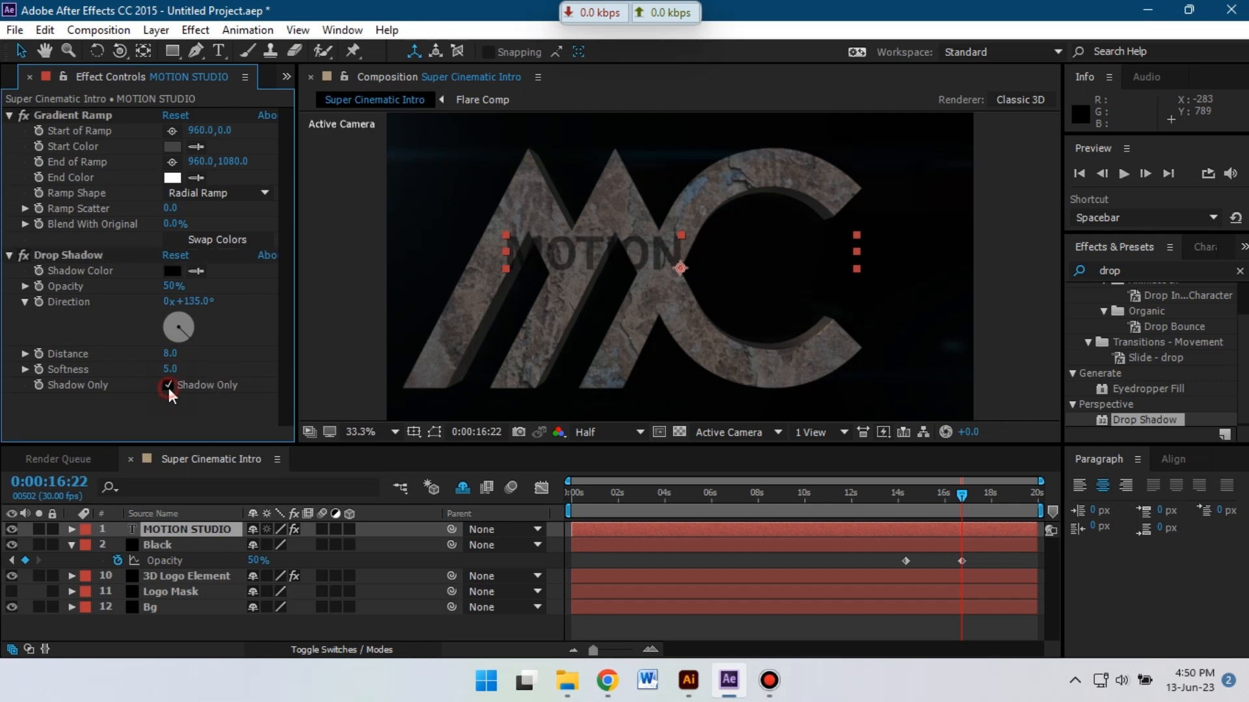
left_click(168, 385)
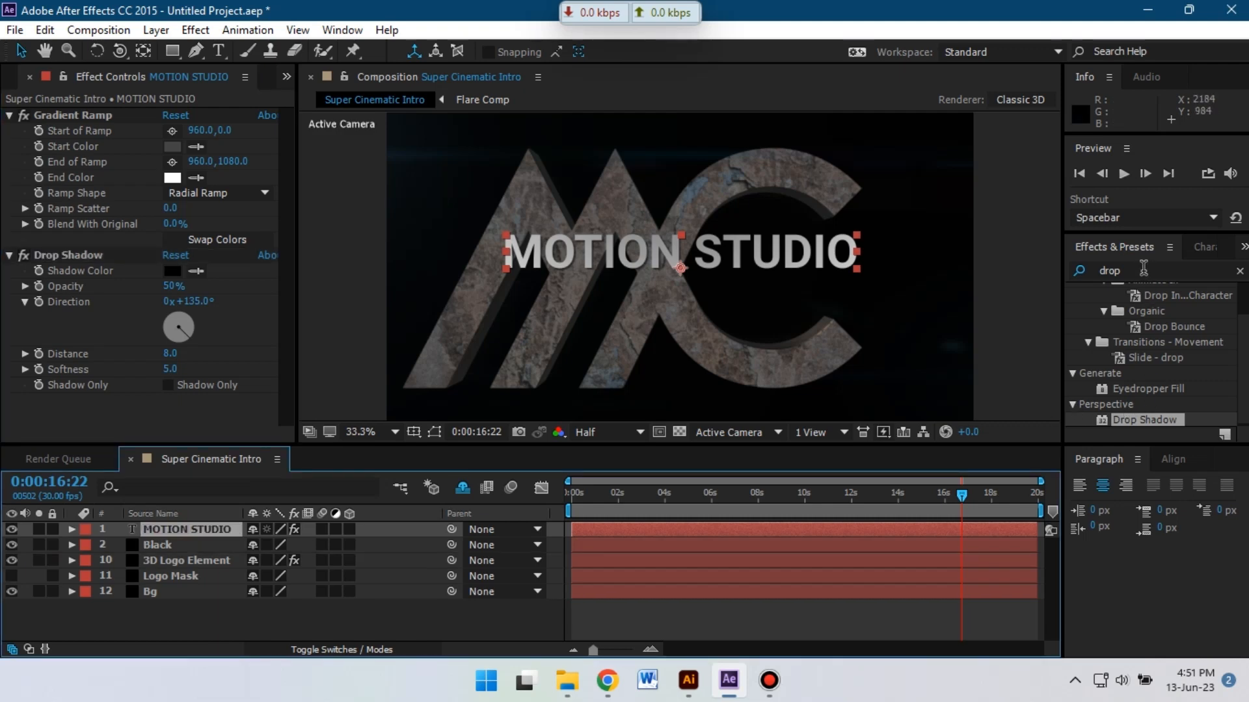
type("expo")
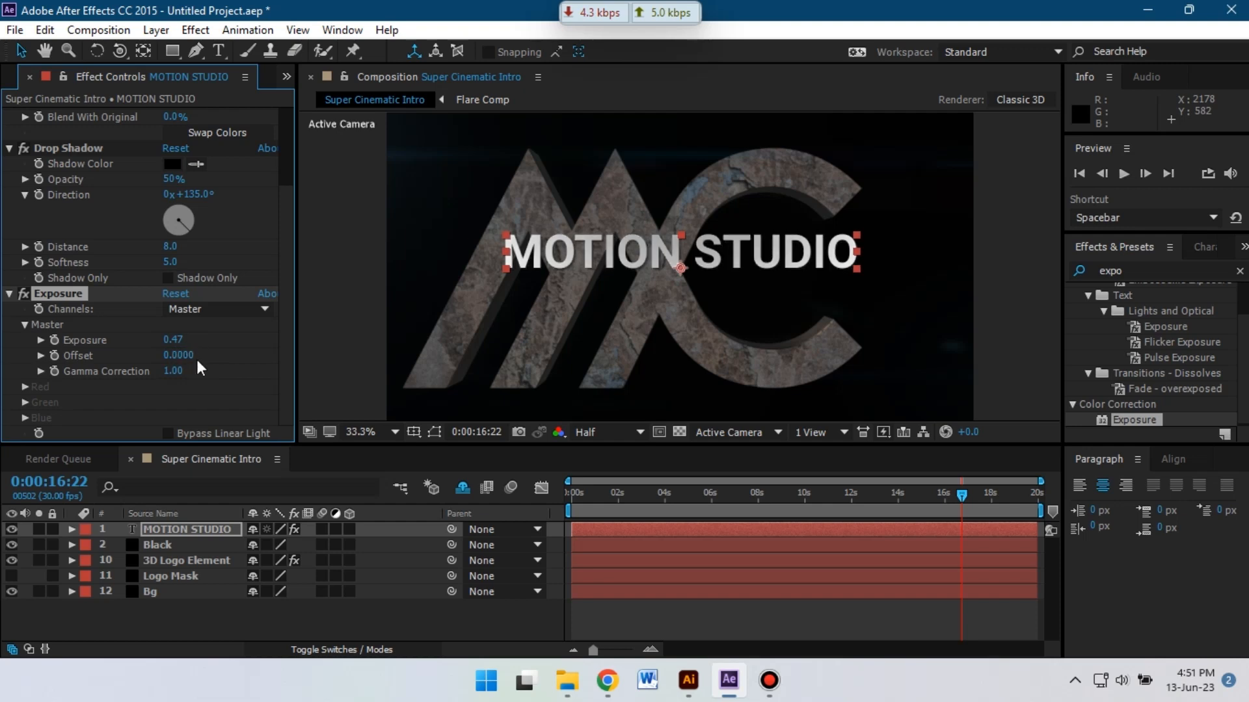
Raise the title's Exposure to 0.57 and Gamma Correction to 1.16.
left_click_drag(173, 370, 186, 371)
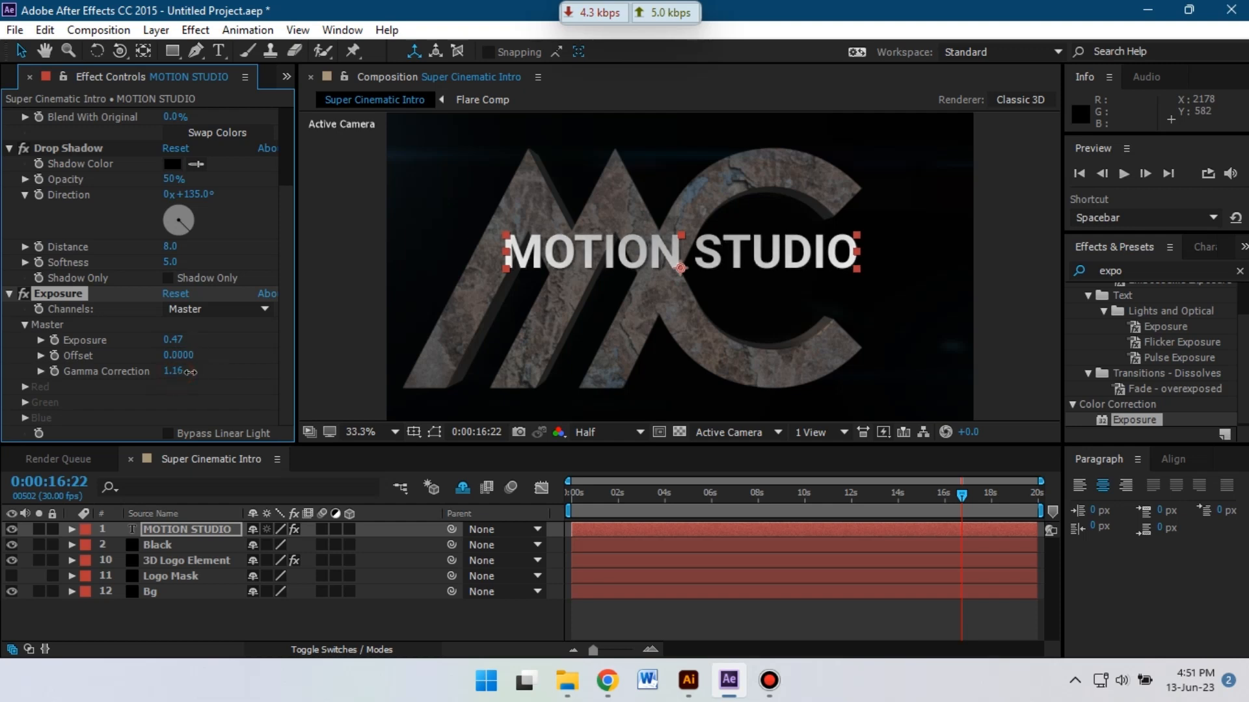
left_click_drag(168, 340, 172, 340)
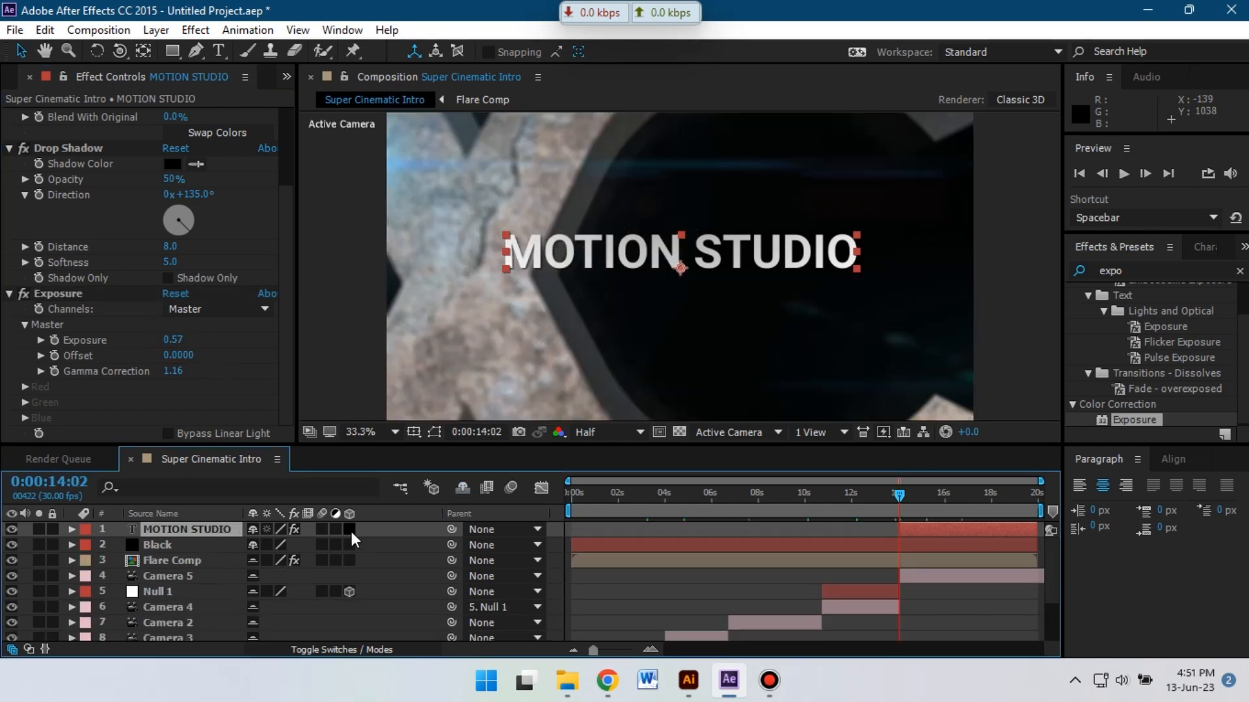
Make MOTION STUDIO a 3D layer and add a Tracking animator with amount 80.
left_click_drag(899, 506, 939, 506)
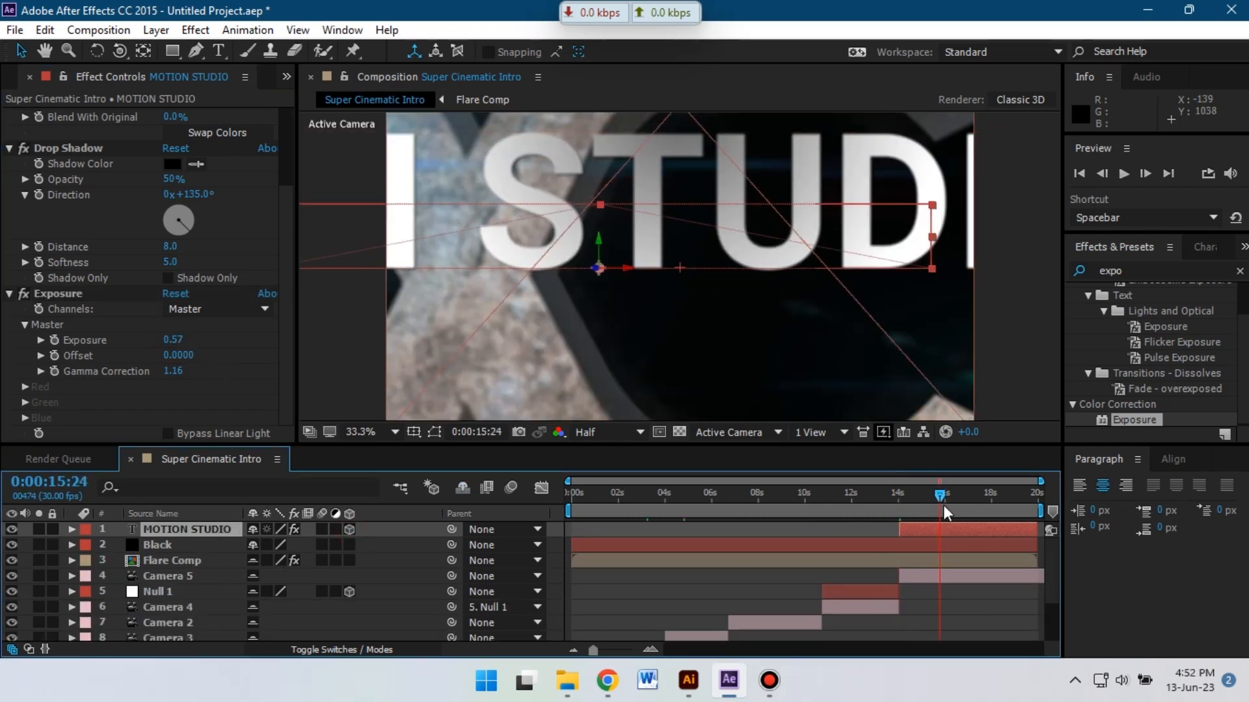
left_click_drag(939, 496, 899, 496)
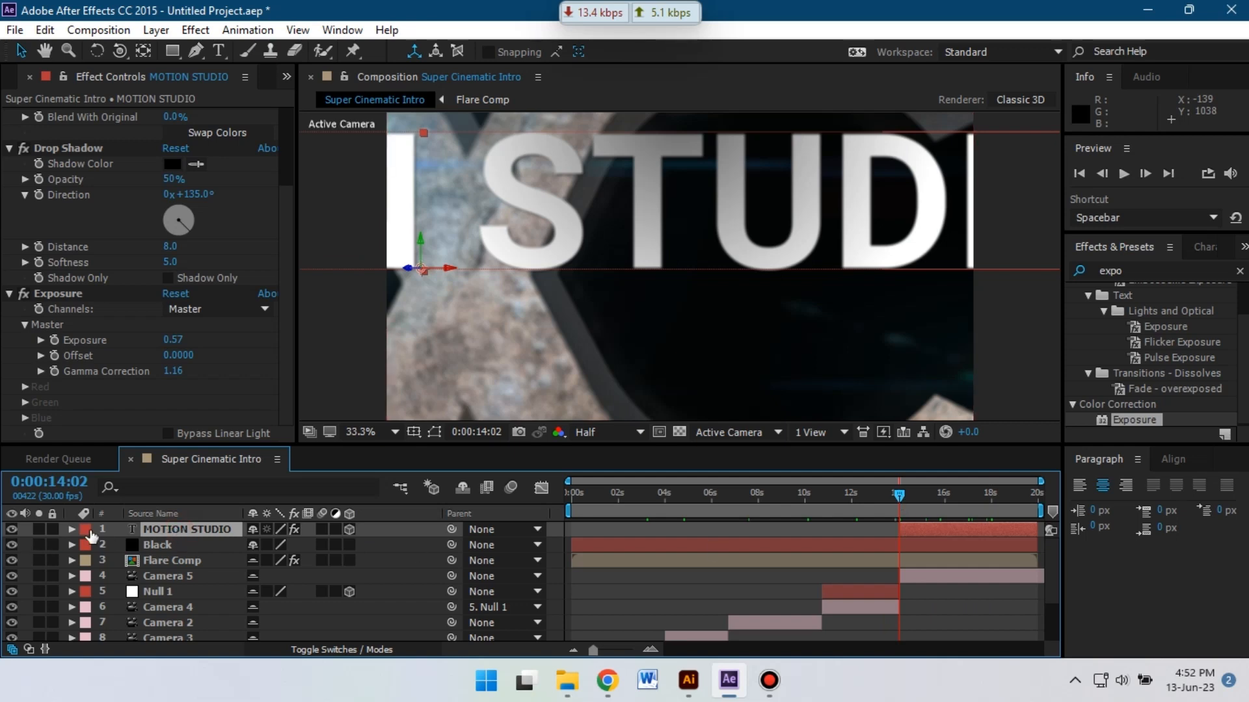
left_click(70, 529)
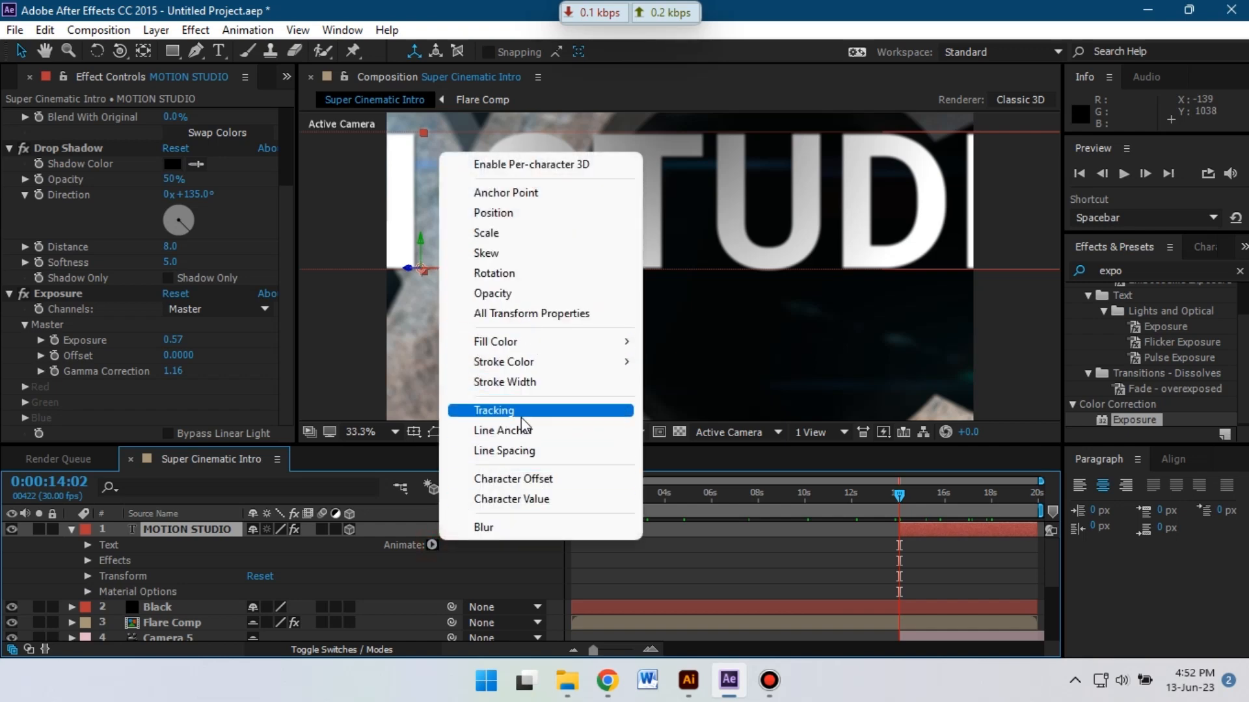
left_click(494, 409)
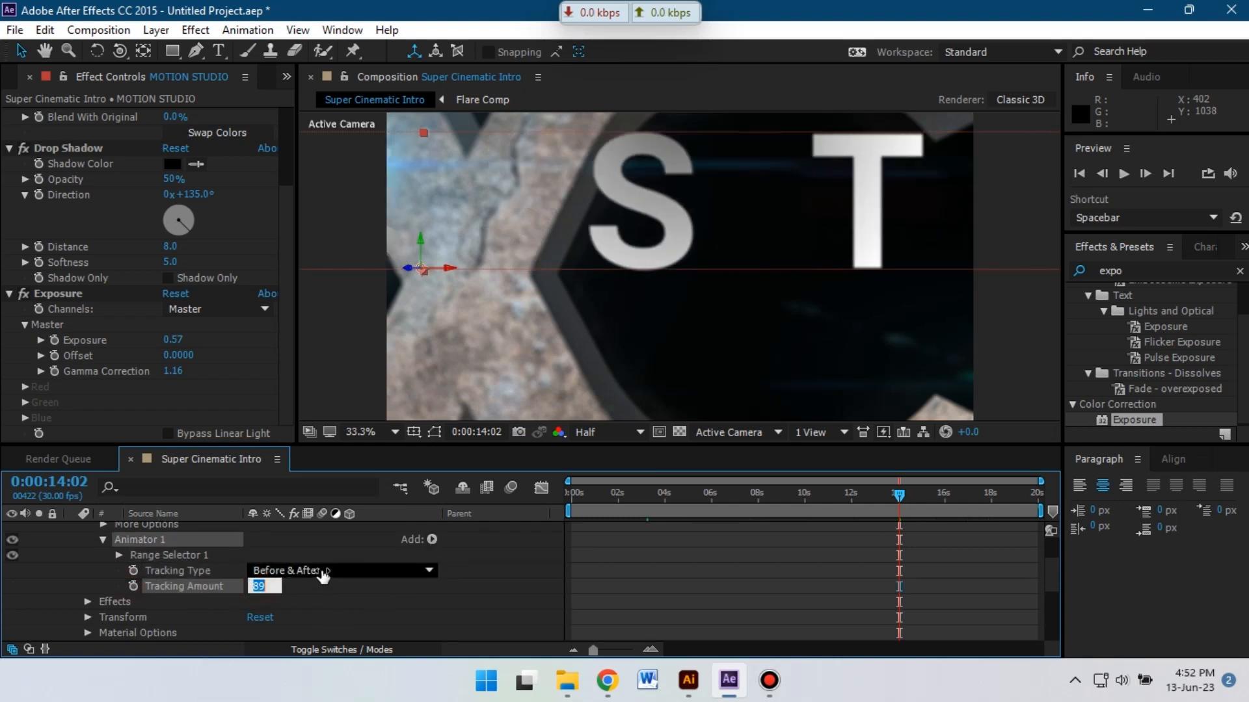
type("80")
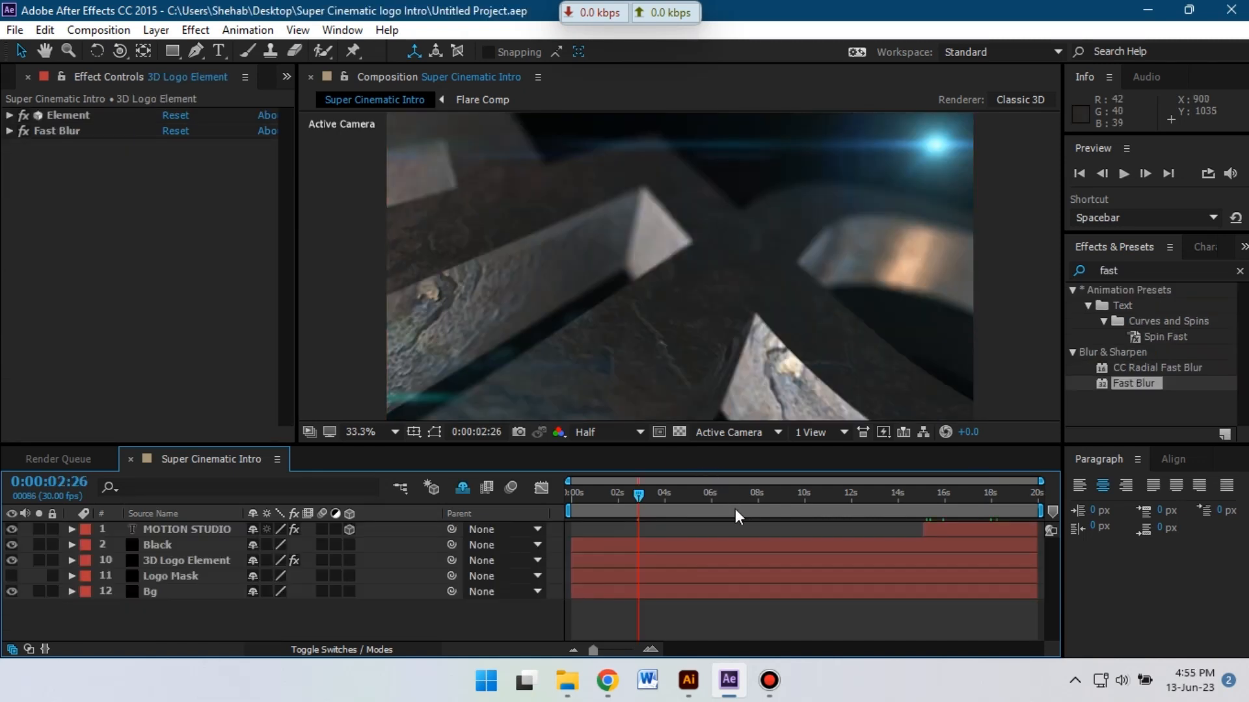
Scrub through the timeline to preview the camera flythrough from start to final shot.
left_click(738, 491)
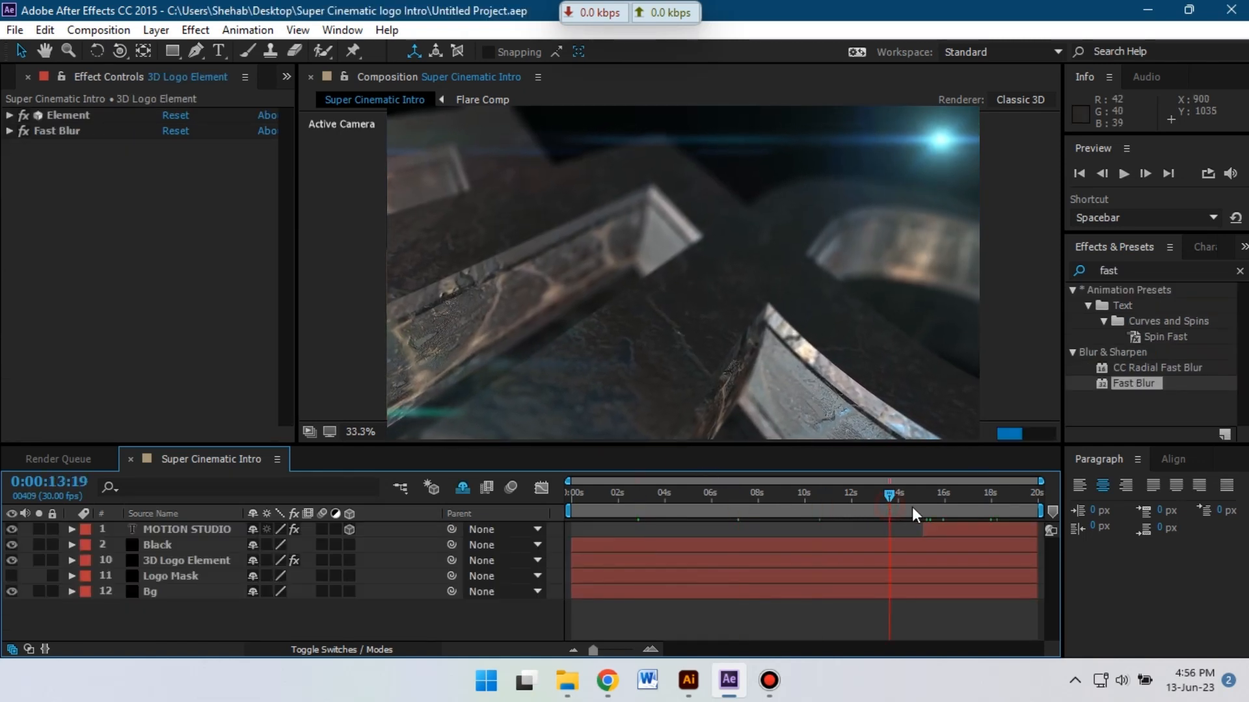
left_click_drag(890, 516, 981, 516)
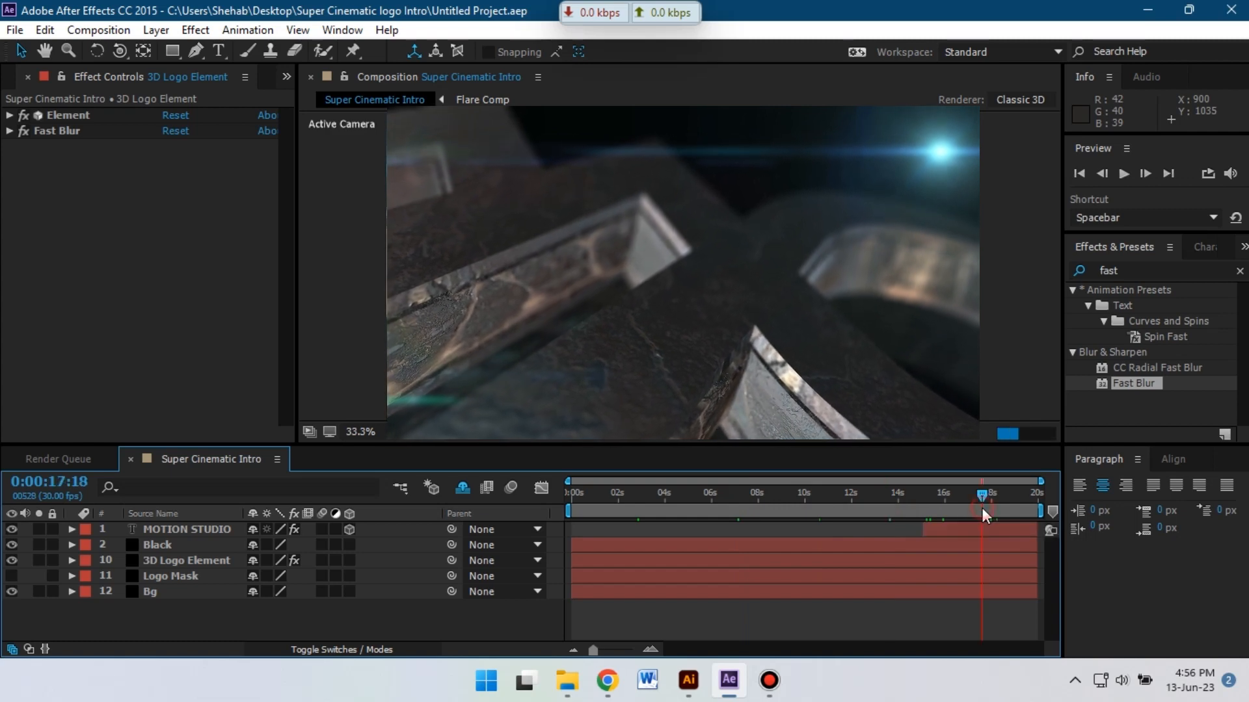
left_click(995, 494)
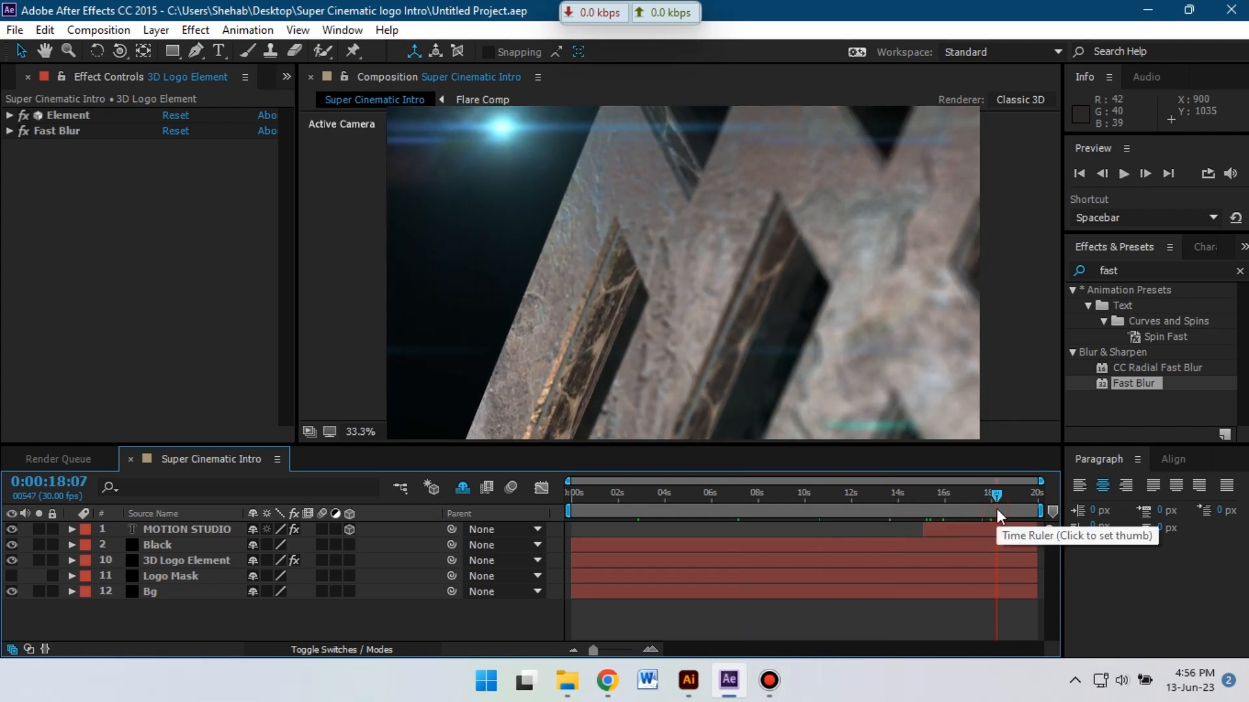